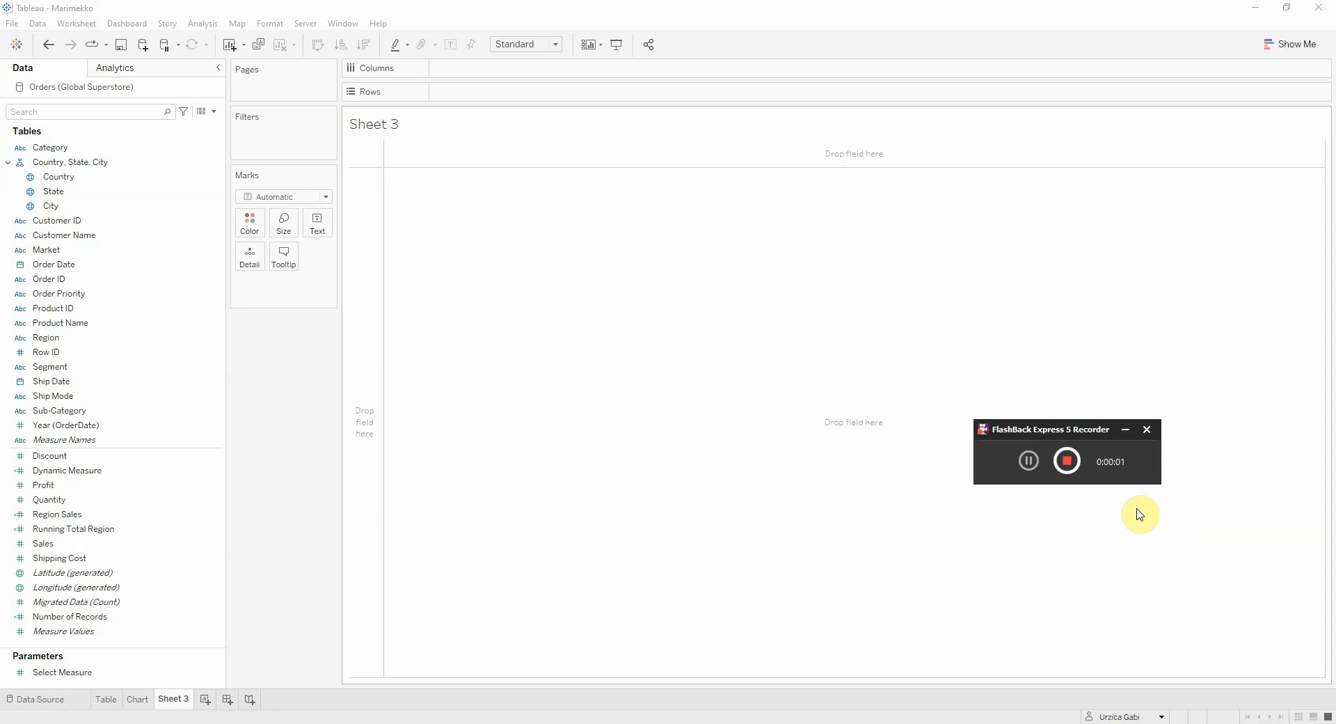
{"action": "mouse_move", "coordinate": [1235, 540]}
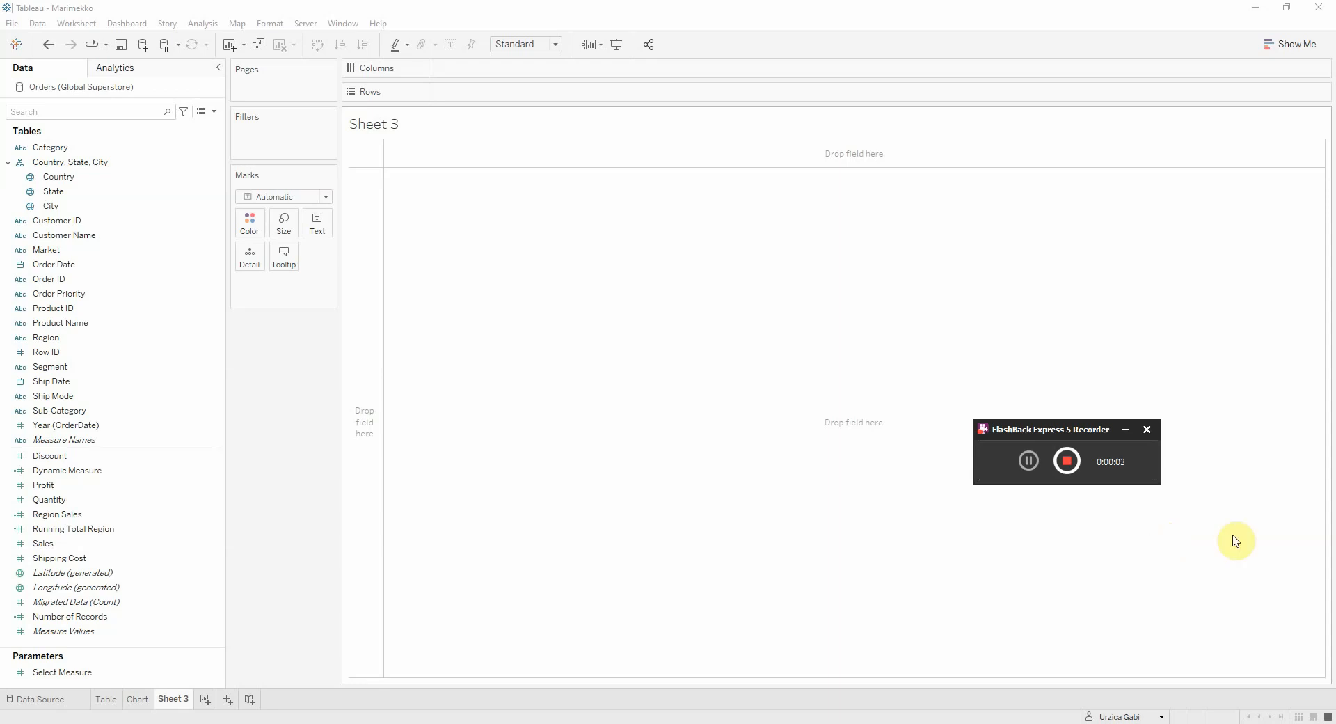
{"action": "mouse_move", "coordinate": [1092, 431]}
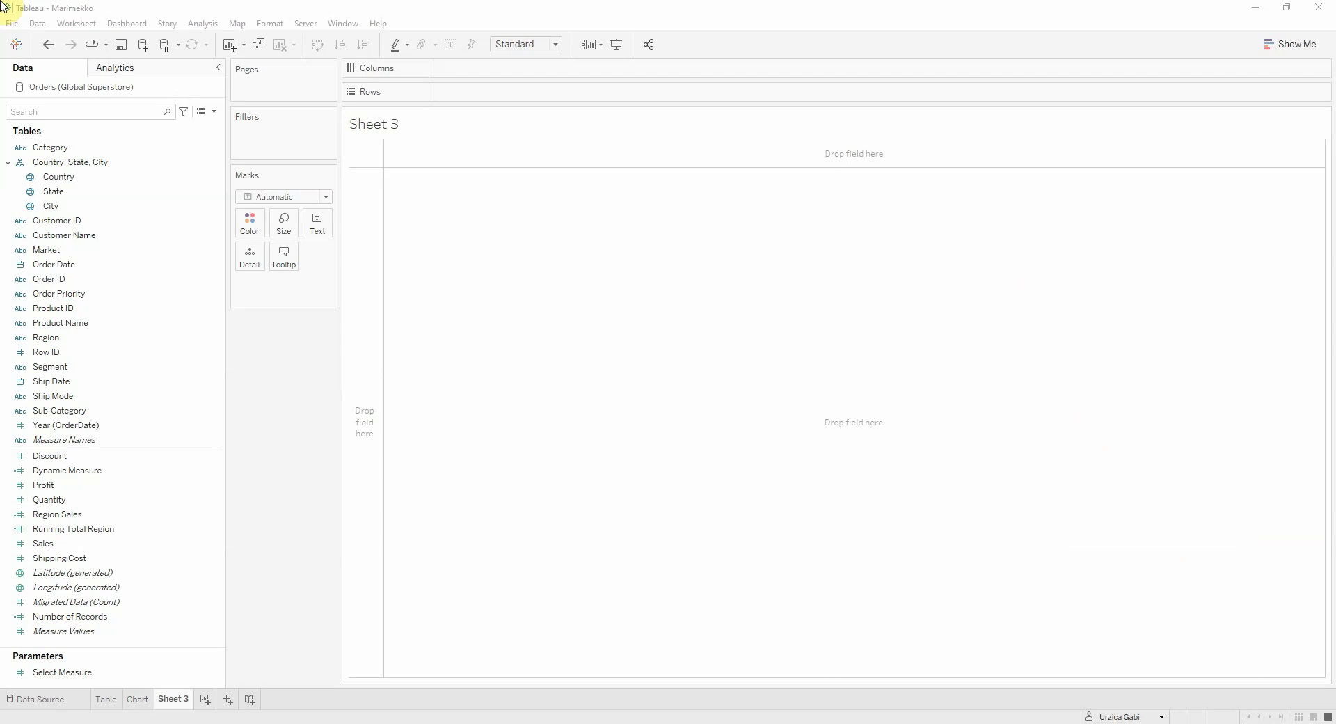
{"action": "mouse_move", "coordinate": [1102, 587]}
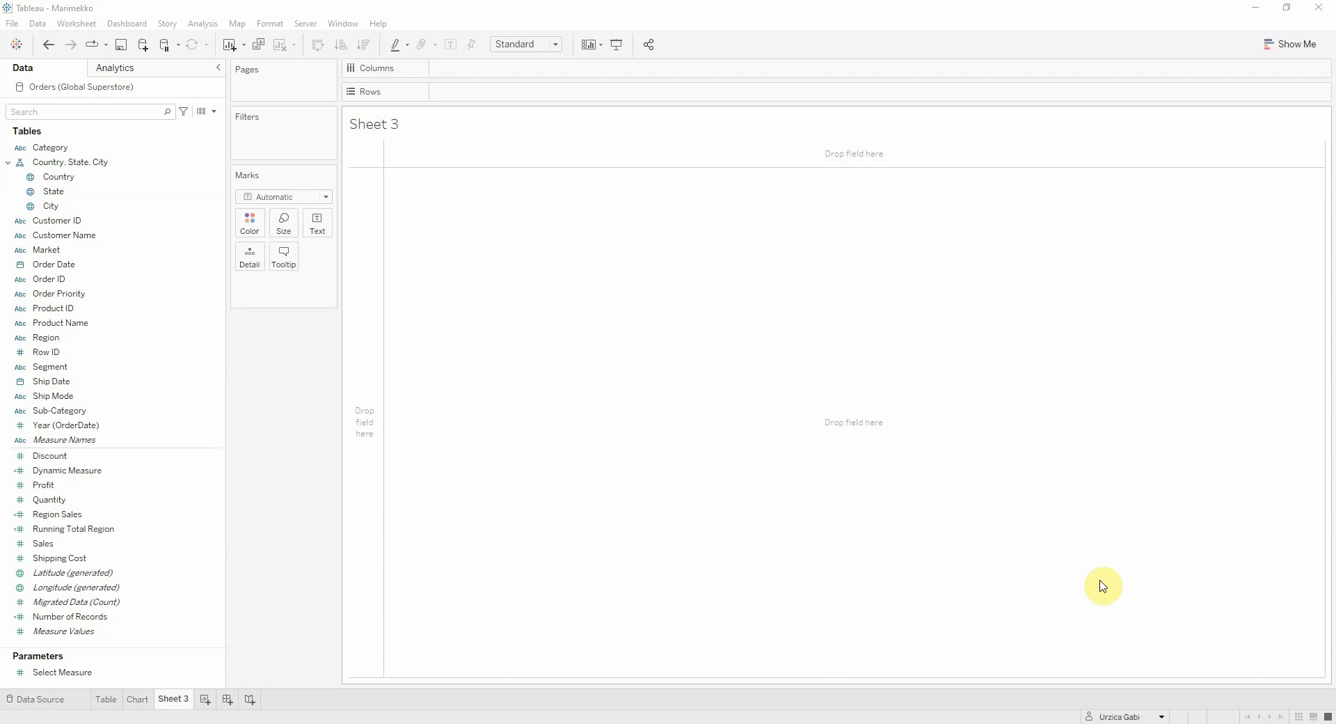
{"action": "mouse_move", "coordinate": [125, 92]}
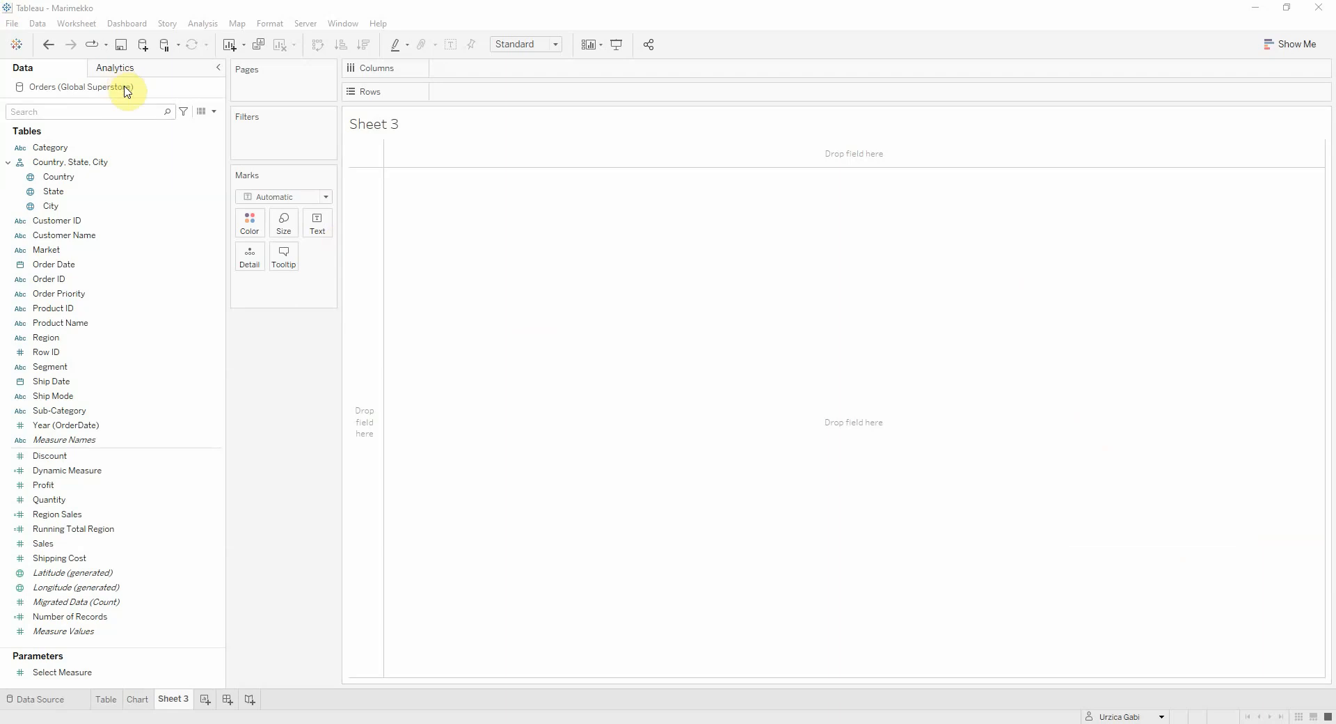
{"action": "mouse_move", "coordinate": [367, 422]}
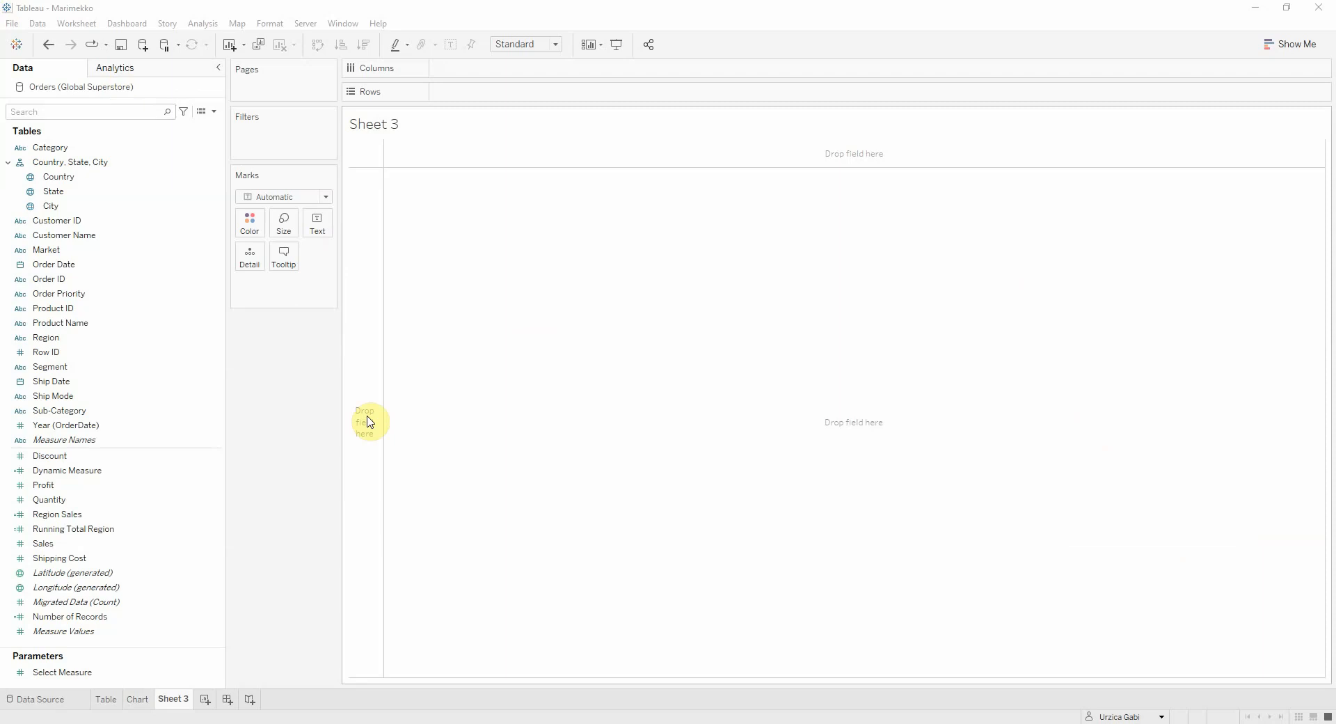
Step: Drag Region onto the Rows shelf to list the regions as table rows
{"action": "left_click", "coordinate": [45, 337]}
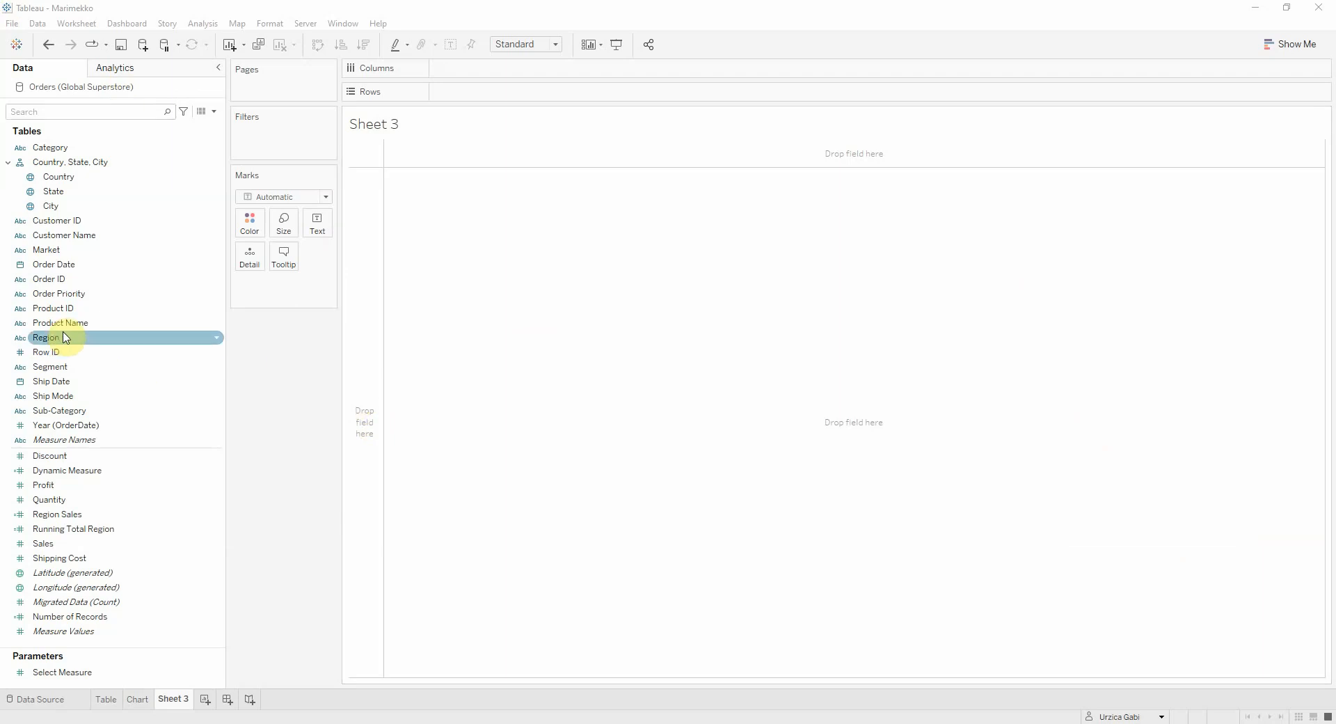
{"action": "left_click_drag", "start_coordinate": [46, 336], "coordinate": [464, 91]}
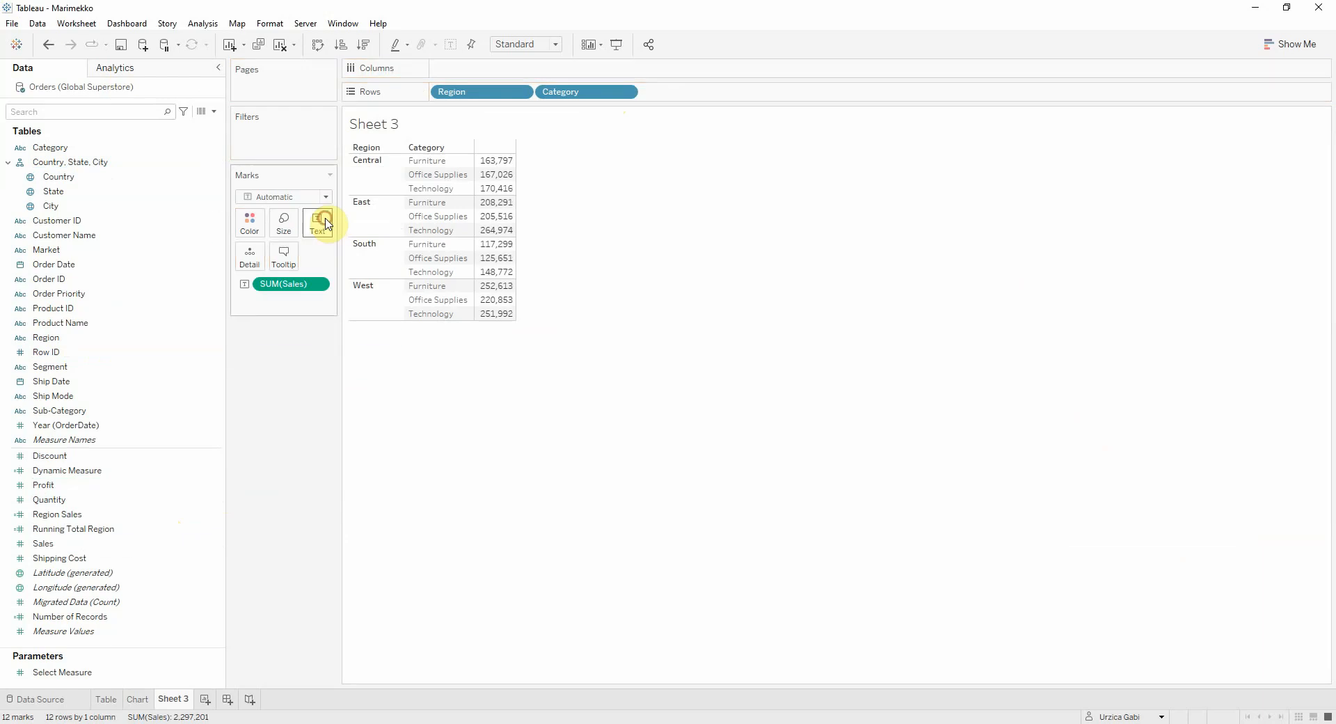
{"action": "mouse_move", "coordinate": [495, 160]}
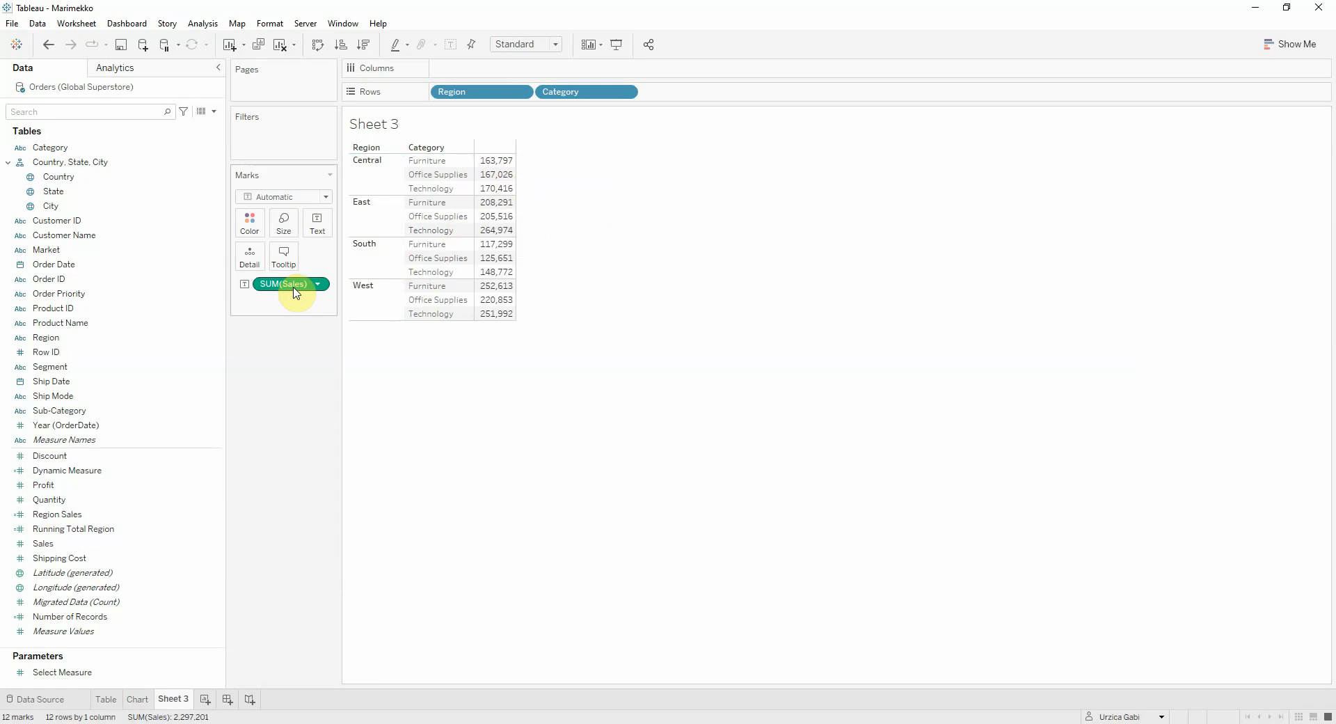
{"action": "mouse_move", "coordinate": [319, 285]}
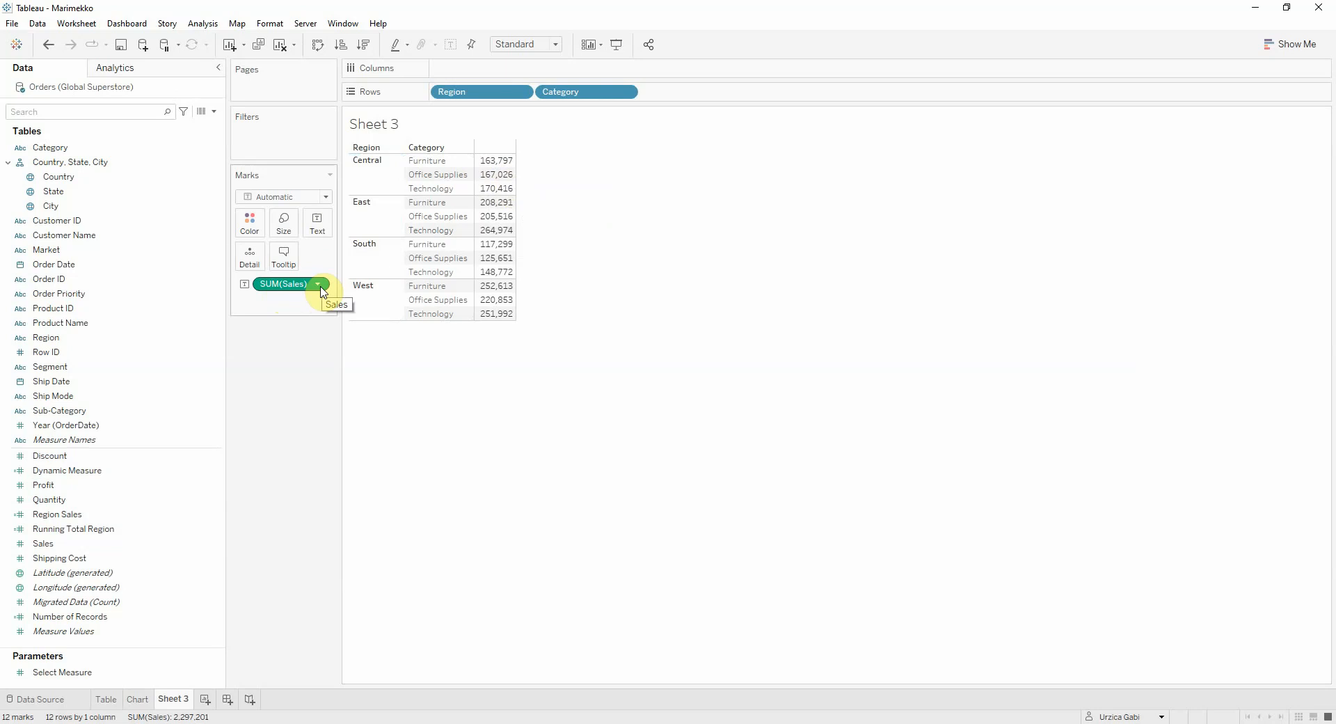
Step: Turn SUM(Sales) into a Percent of Total calculation computed using only Category
{"action": "left_click", "coordinate": [319, 284]}
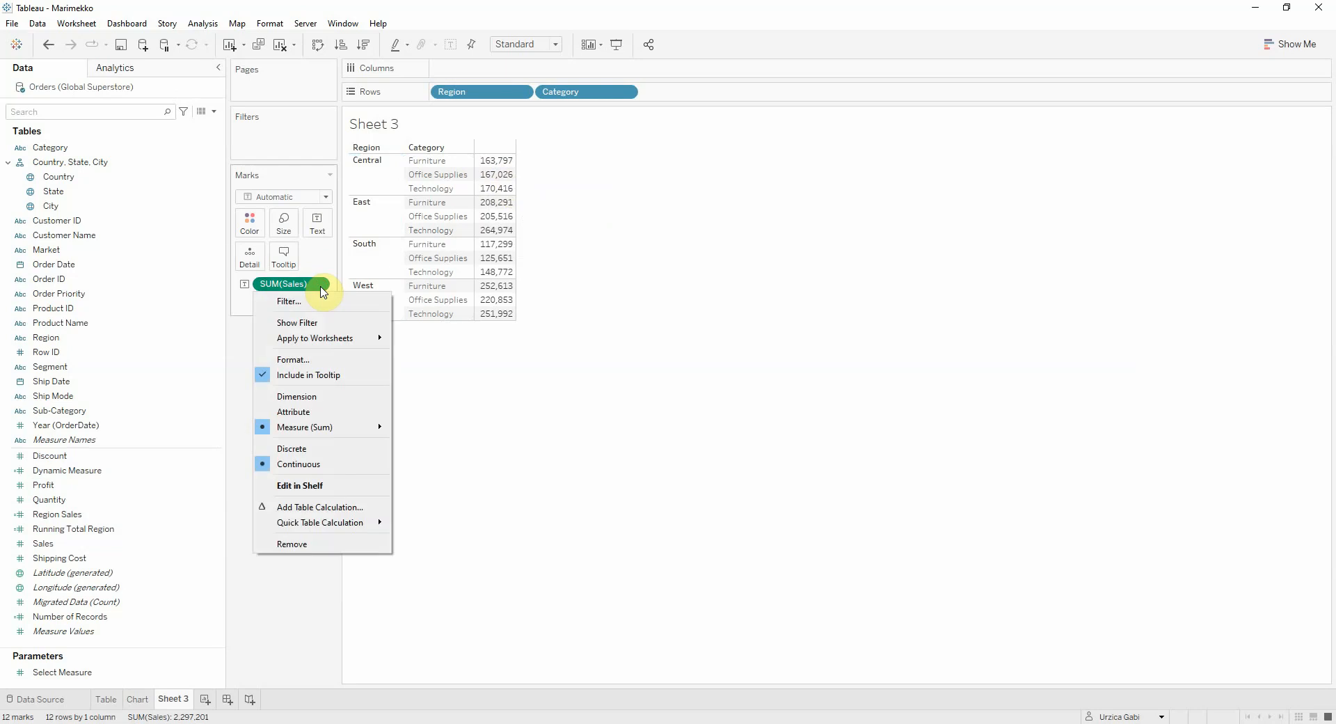
{"action": "mouse_move", "coordinate": [319, 507]}
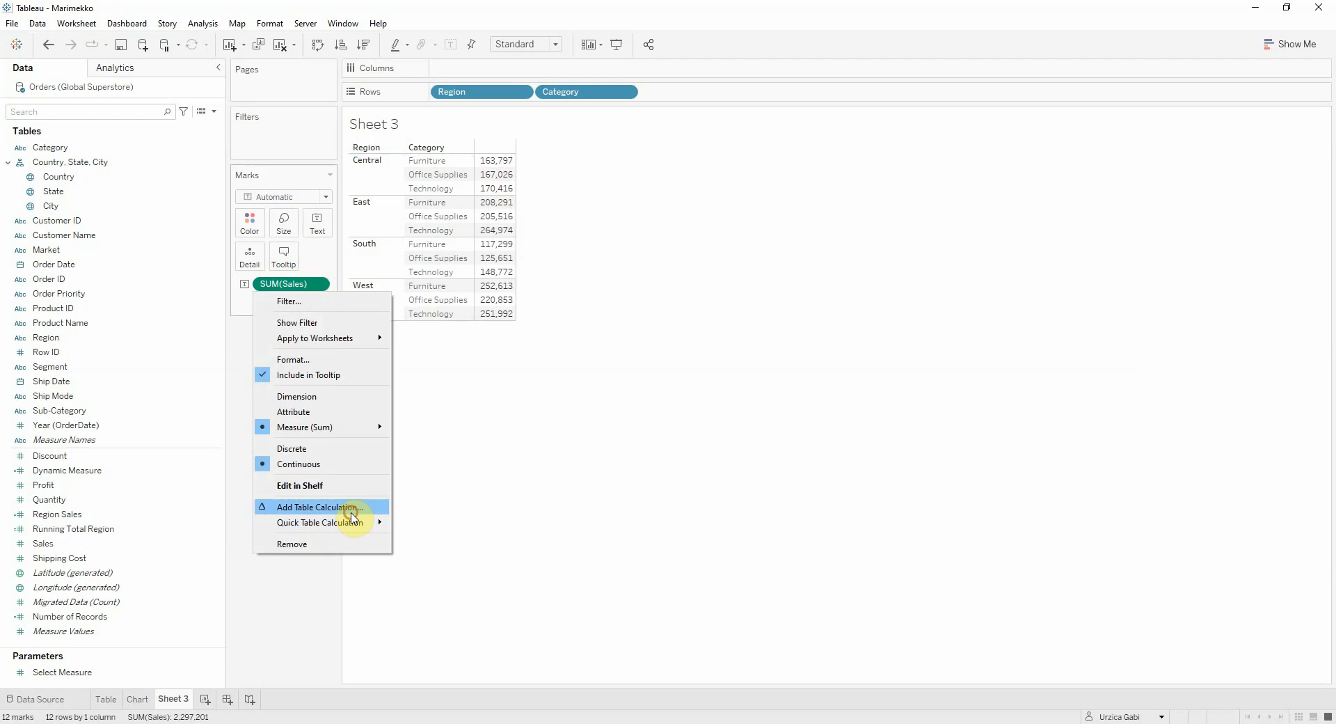
{"action": "left_click", "coordinate": [320, 508]}
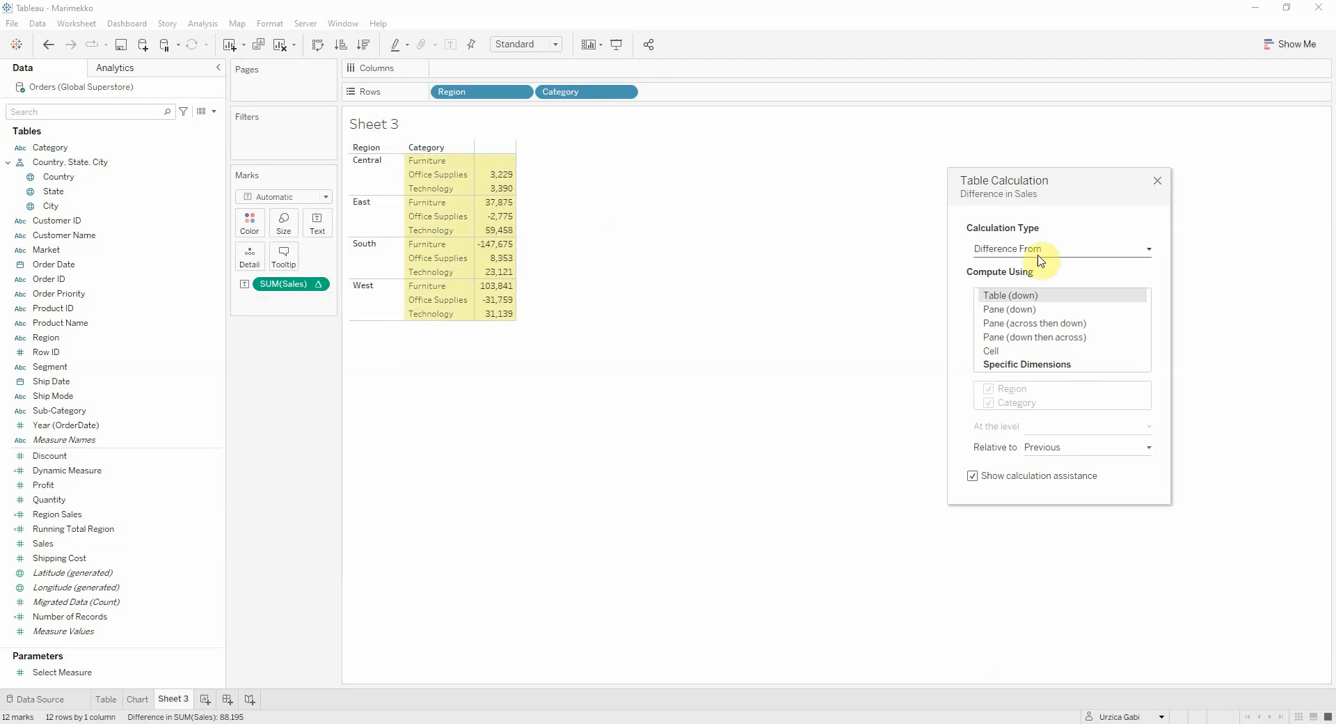
{"action": "left_click", "coordinate": [1060, 248]}
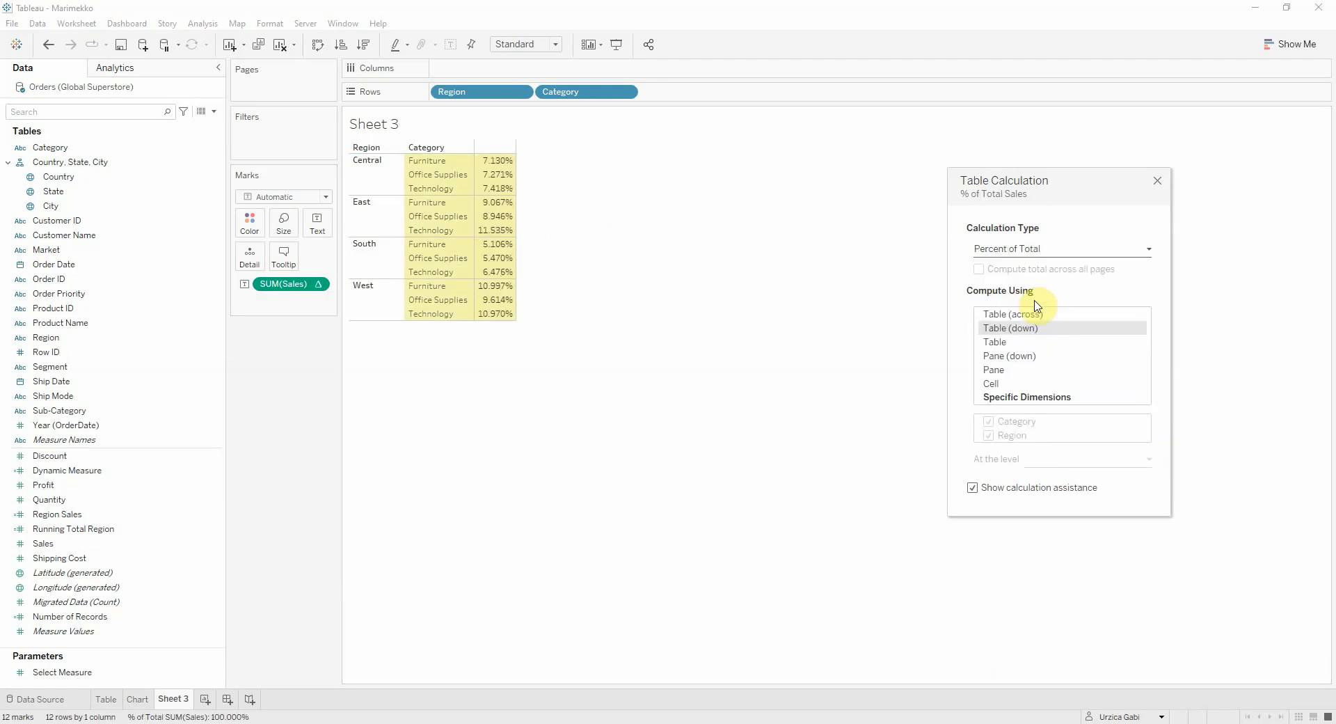
{"action": "left_click", "coordinate": [1026, 397]}
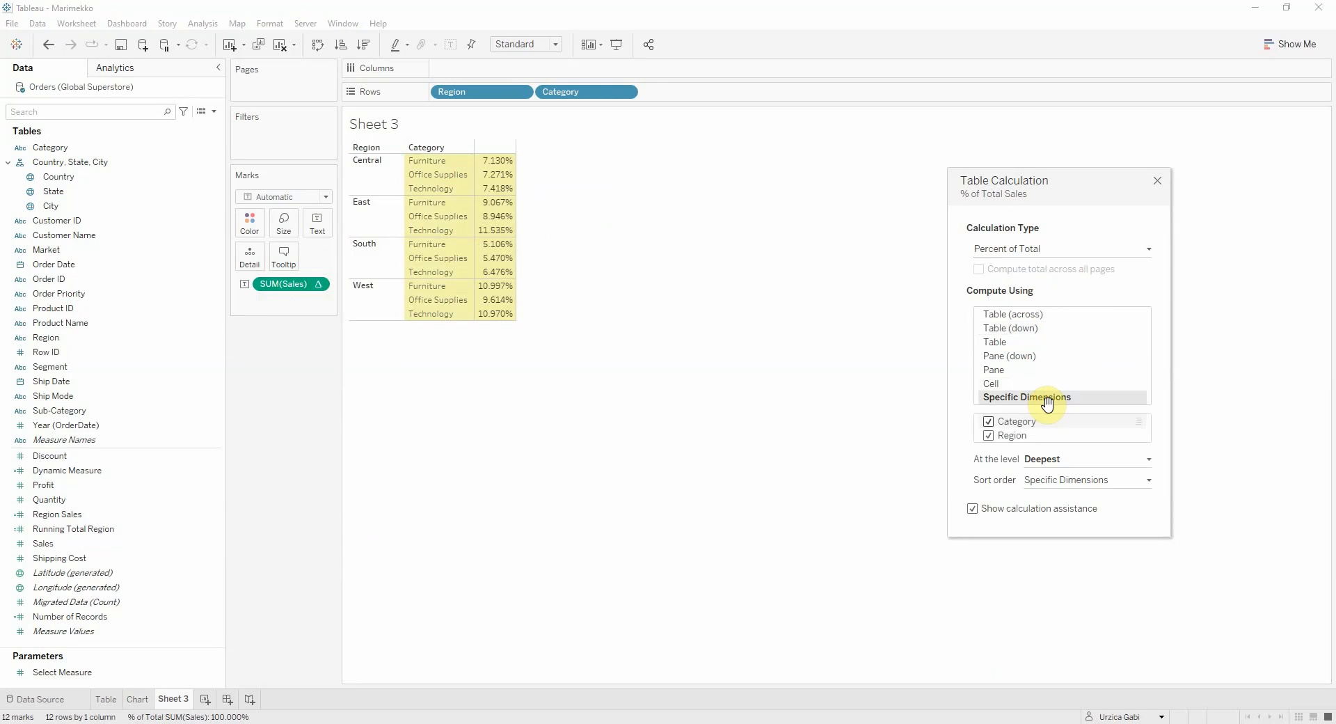
{"action": "left_click", "coordinate": [988, 435]}
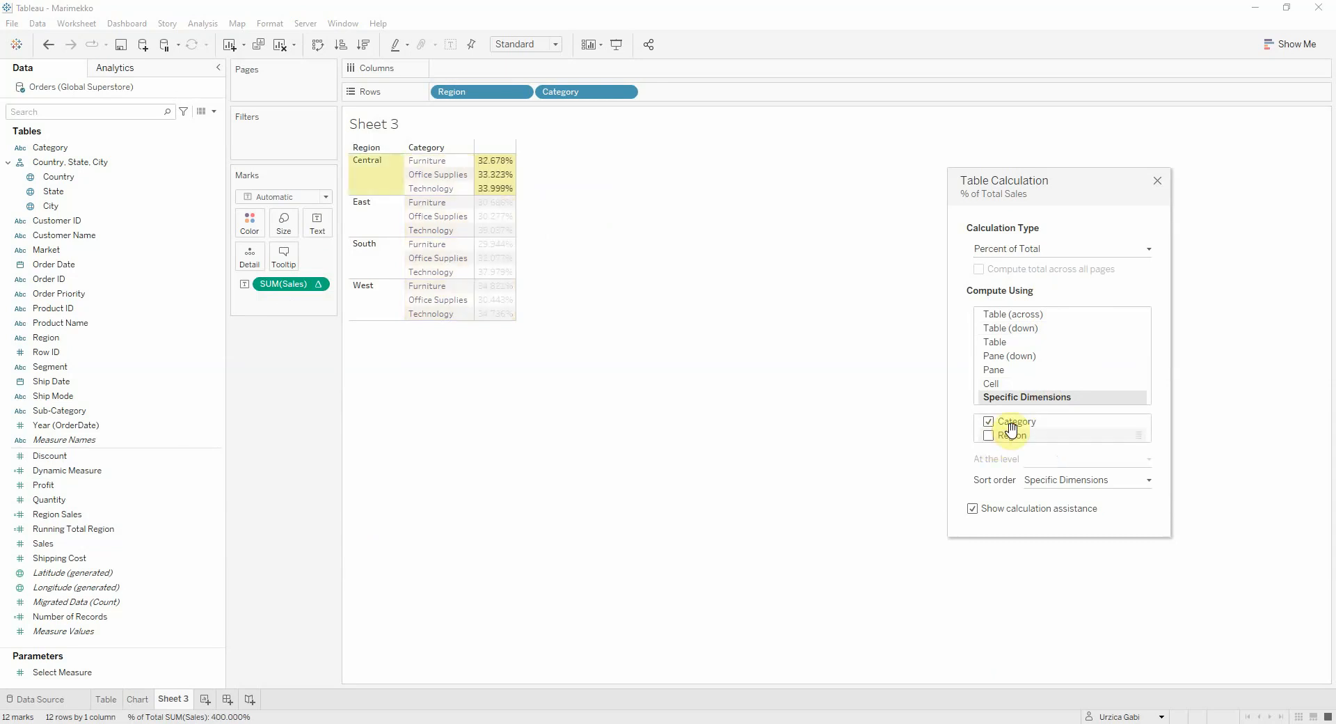
{"action": "mouse_move", "coordinate": [1229, 236]}
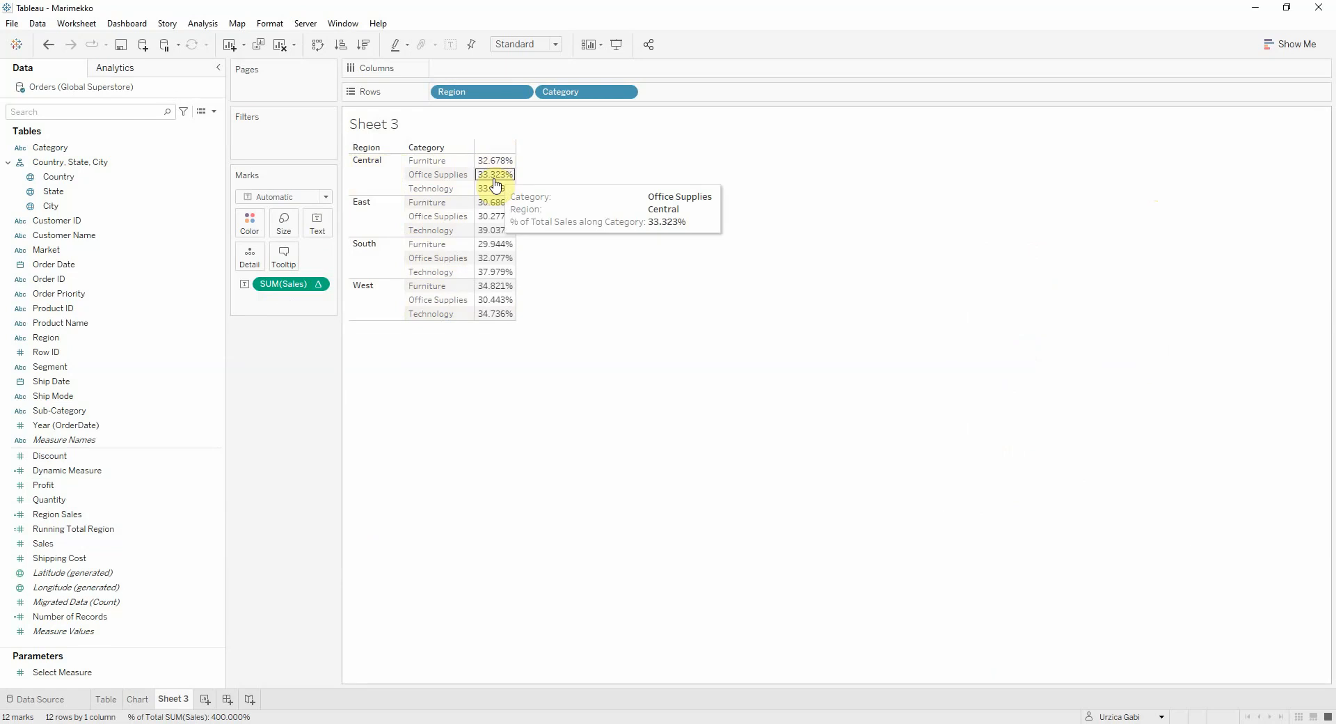
{"action": "mouse_move", "coordinate": [659, 481]}
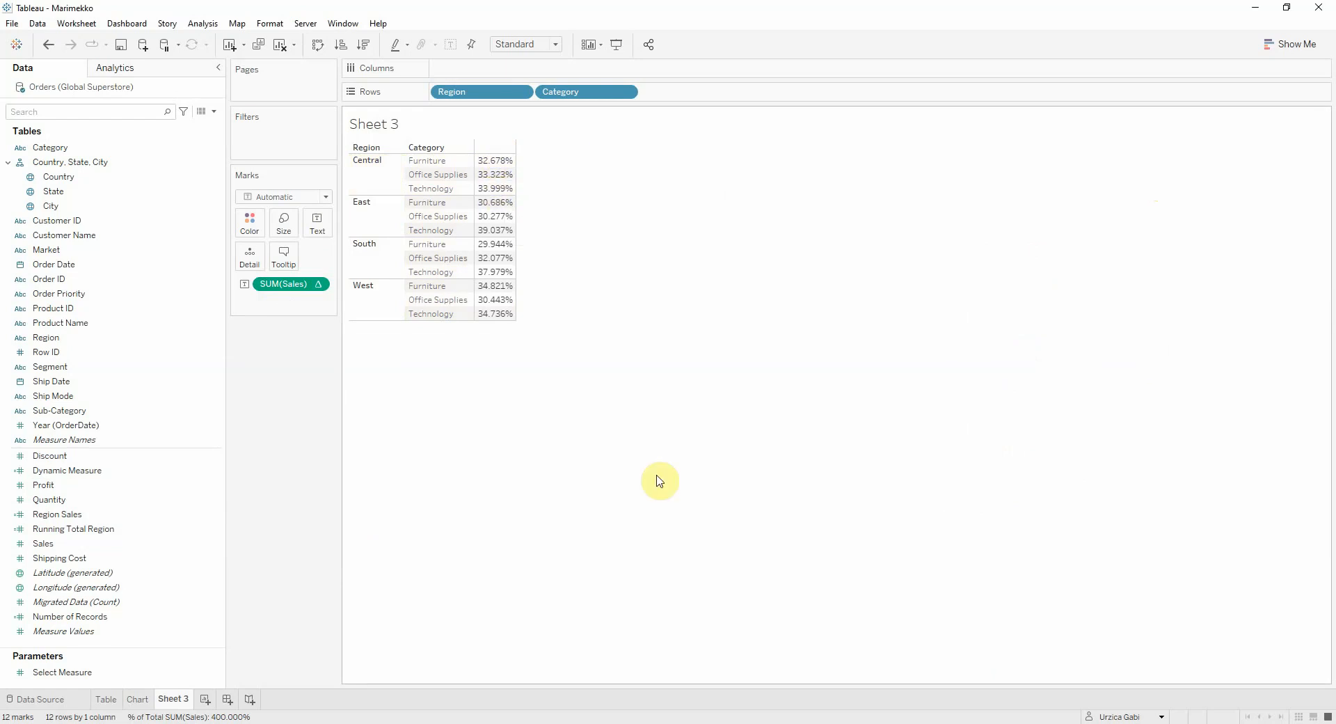
Step: Add Sales and Region Sales to Measure Values as columns beside the percentage
{"action": "left_click", "coordinate": [63, 631]}
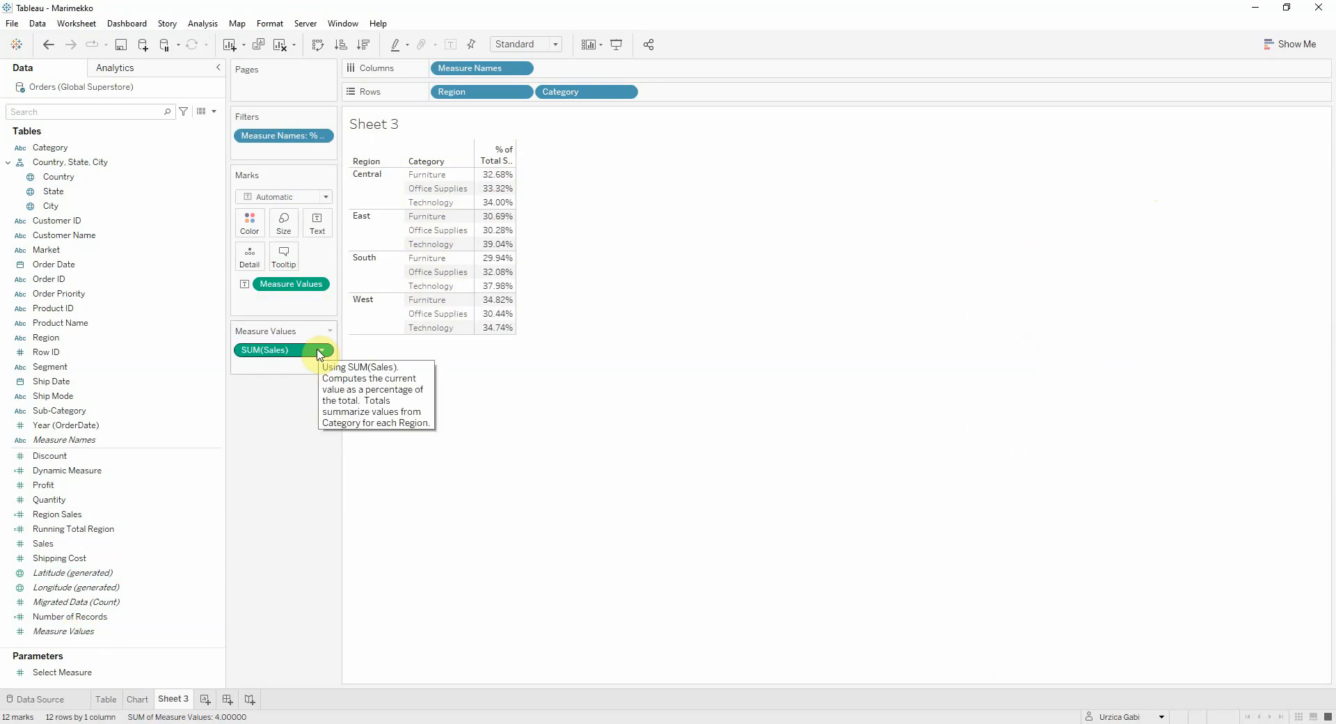
{"action": "left_click_drag", "start_coordinate": [267, 349], "coordinate": [324, 361]}
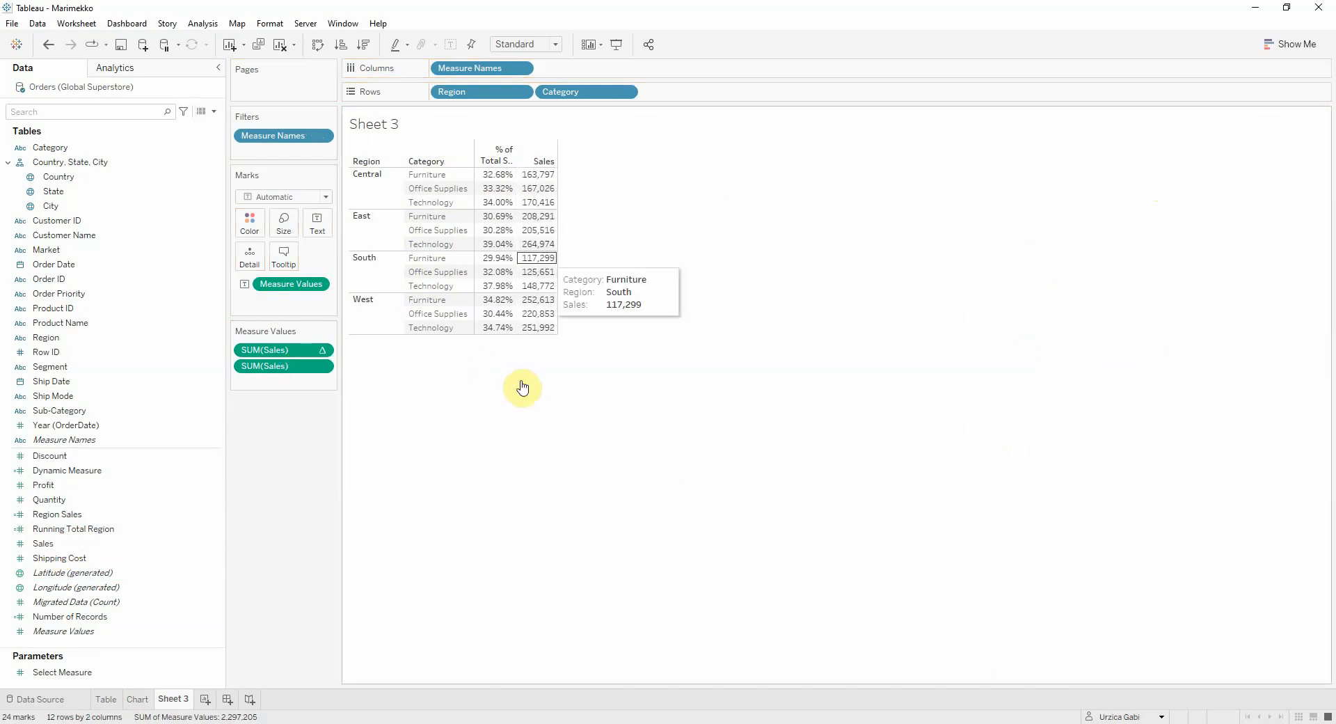
{"action": "mouse_move", "coordinate": [539, 188]}
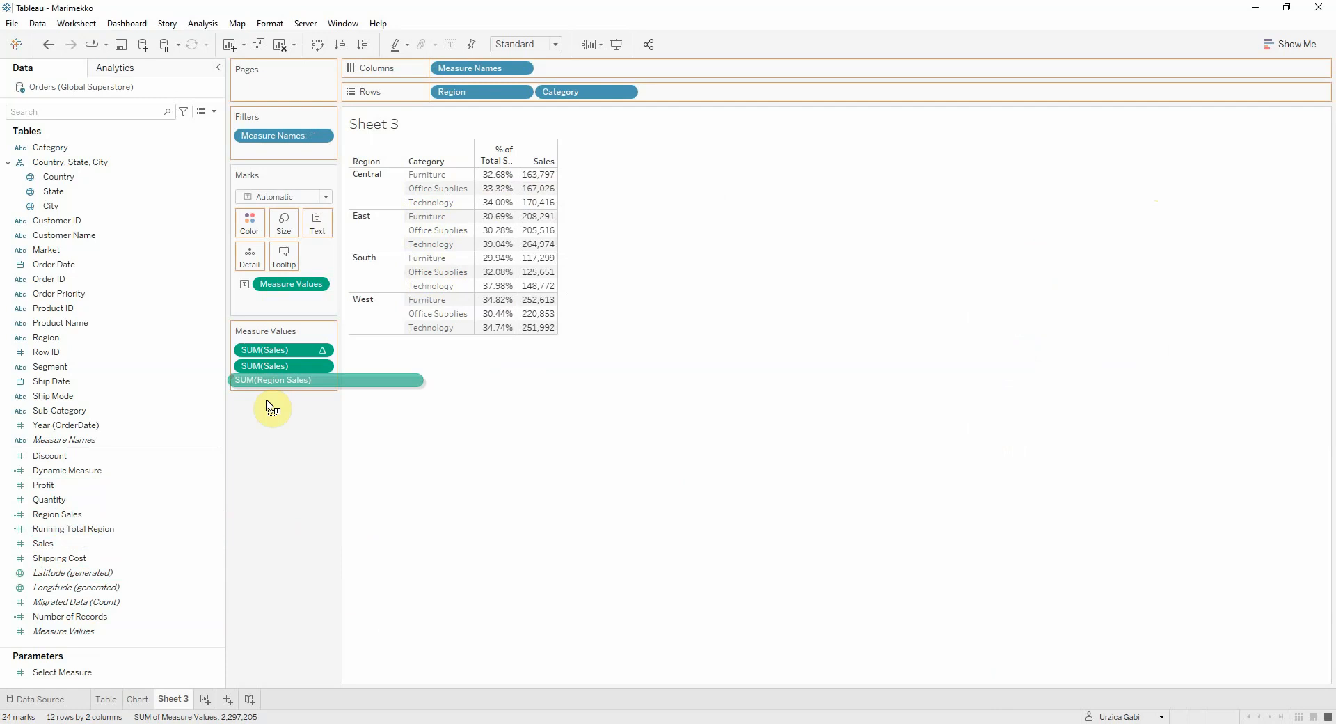
{"action": "left_click_drag", "start_coordinate": [328, 379], "coordinate": [284, 382]}
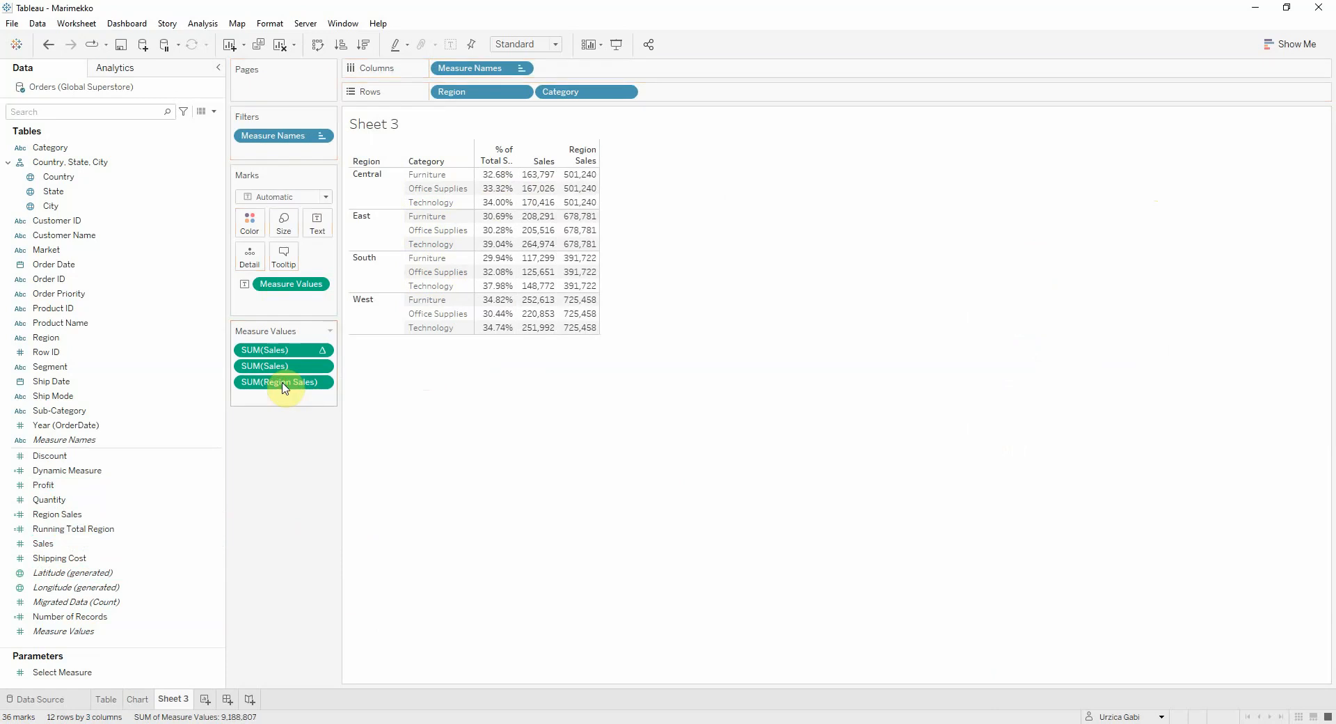
{"action": "mouse_move", "coordinate": [214, 423]}
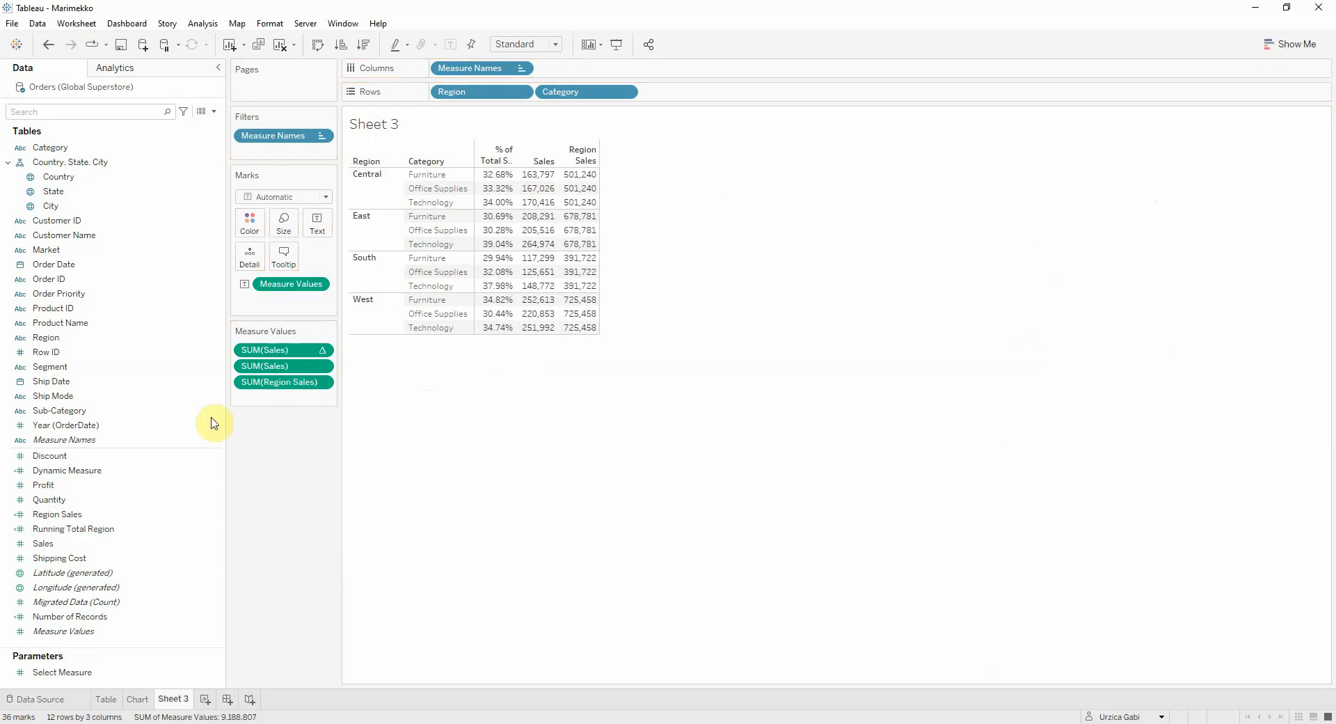
Step: Edit Region Sales, verify {FIXED [Region]: SUM([Sales])} is valid, and confirm it
{"action": "right_click", "coordinate": [57, 514]}
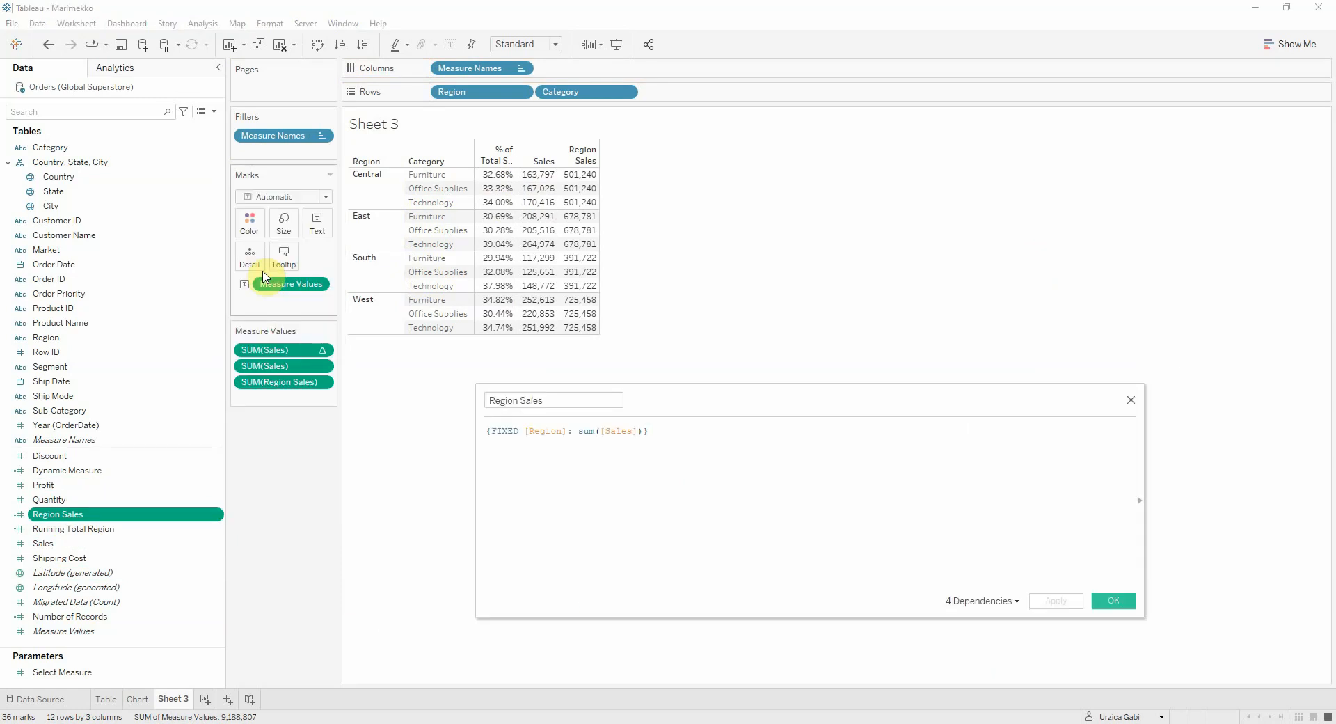
{"action": "left_click", "coordinate": [631, 518]}
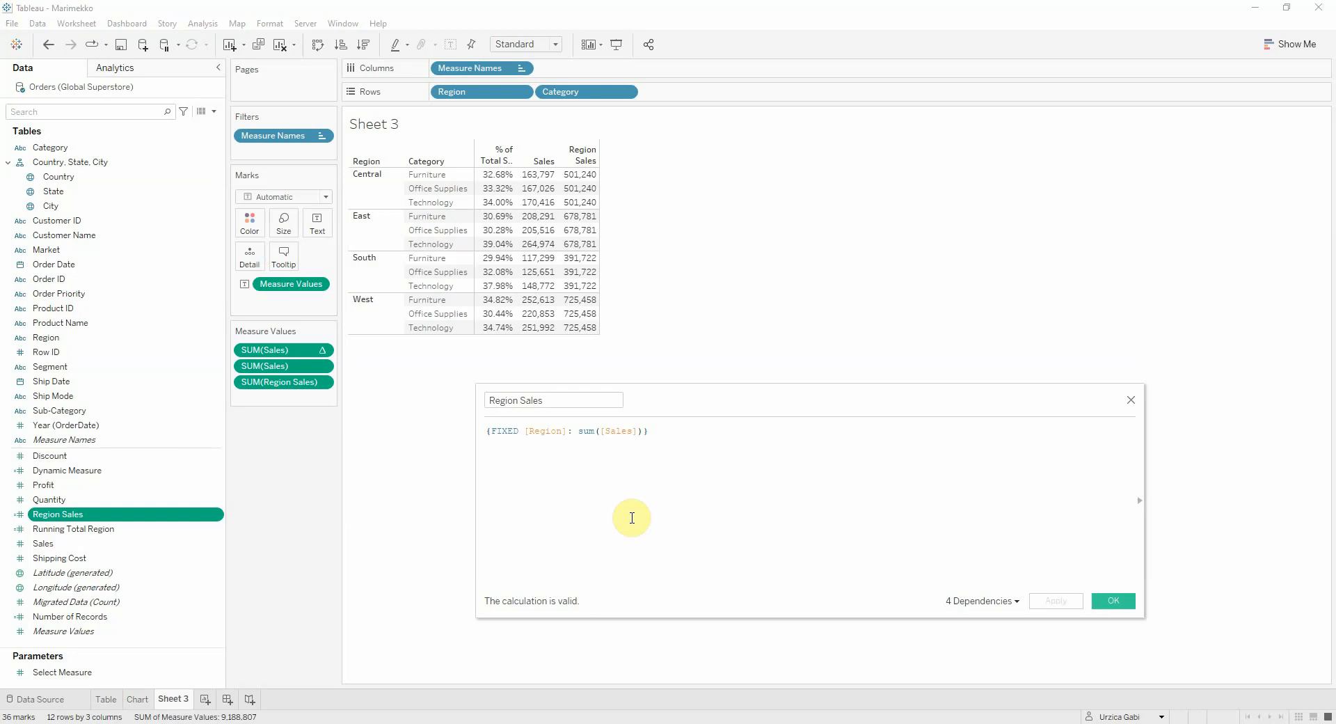
{"action": "left_click", "coordinate": [646, 431]}
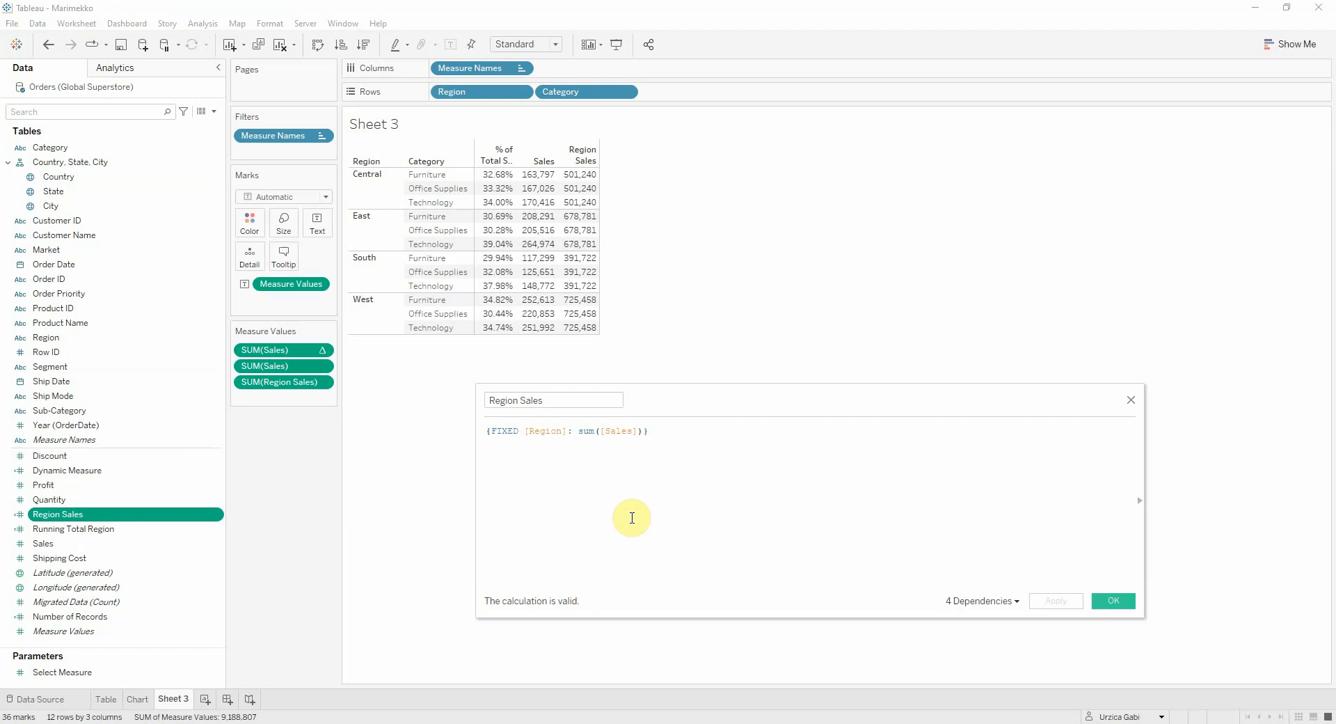
{"action": "left_click", "coordinate": [646, 431]}
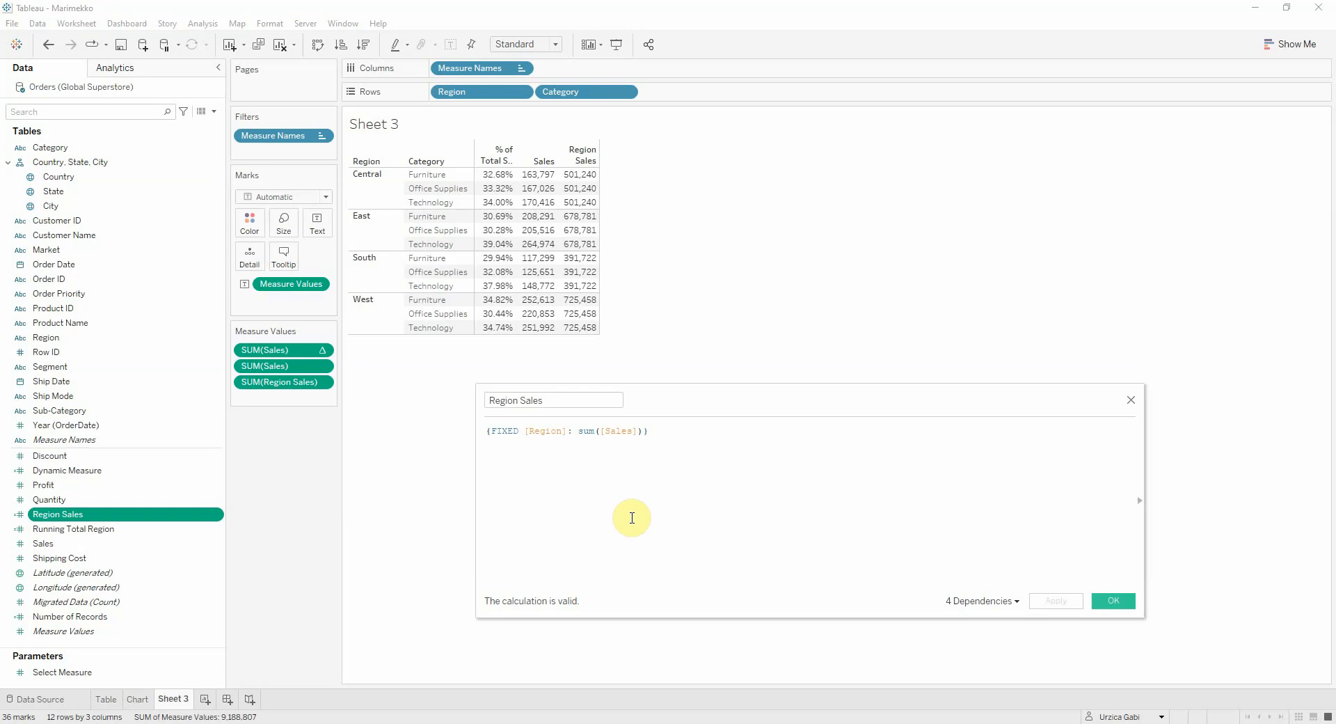
{"action": "left_click", "coordinate": [648, 431]}
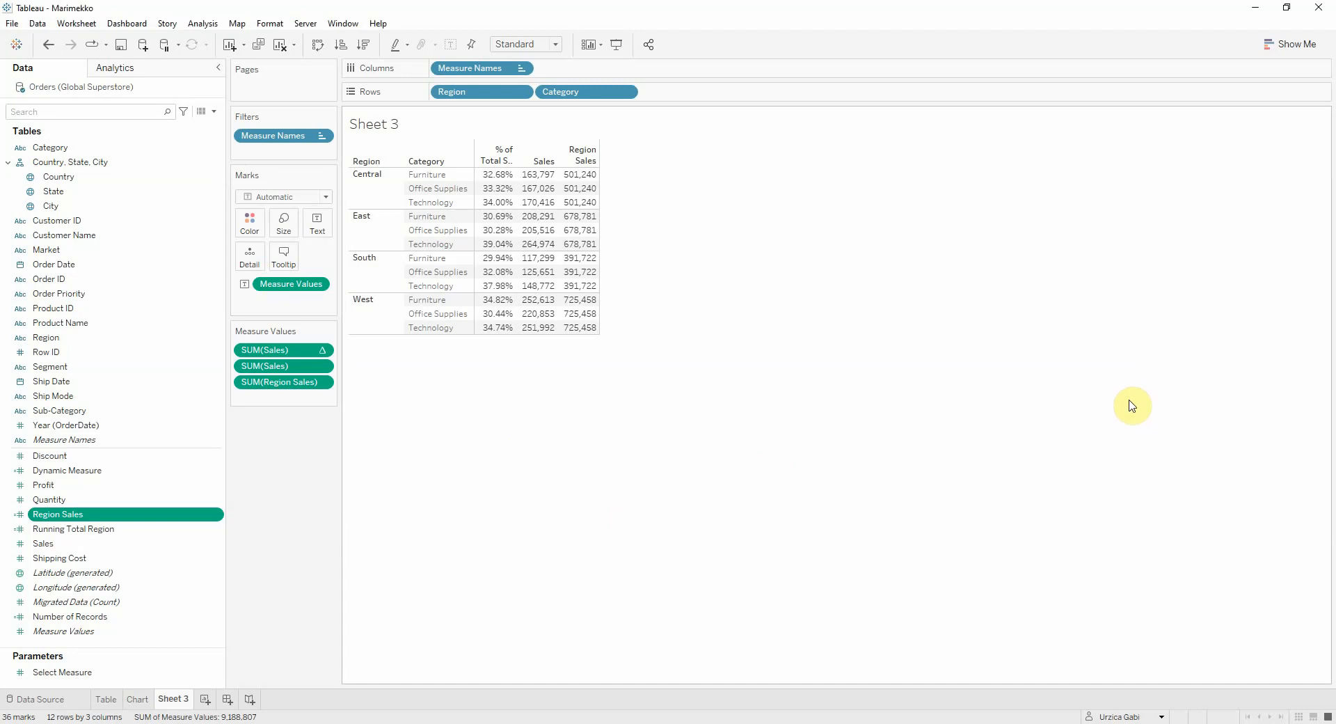
Step: Add Running Total Region to the table and open its Data pane menu
{"action": "left_click", "coordinate": [72, 528]}
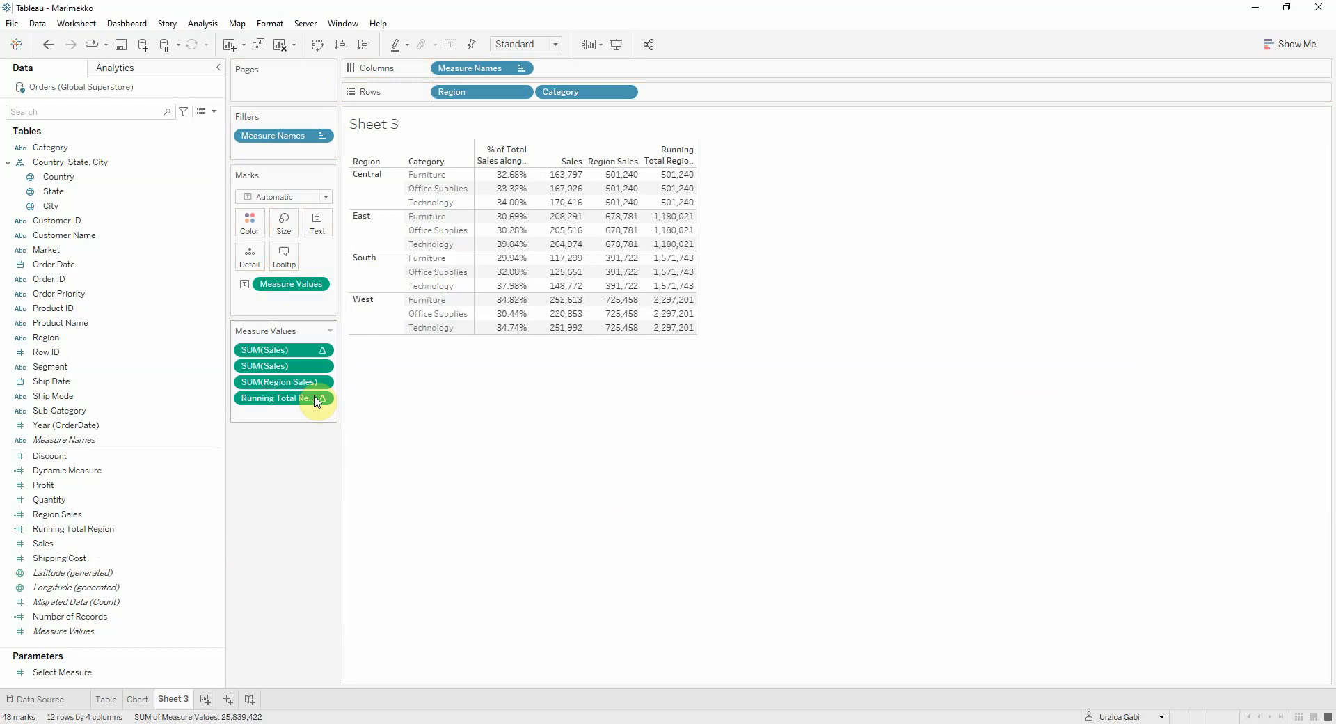
{"action": "right_click", "coordinate": [73, 528]}
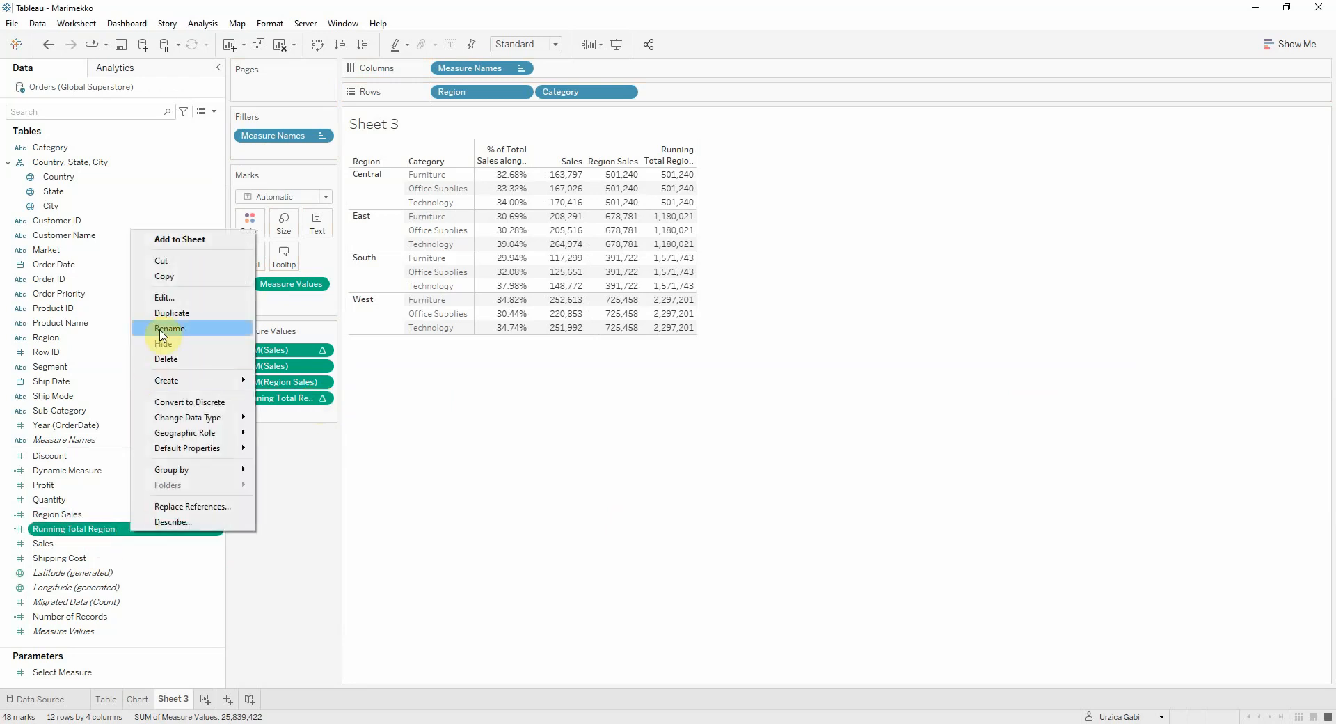
{"action": "left_click", "coordinate": [164, 296]}
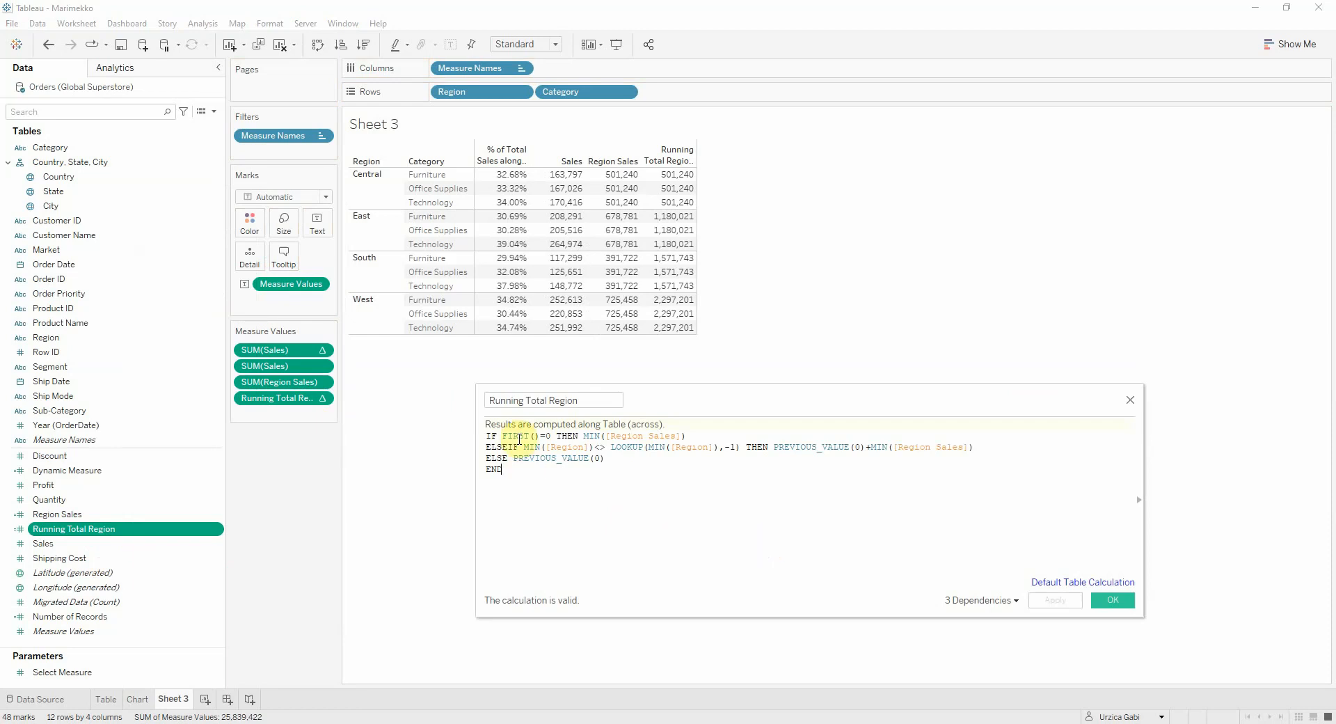
{"action": "mouse_move", "coordinate": [703, 270]}
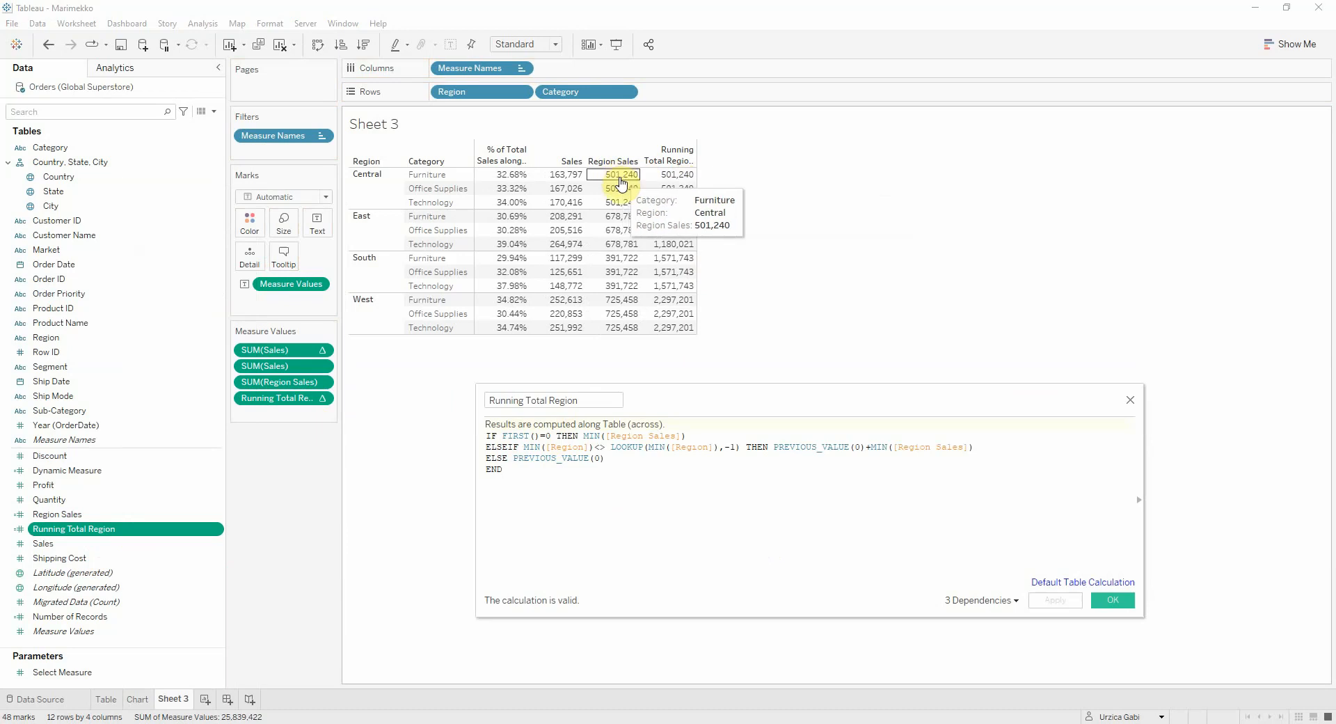
{"action": "left_click", "coordinate": [504, 469]}
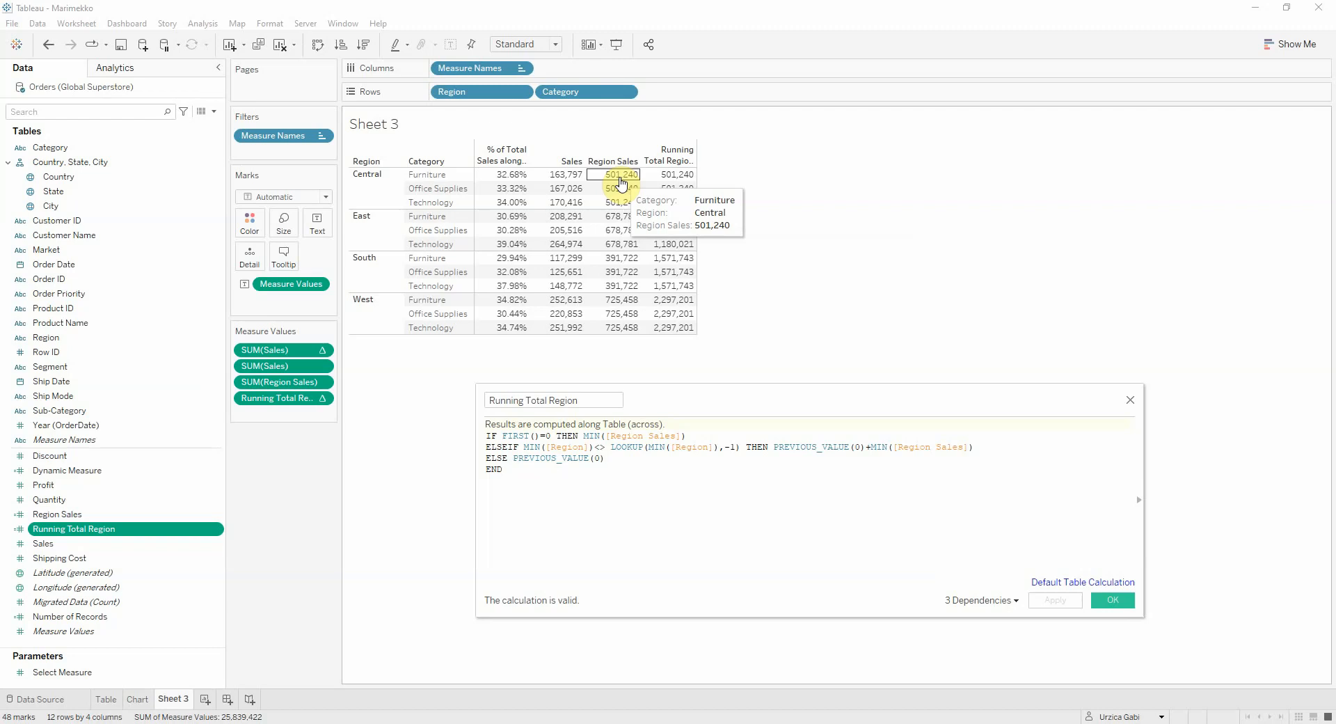
{"action": "mouse_move", "coordinate": [656, 205]}
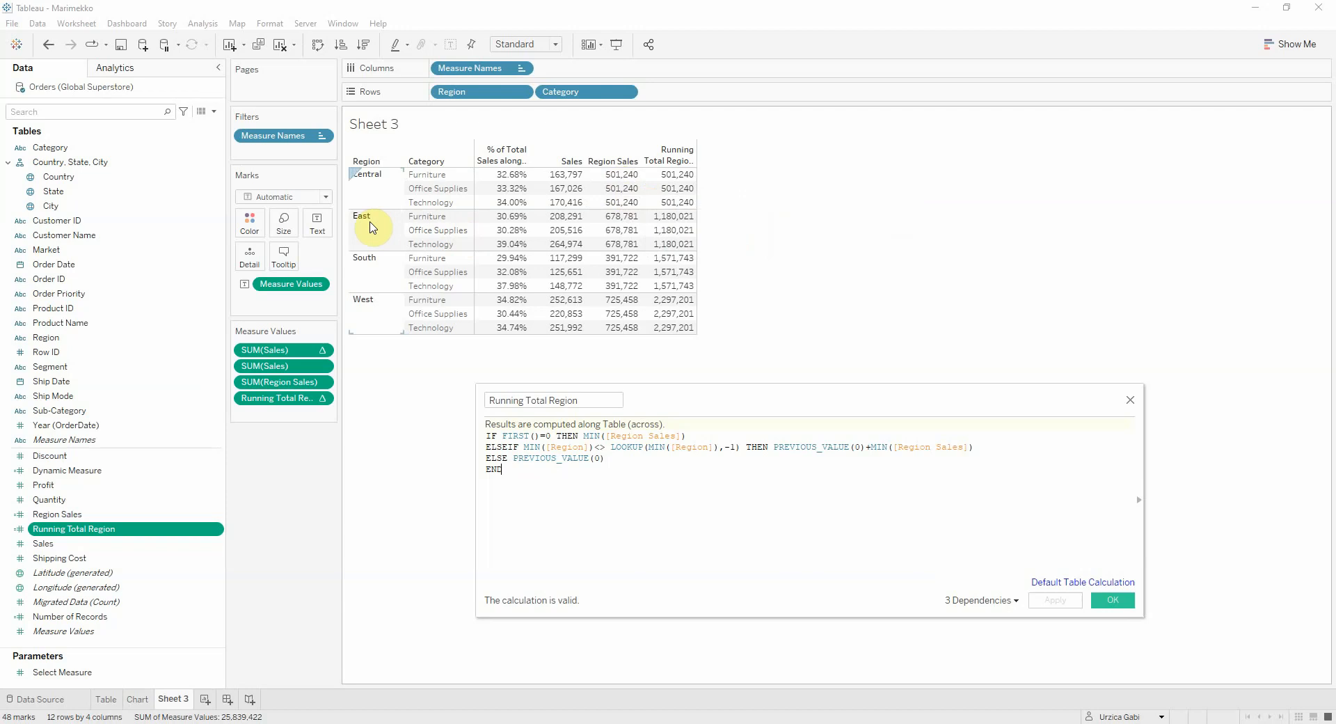
{"action": "mouse_move", "coordinate": [473, 212]}
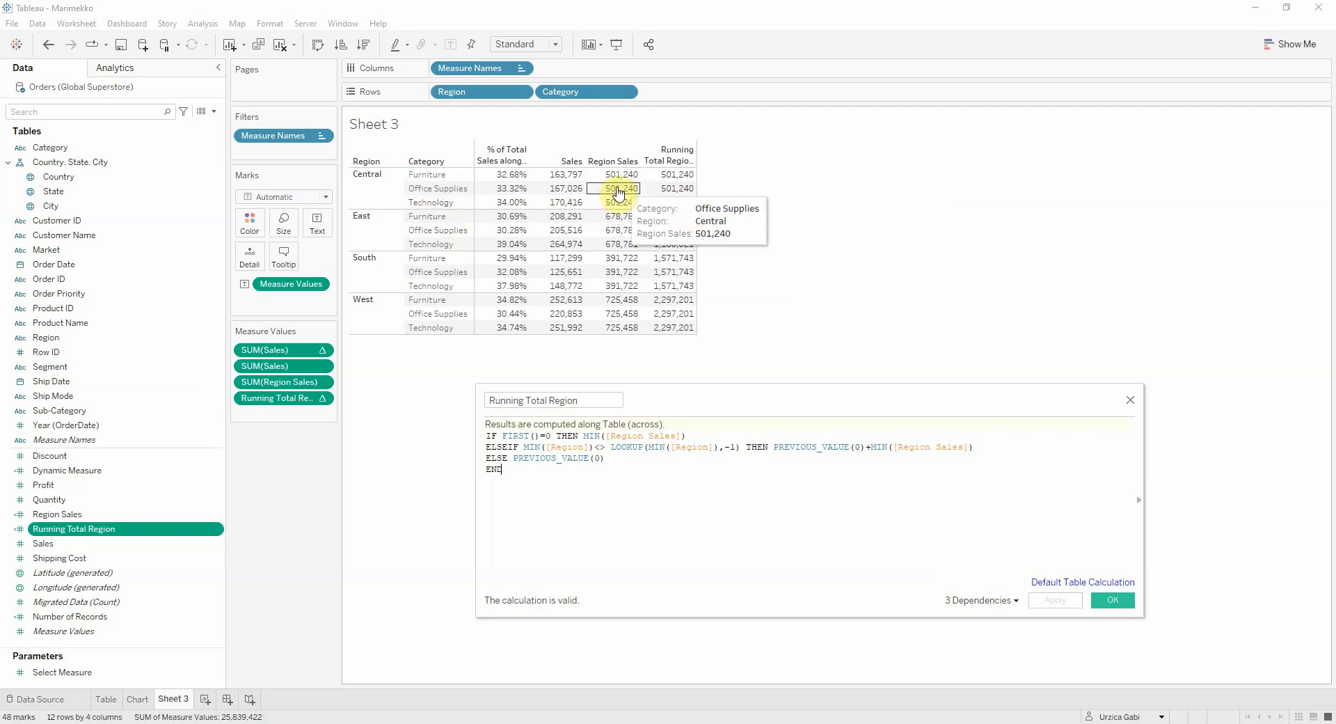
{"action": "mouse_move", "coordinate": [614, 216]}
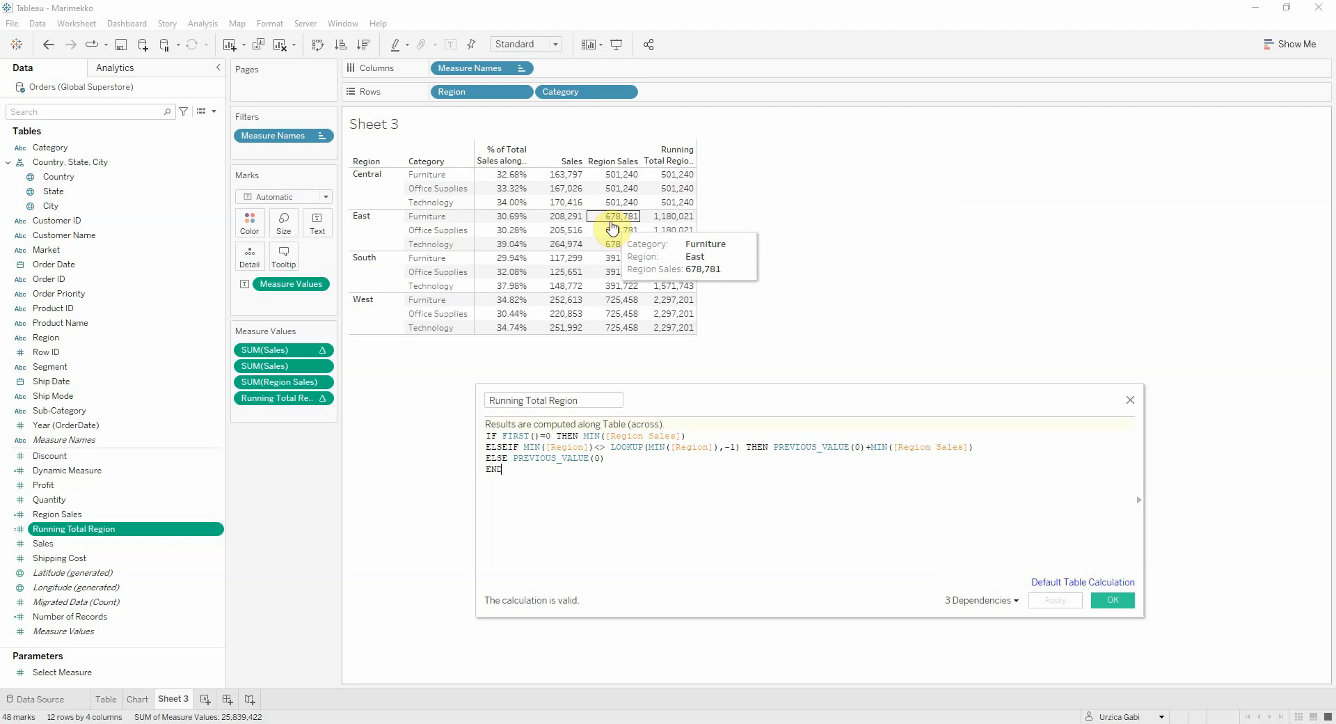
{"action": "mouse_move", "coordinate": [1324, 435]}
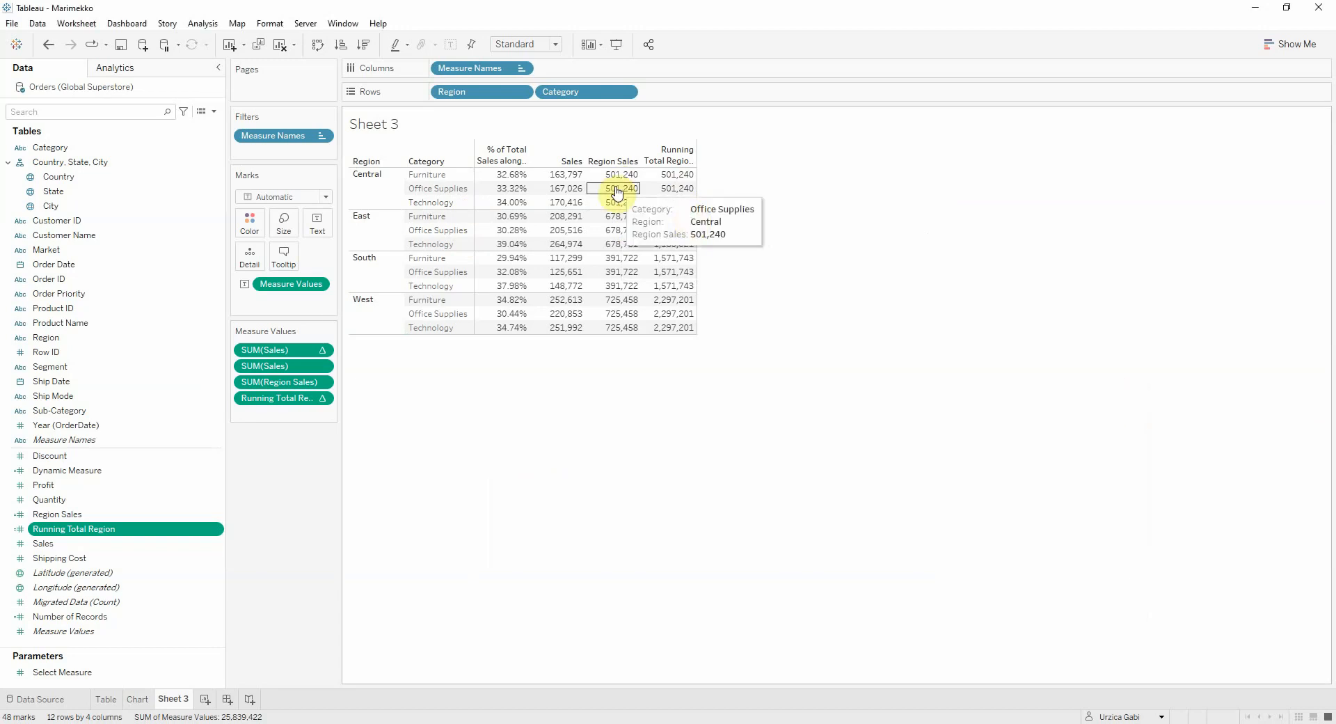
{"action": "mouse_move", "coordinate": [698, 370]}
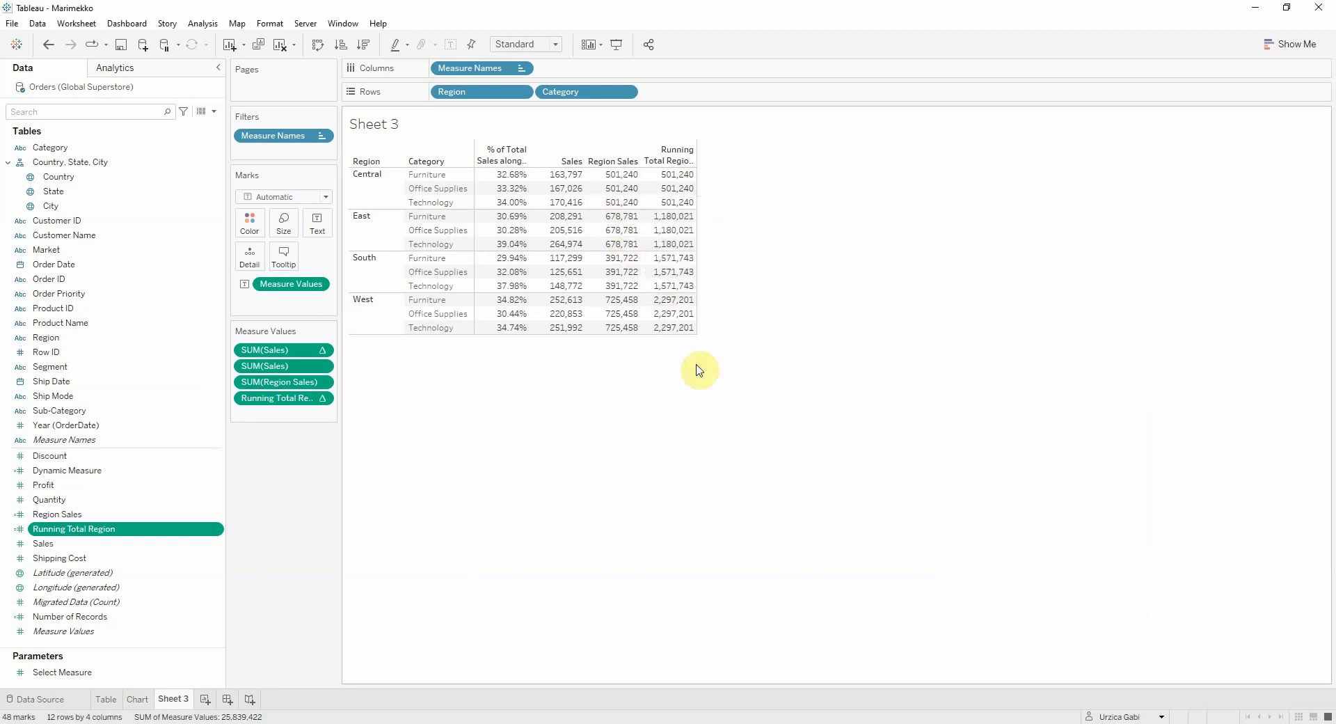
{"action": "mouse_move", "coordinate": [677, 313]}
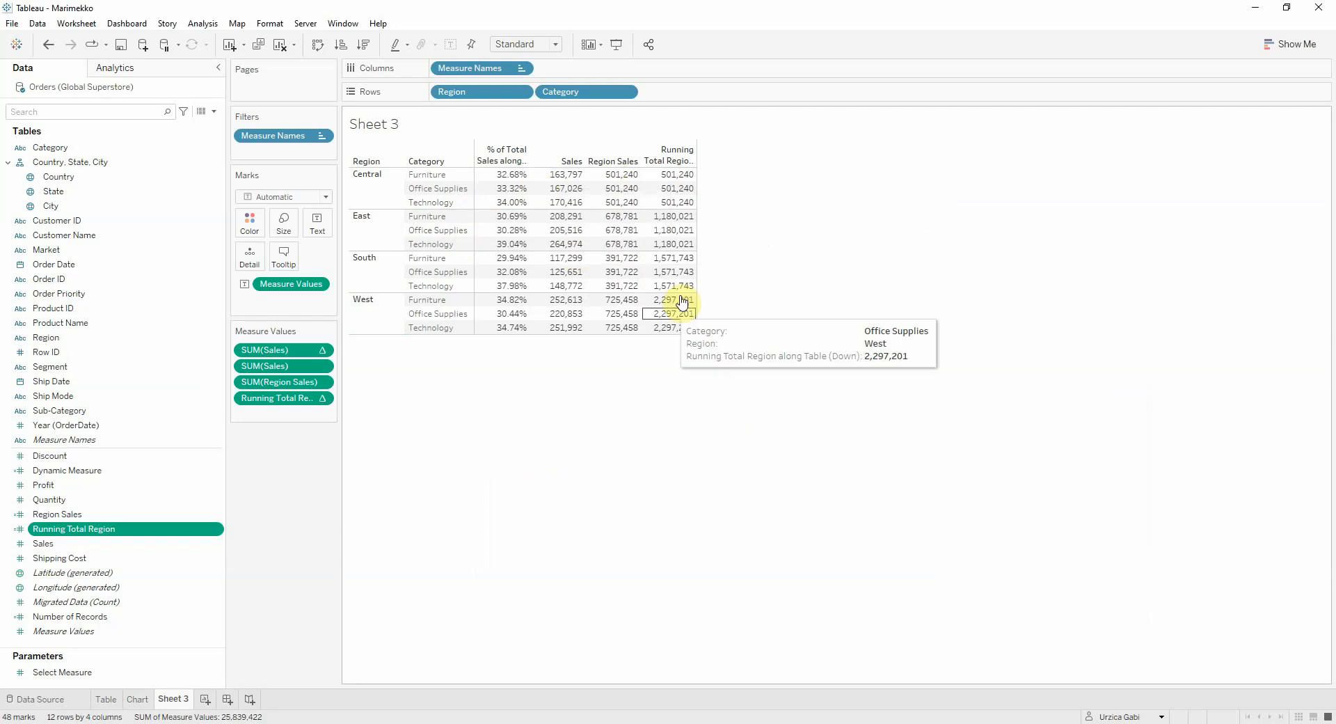
{"action": "mouse_move", "coordinate": [492, 464]}
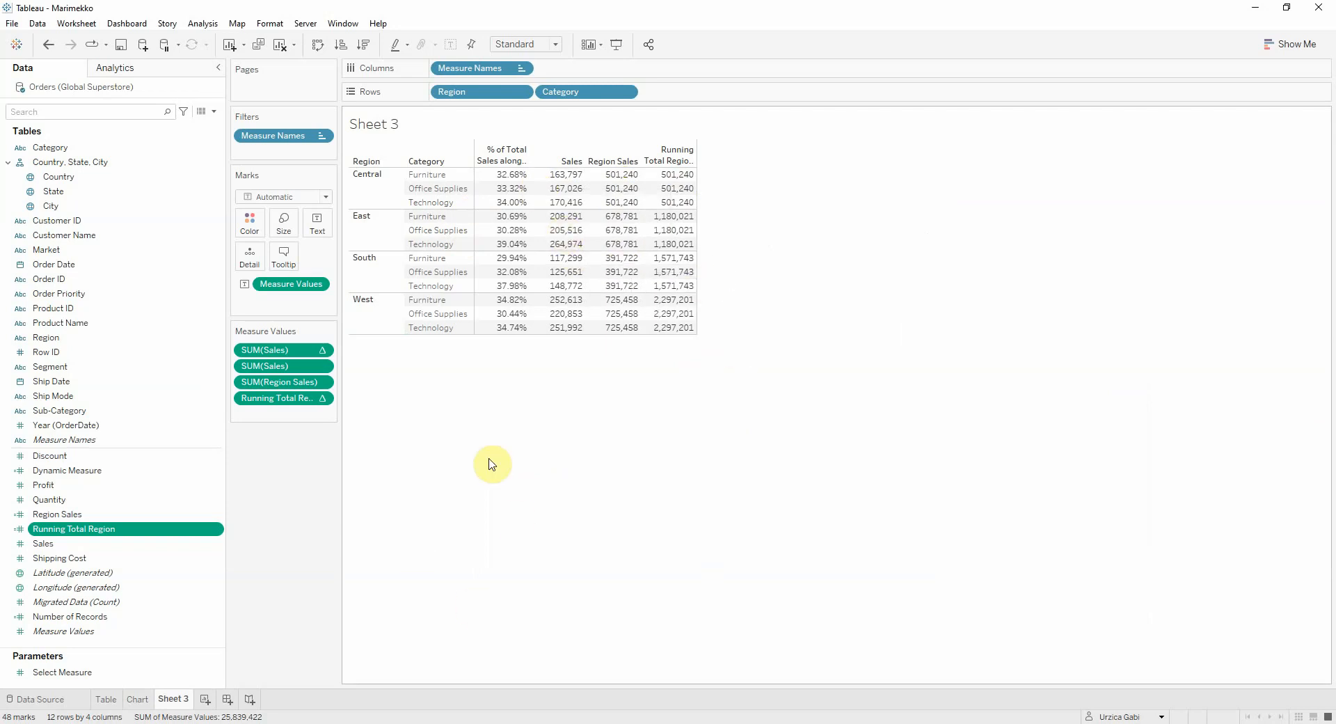
{"action": "mouse_move", "coordinate": [174, 698]}
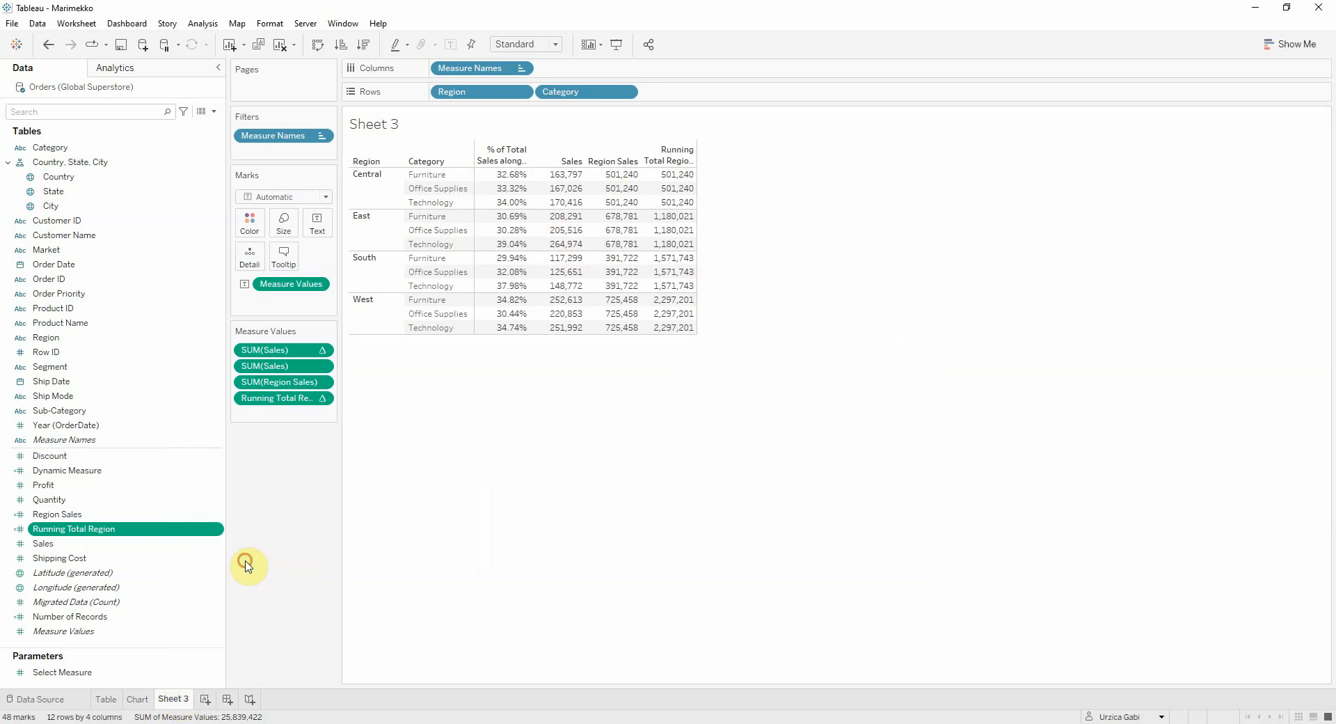
{"action": "left_click", "coordinate": [252, 698]}
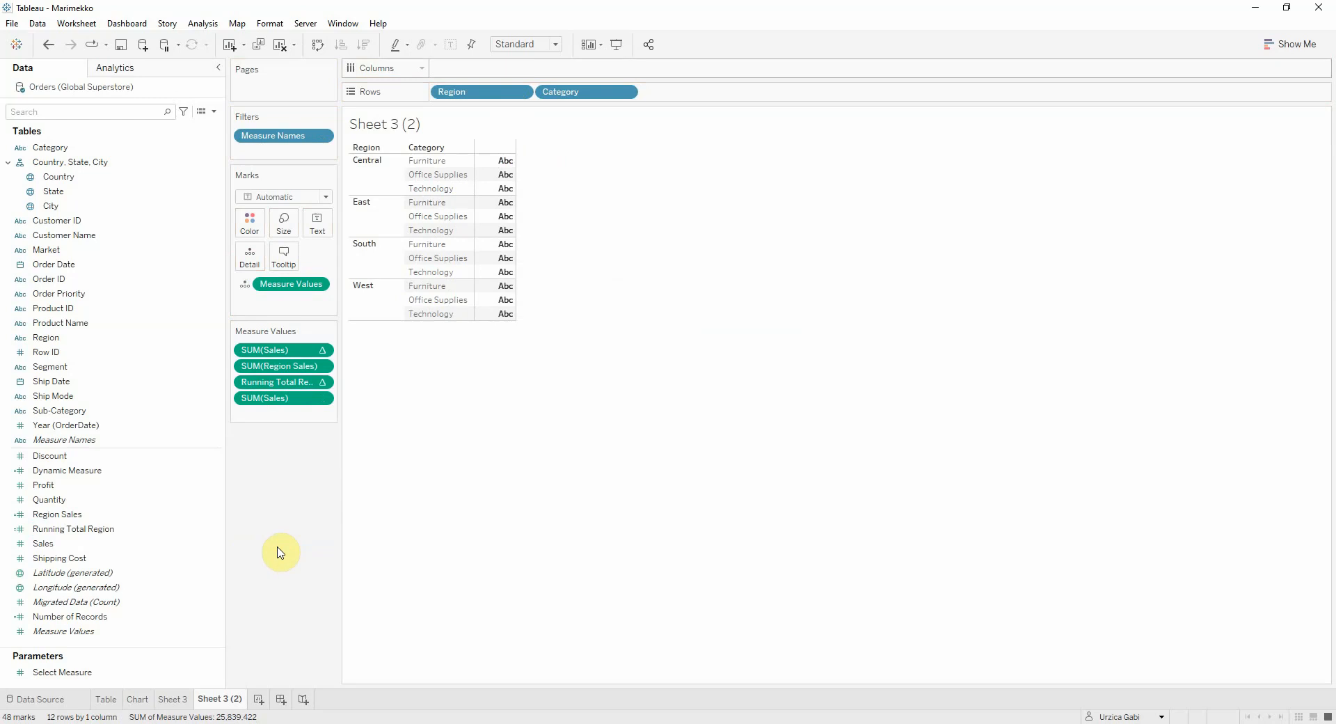
{"action": "mouse_move", "coordinate": [284, 565]}
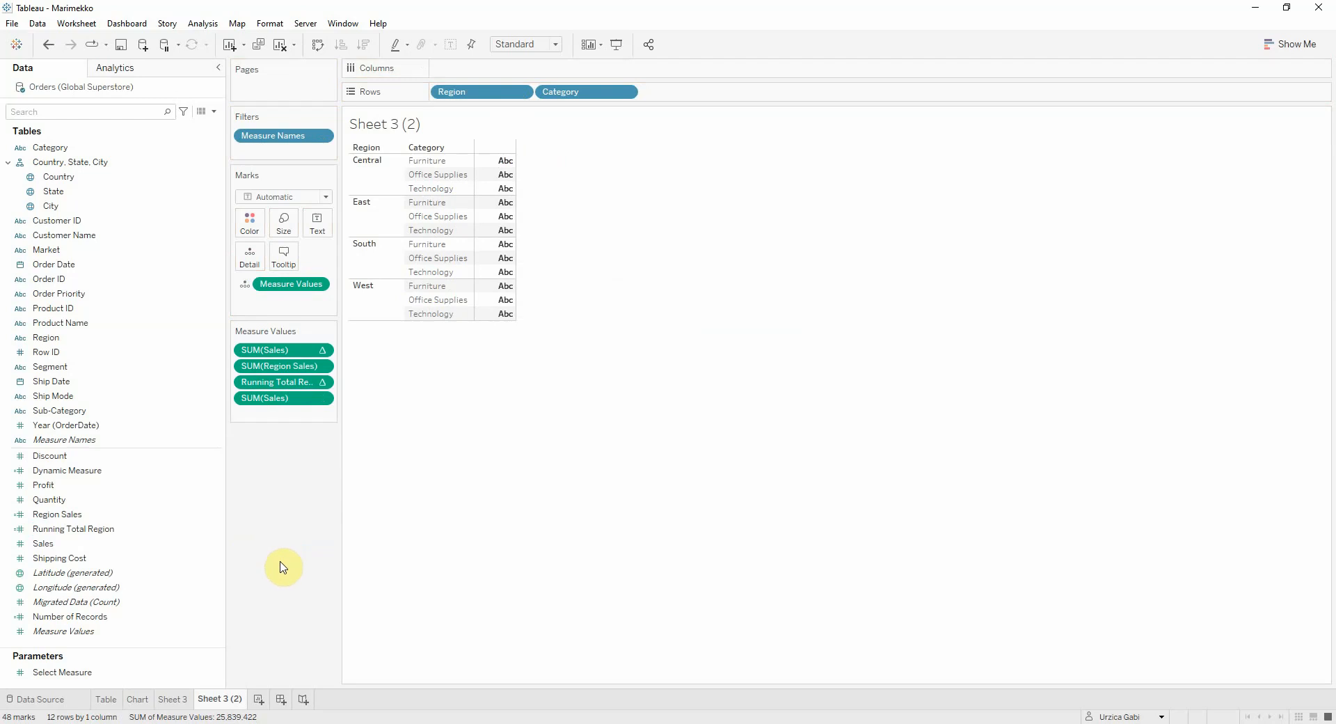
{"action": "mouse_move", "coordinate": [475, 103]}
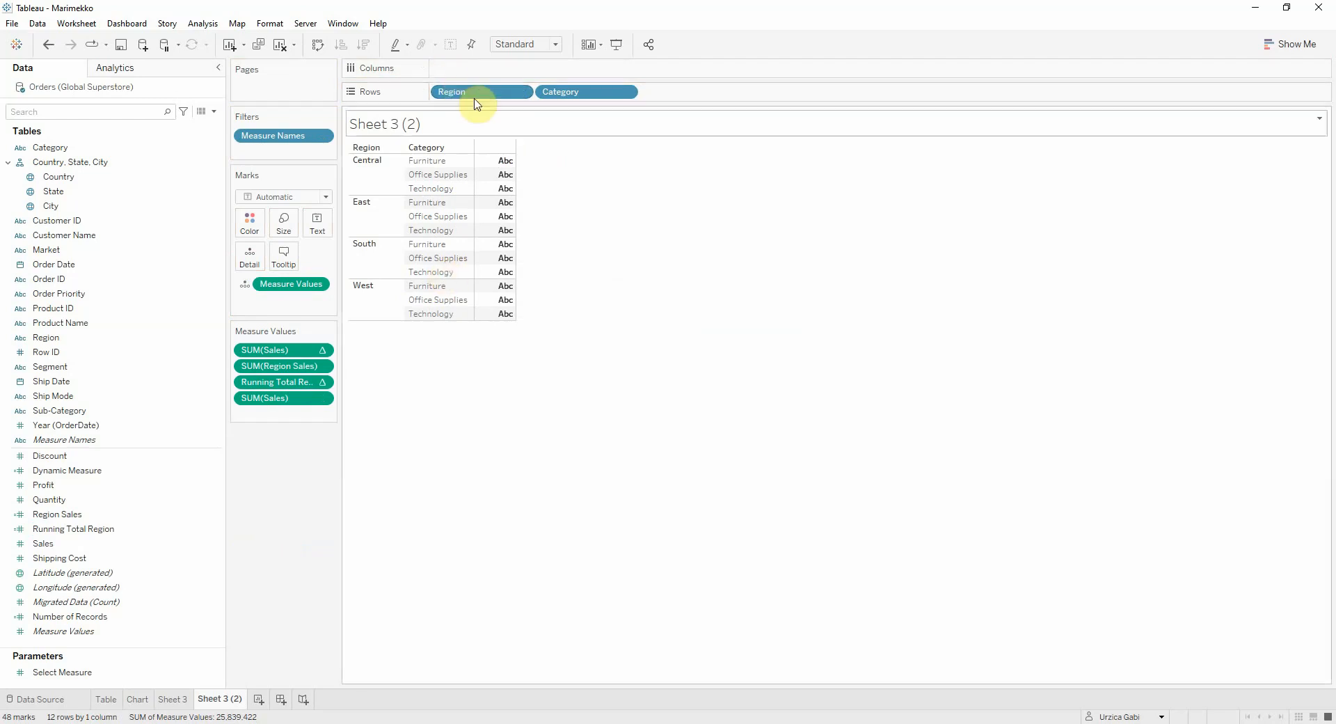
{"action": "mouse_move", "coordinate": [575, 91]}
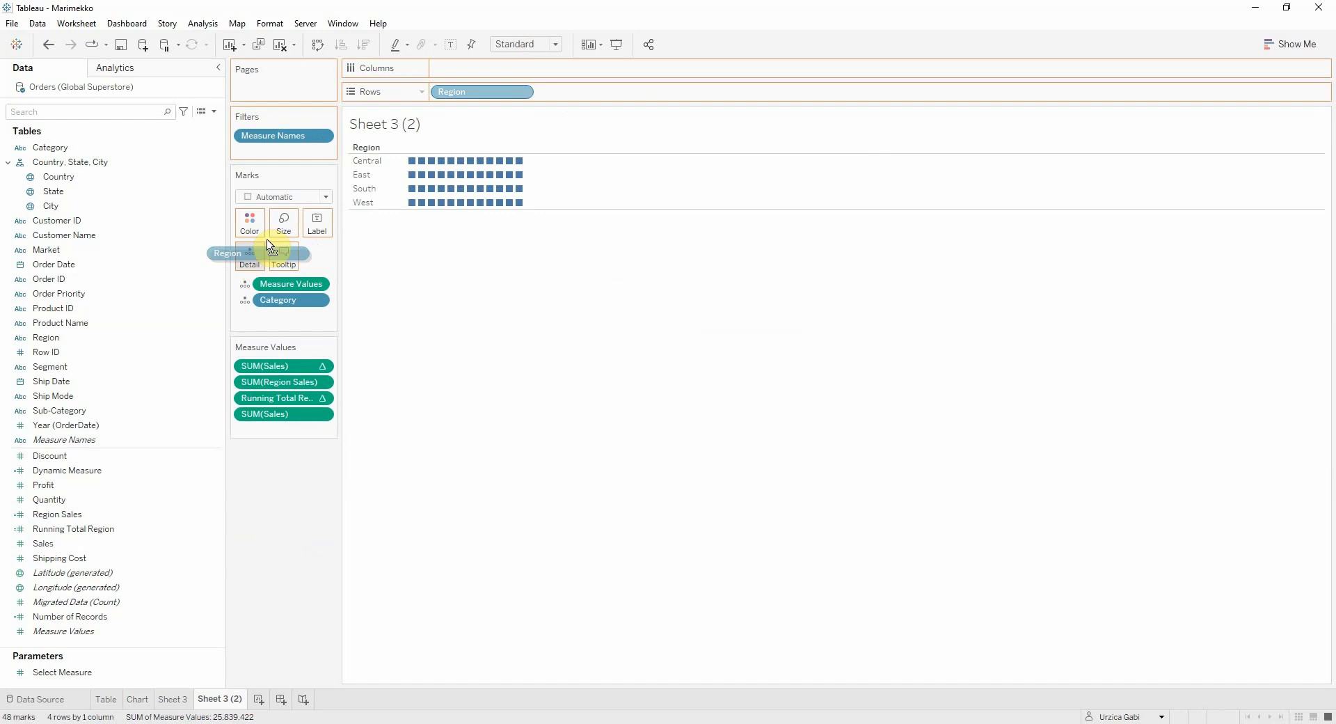
Step: Move Region onto Detail and put % of Total Sales on Rows
{"action": "left_click_drag", "start_coordinate": [482, 91], "coordinate": [272, 315]}
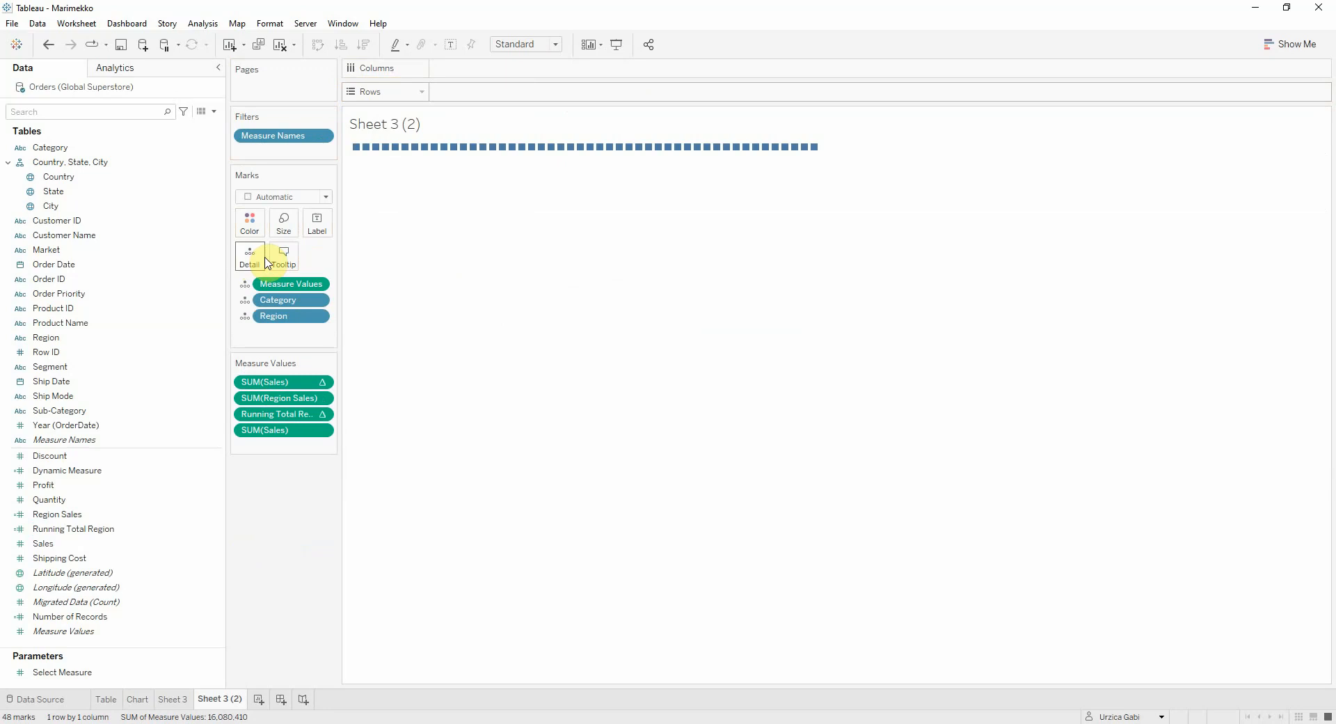
{"action": "mouse_move", "coordinate": [348, 397]}
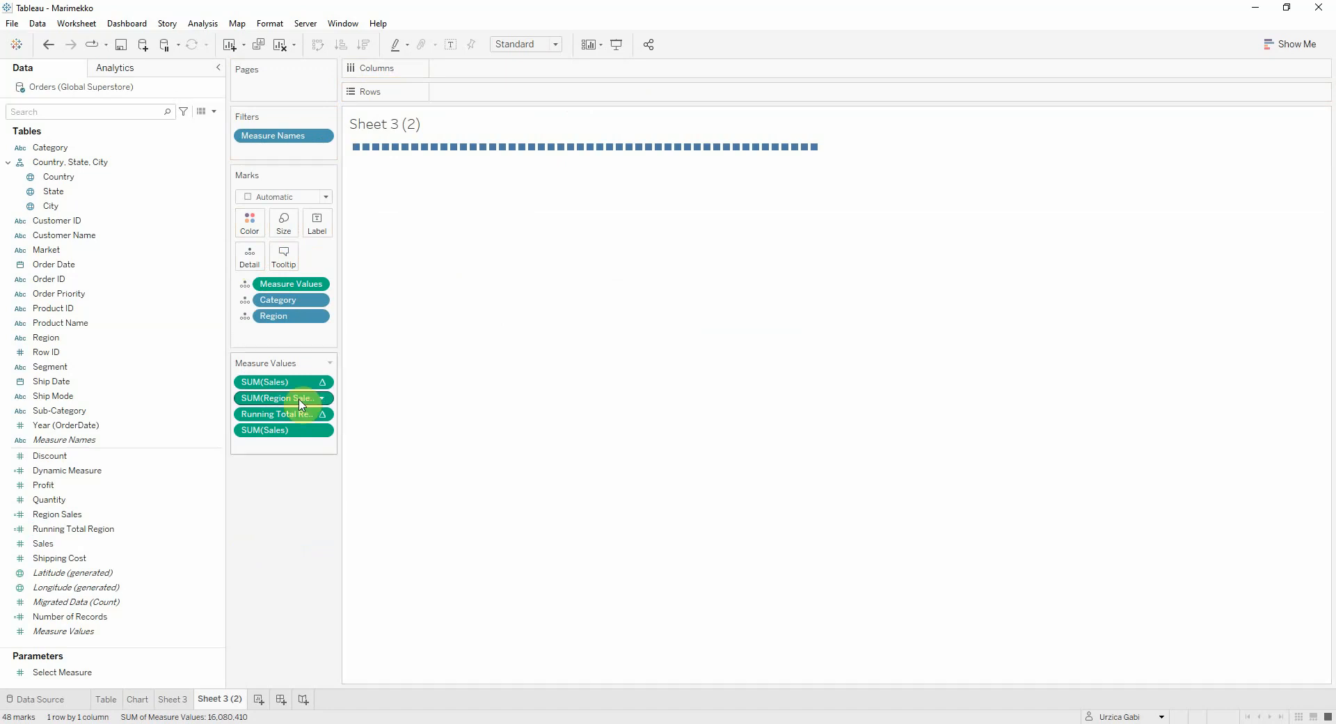
{"action": "left_click_drag", "start_coordinate": [284, 382], "coordinate": [482, 91]}
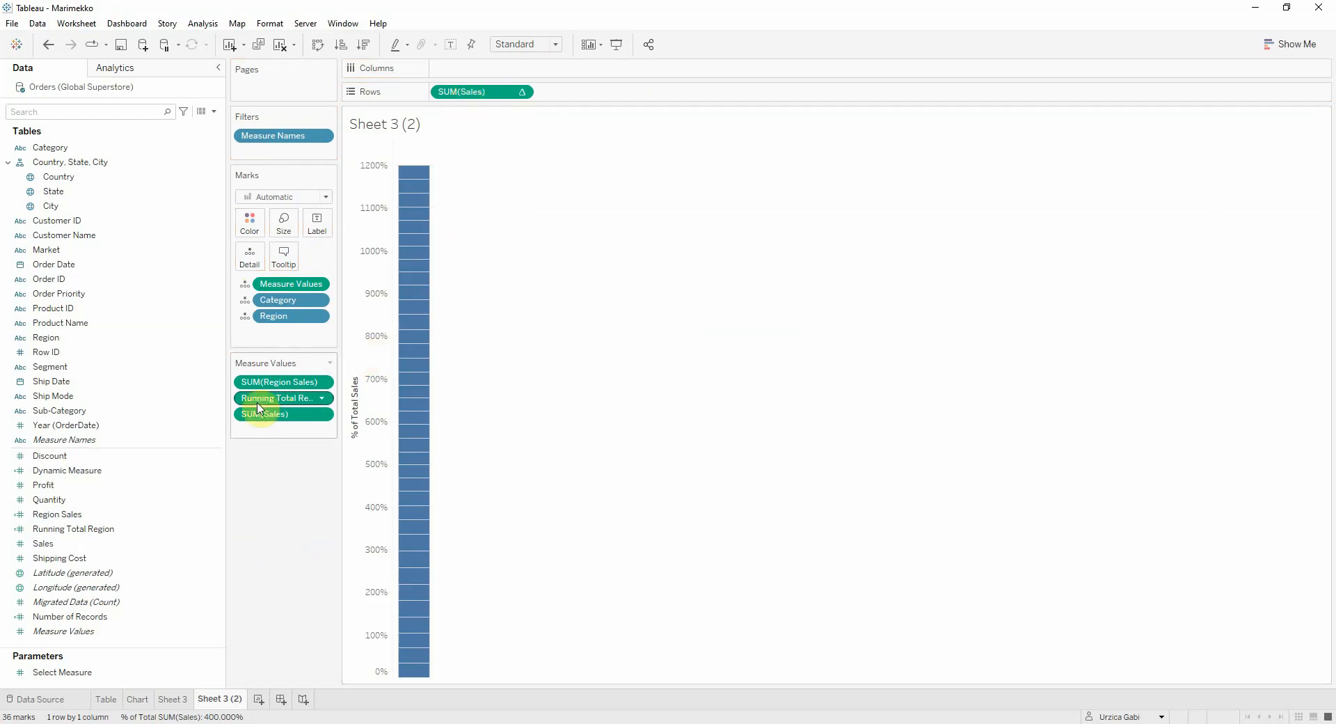
{"action": "mouse_move", "coordinate": [281, 398]}
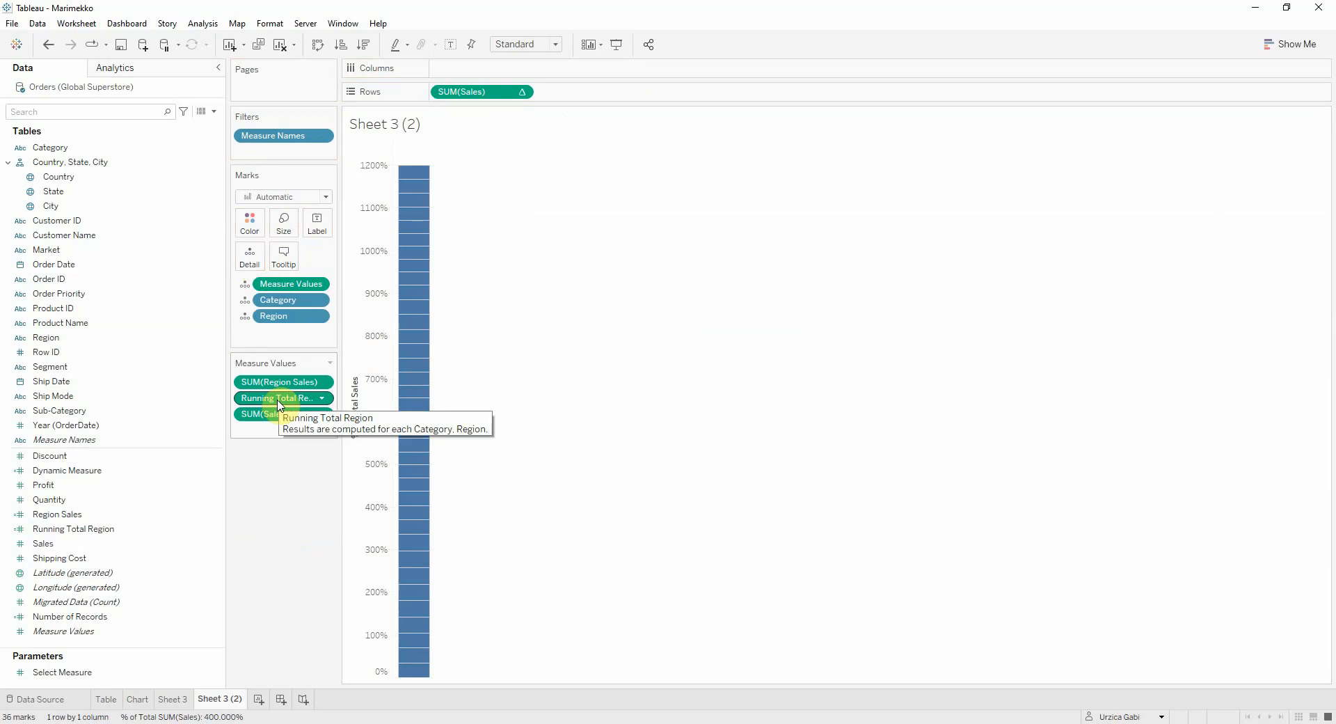
Step: Place Running Total Region on Columns as the horizontal axis
{"action": "left_click_drag", "start_coordinate": [281, 397], "coordinate": [494, 68]}
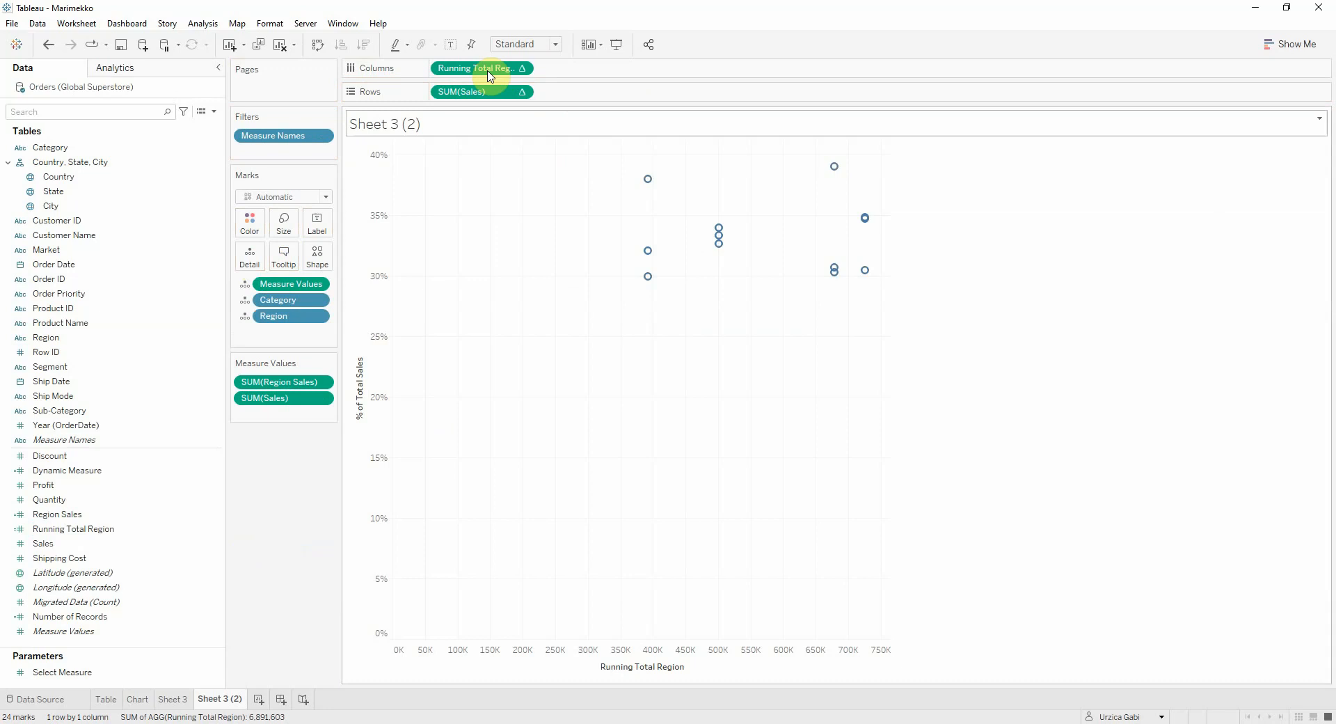
{"action": "mouse_move", "coordinate": [532, 162]}
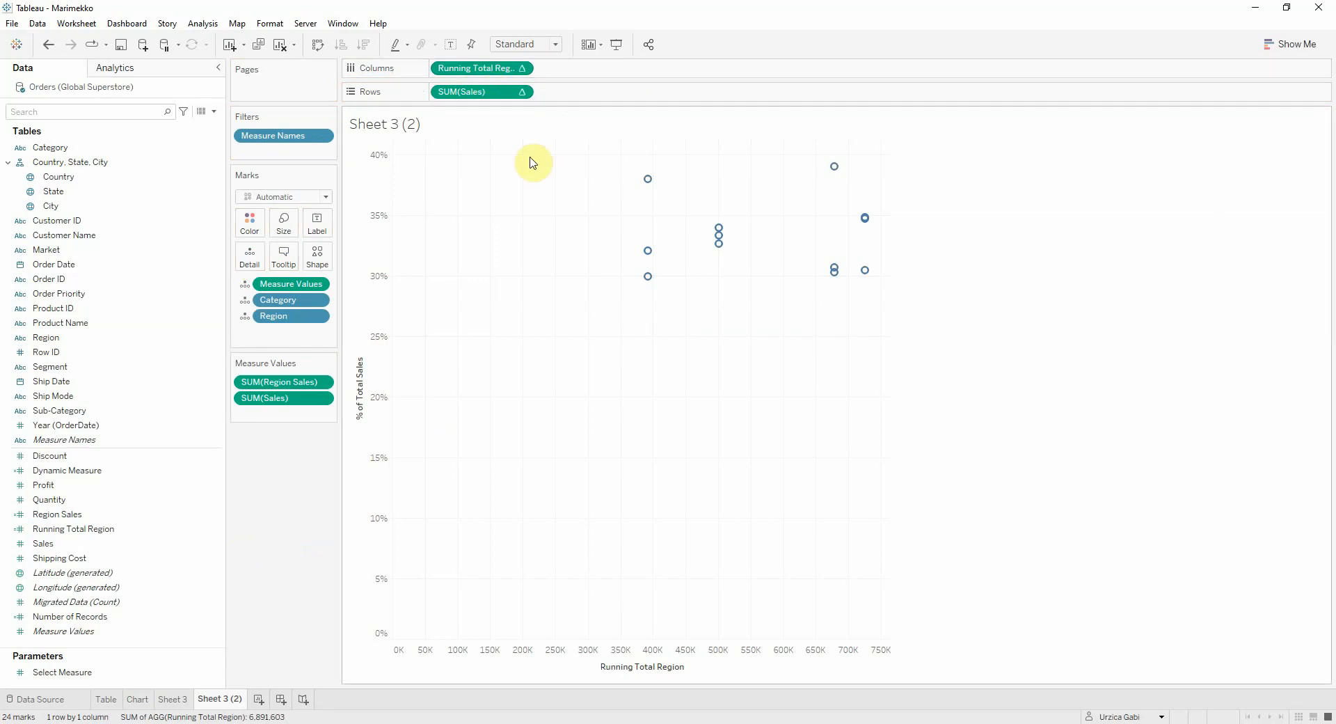
{"action": "mouse_move", "coordinate": [734, 701]}
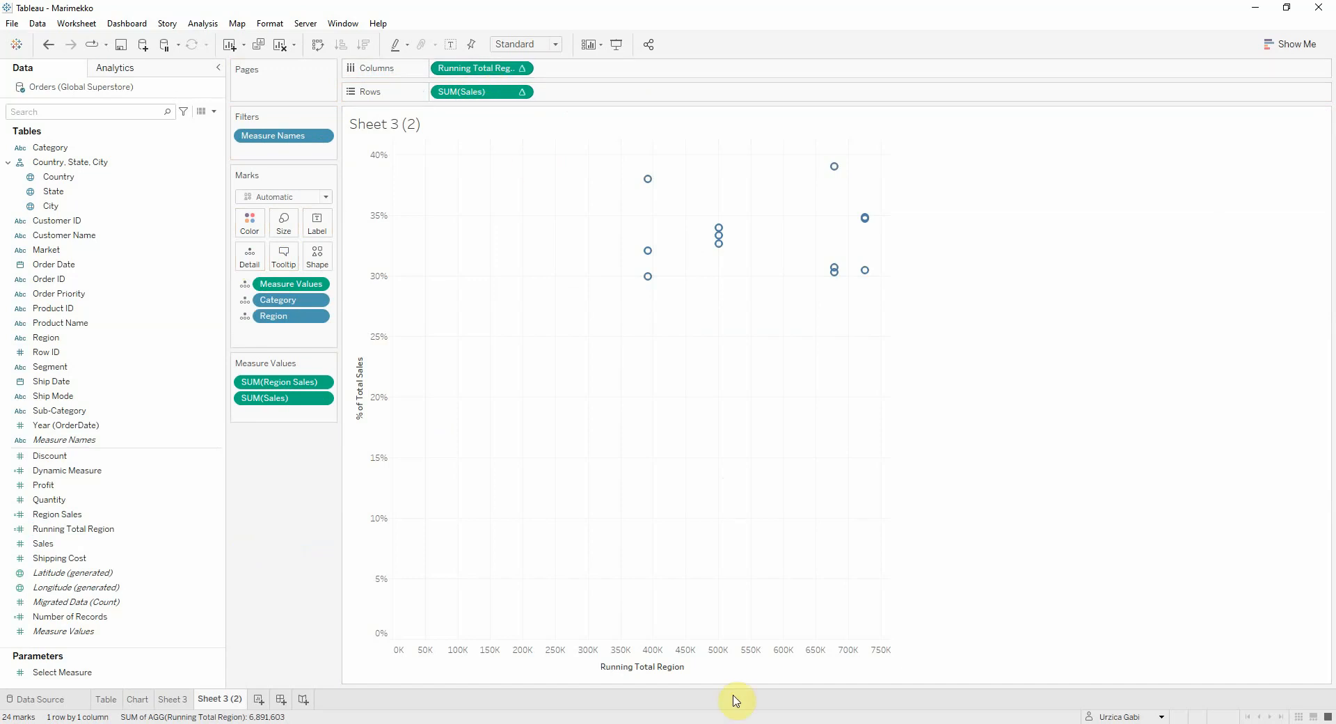
Step: Switch the mark type to Bar and size bars by SUM(Region Sales)
{"action": "left_click", "coordinate": [284, 196]}
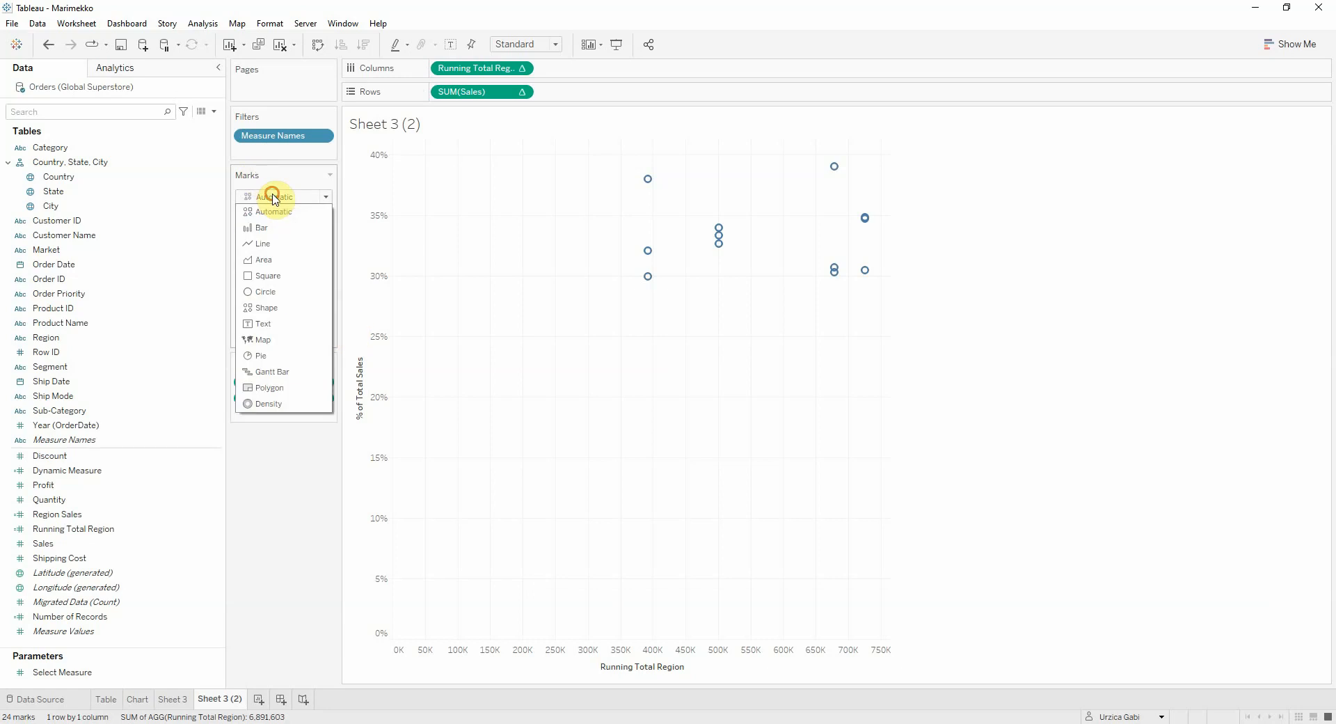
{"action": "left_click", "coordinate": [261, 227]}
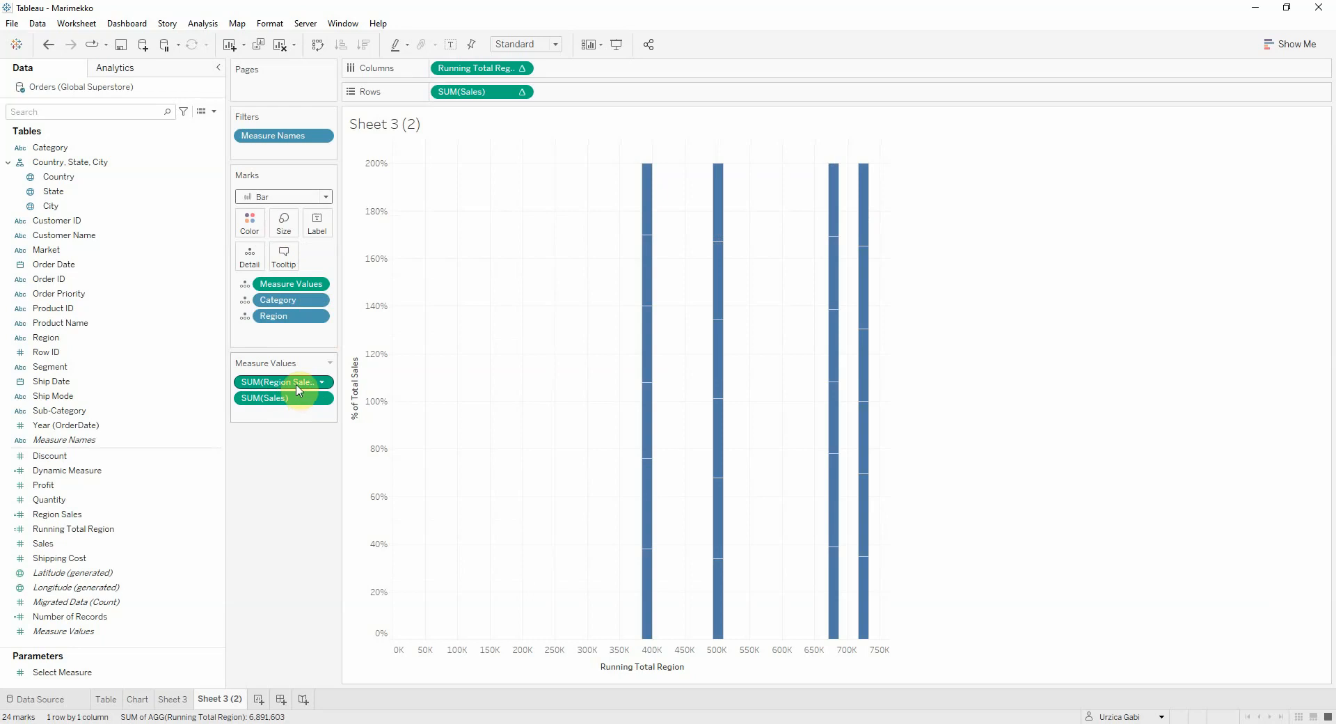
{"action": "mouse_move", "coordinate": [290, 381]}
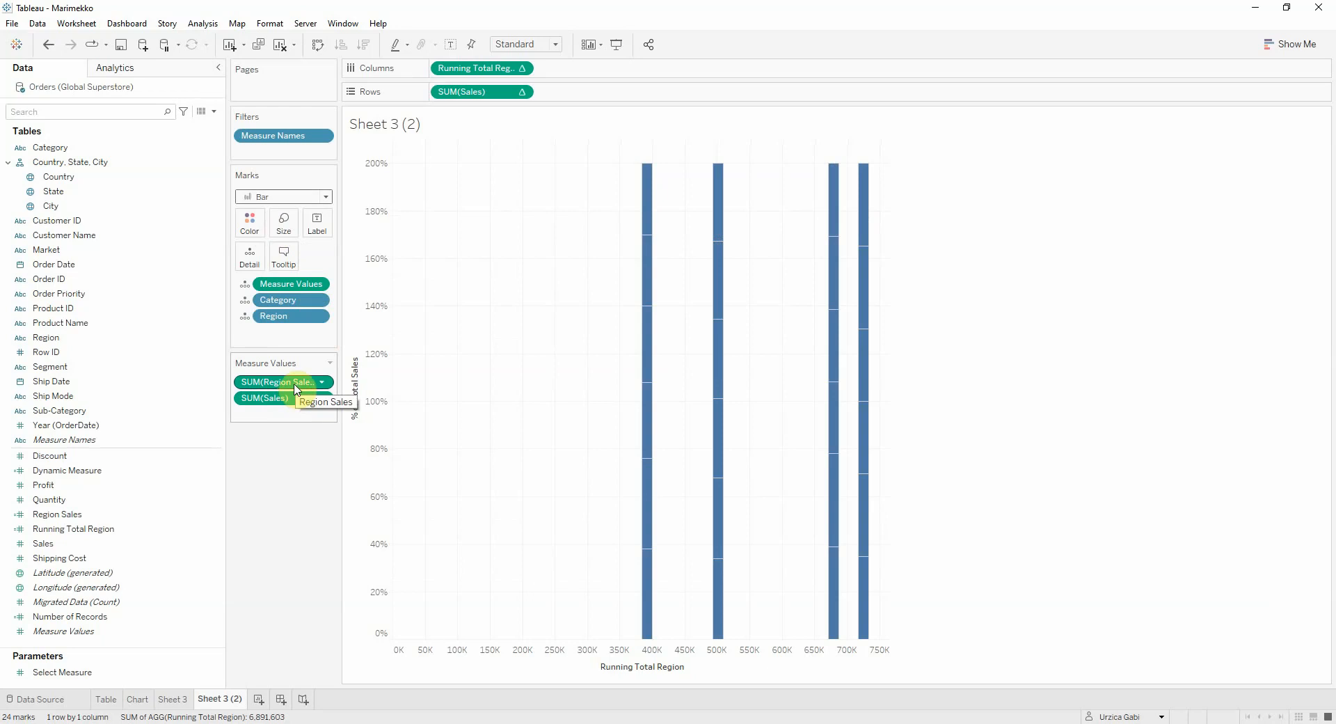
{"action": "left_click_drag", "start_coordinate": [281, 382], "coordinate": [284, 226]}
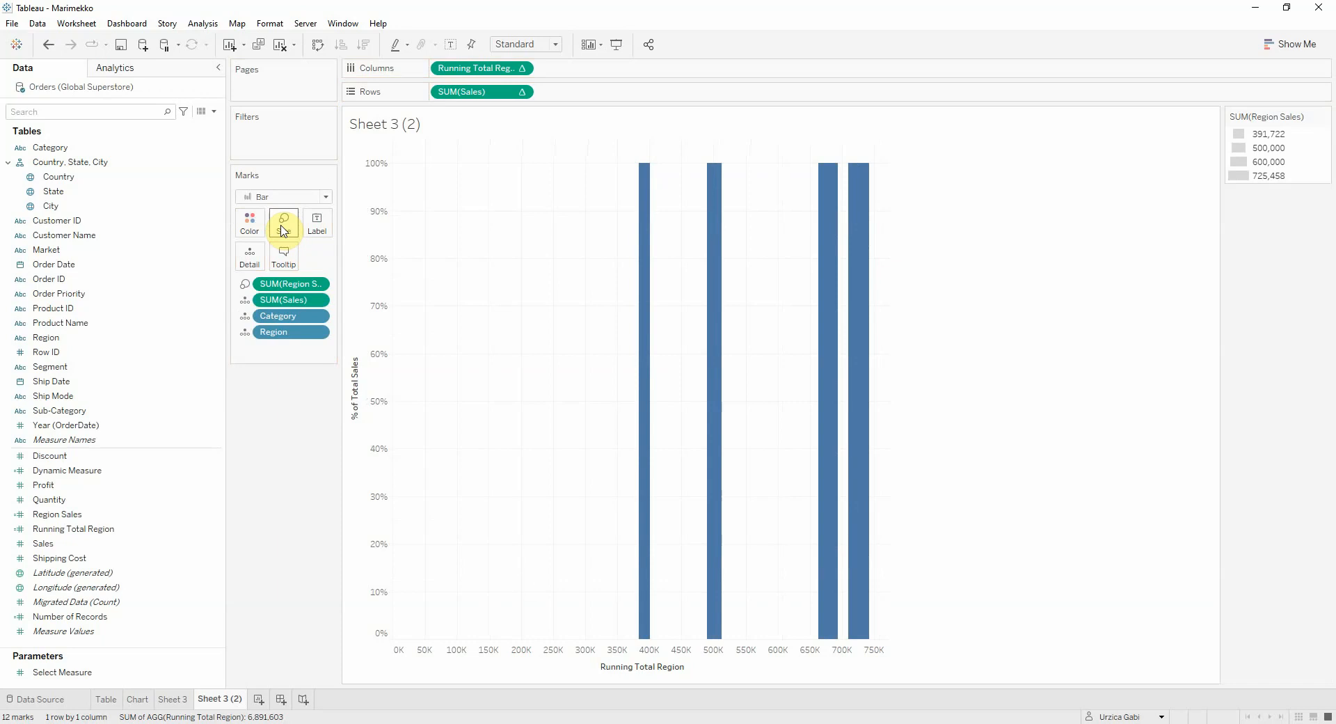
Step: Fix bar widths to SUM(Region Sales) and align them to the right
{"action": "left_click", "coordinate": [283, 221]}
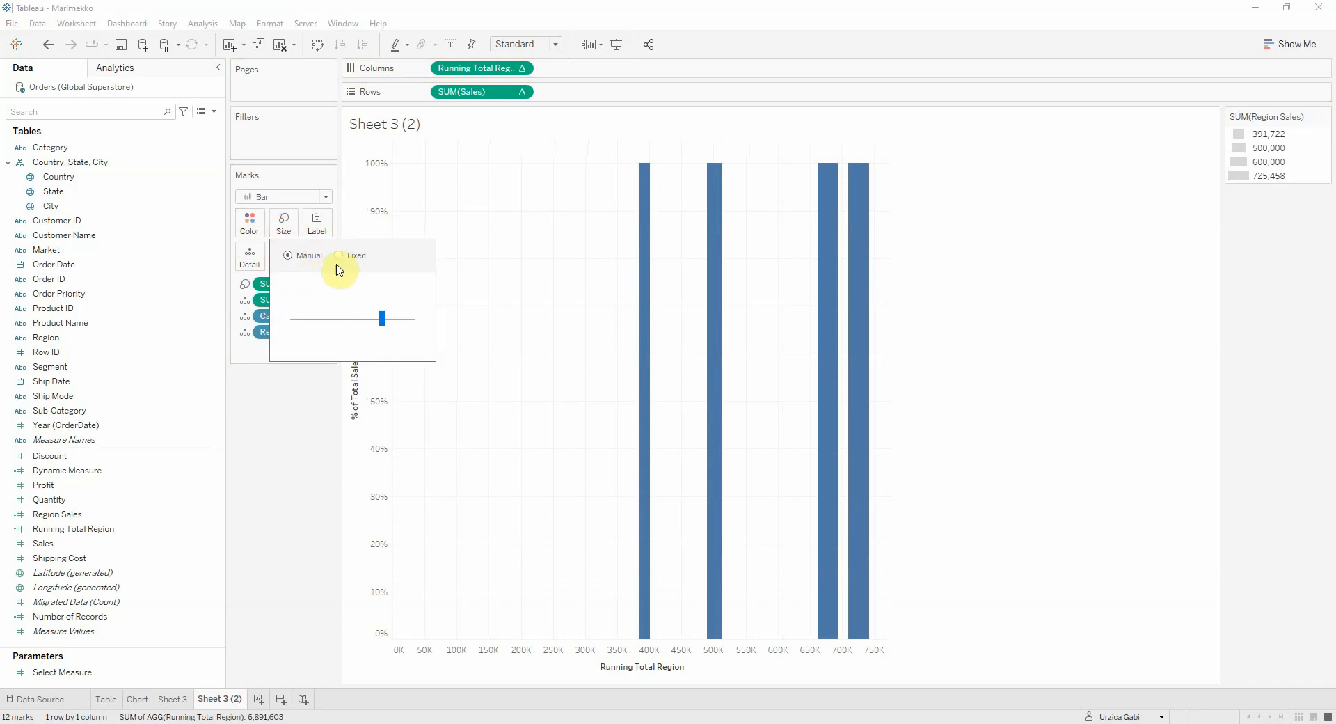
{"action": "left_click", "coordinate": [341, 256]}
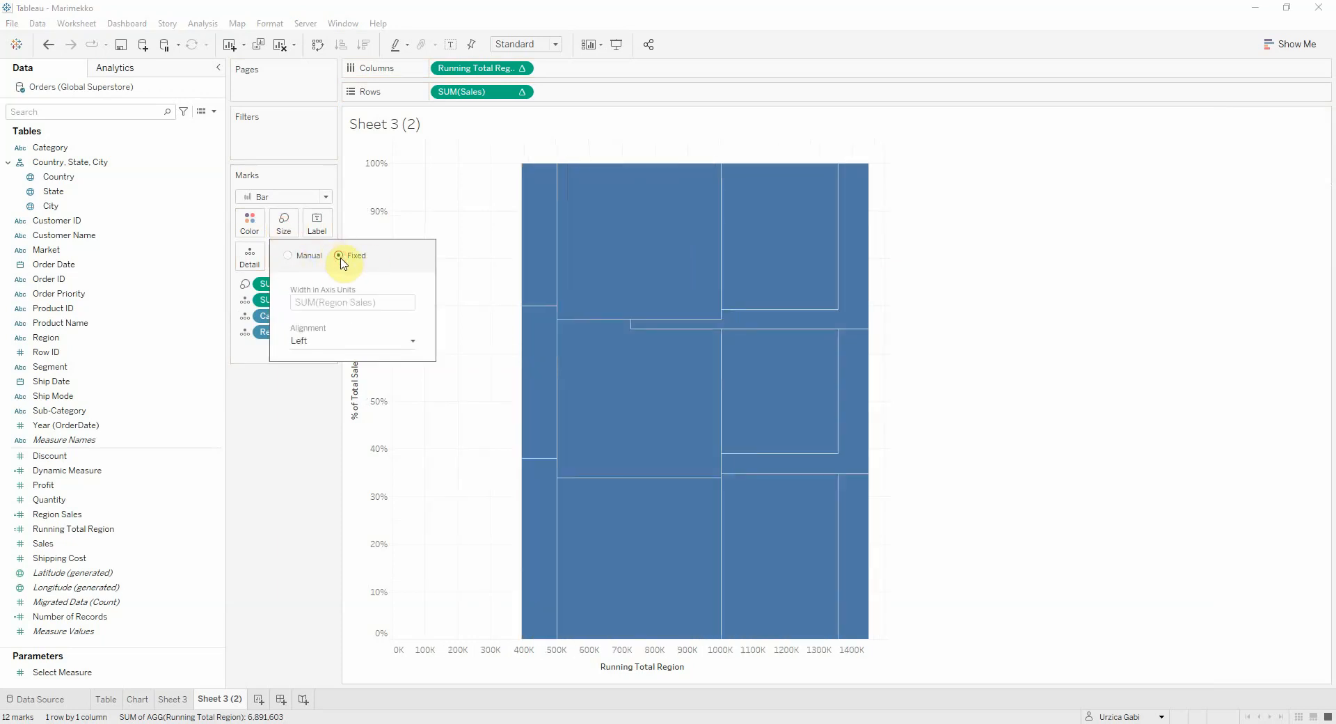
{"action": "mouse_move", "coordinate": [349, 258]}
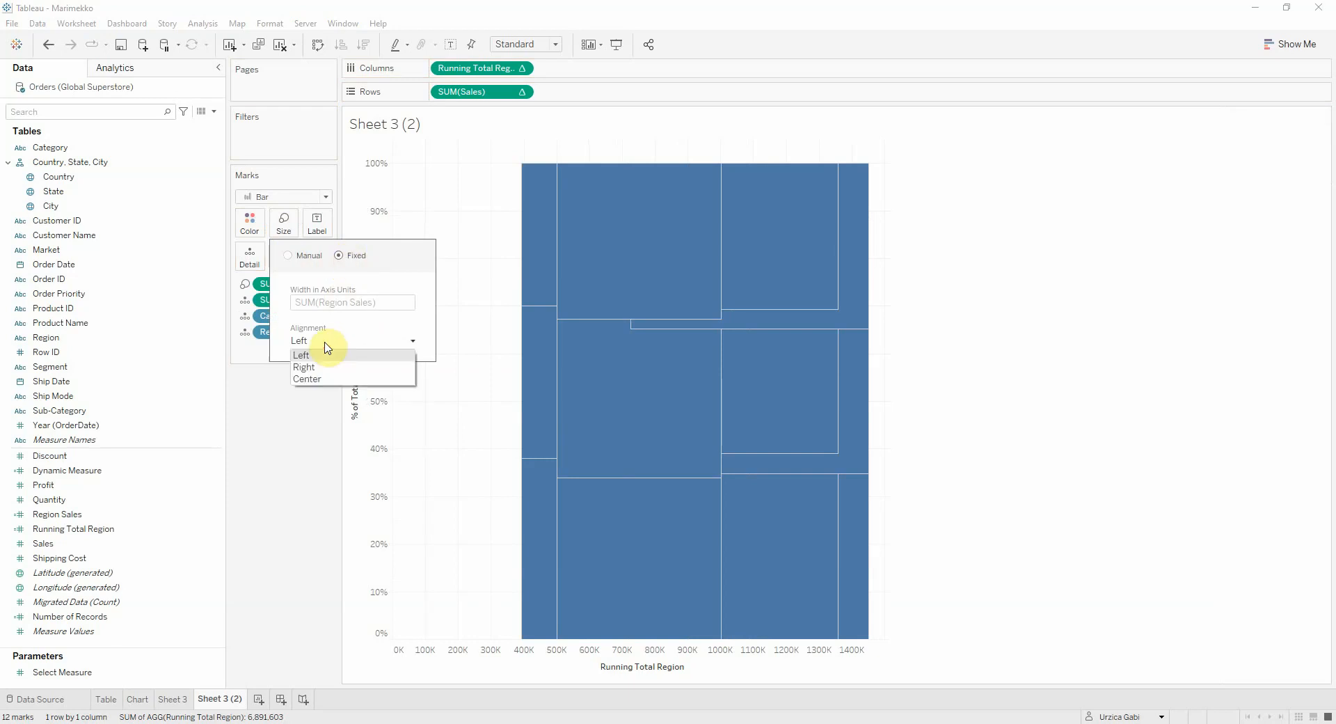
{"action": "mouse_move", "coordinate": [313, 369]}
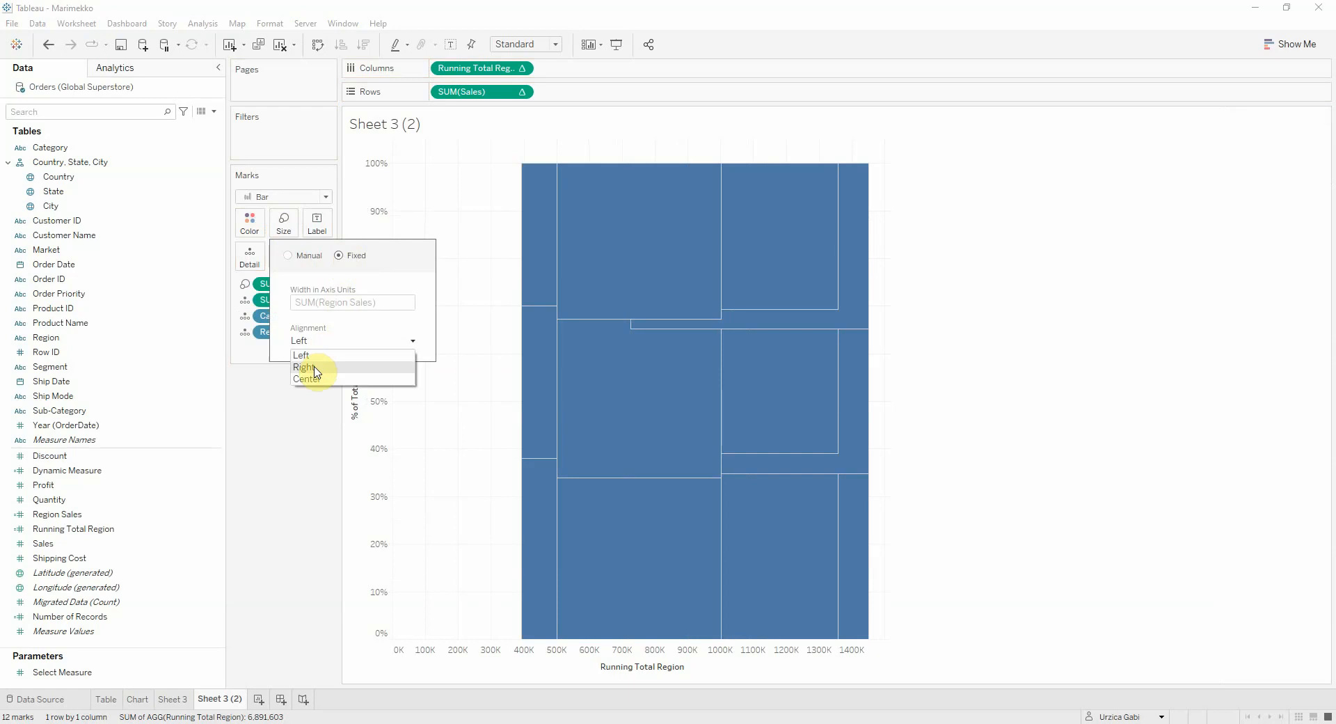
{"action": "left_click", "coordinate": [303, 367]}
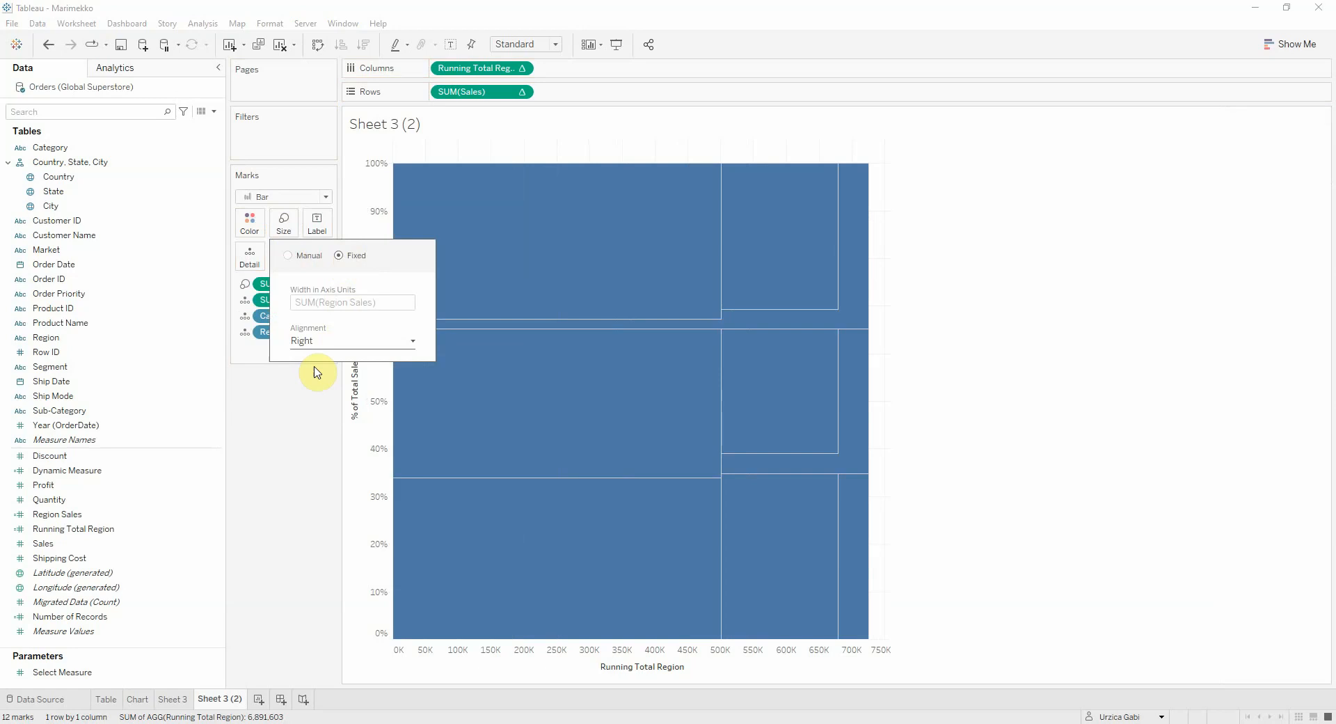
{"action": "mouse_move", "coordinate": [286, 454]}
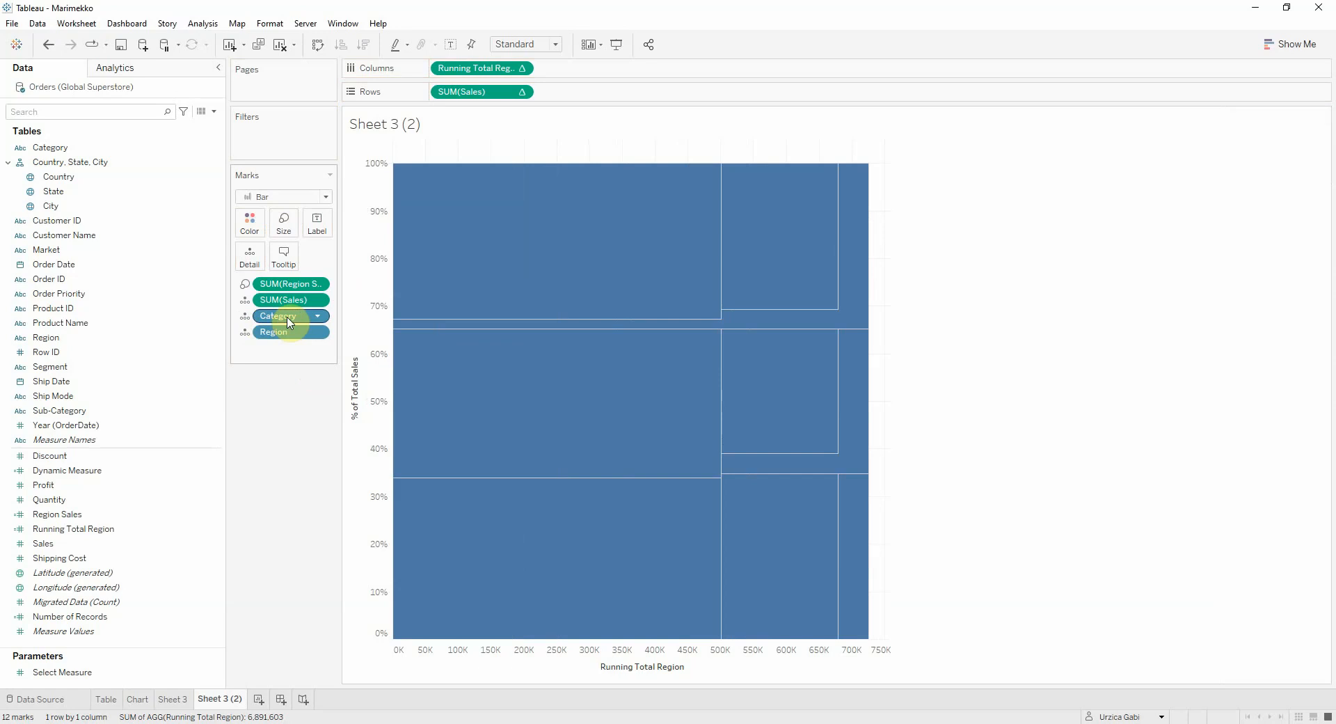
{"action": "mouse_move", "coordinate": [281, 315]}
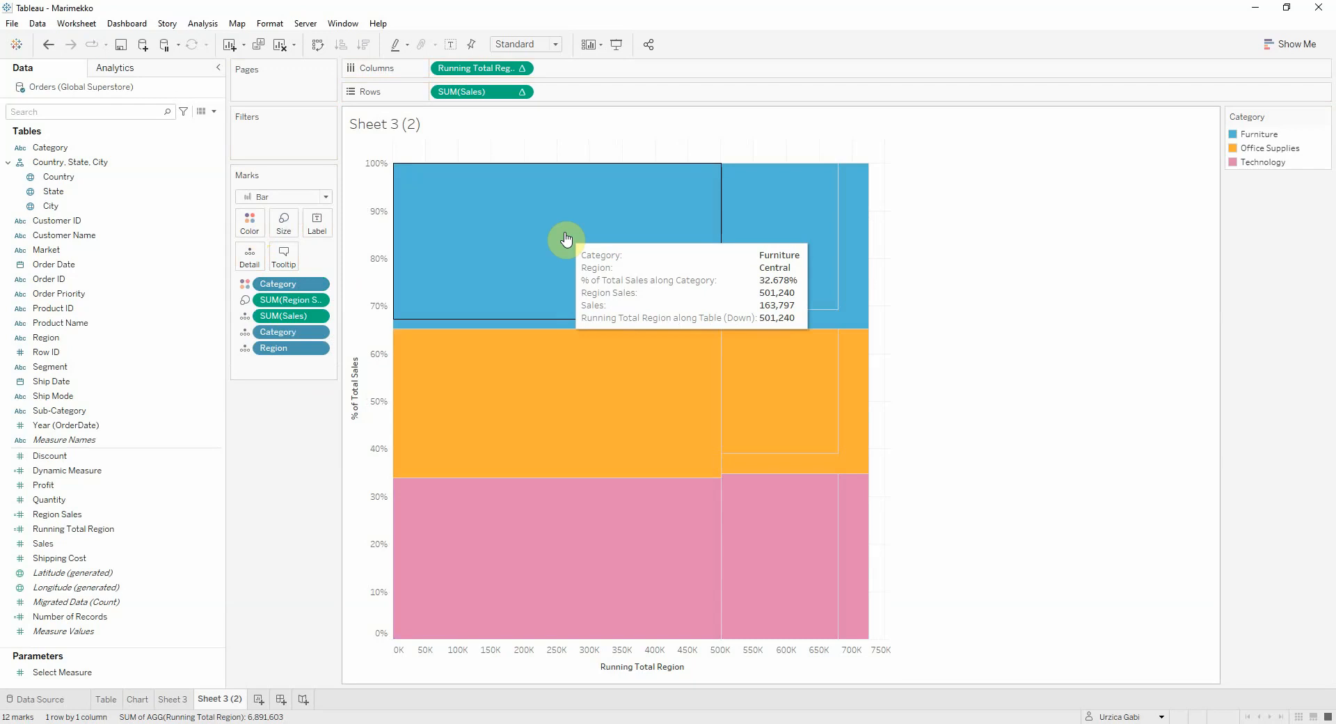
{"action": "mouse_move", "coordinate": [972, 276]}
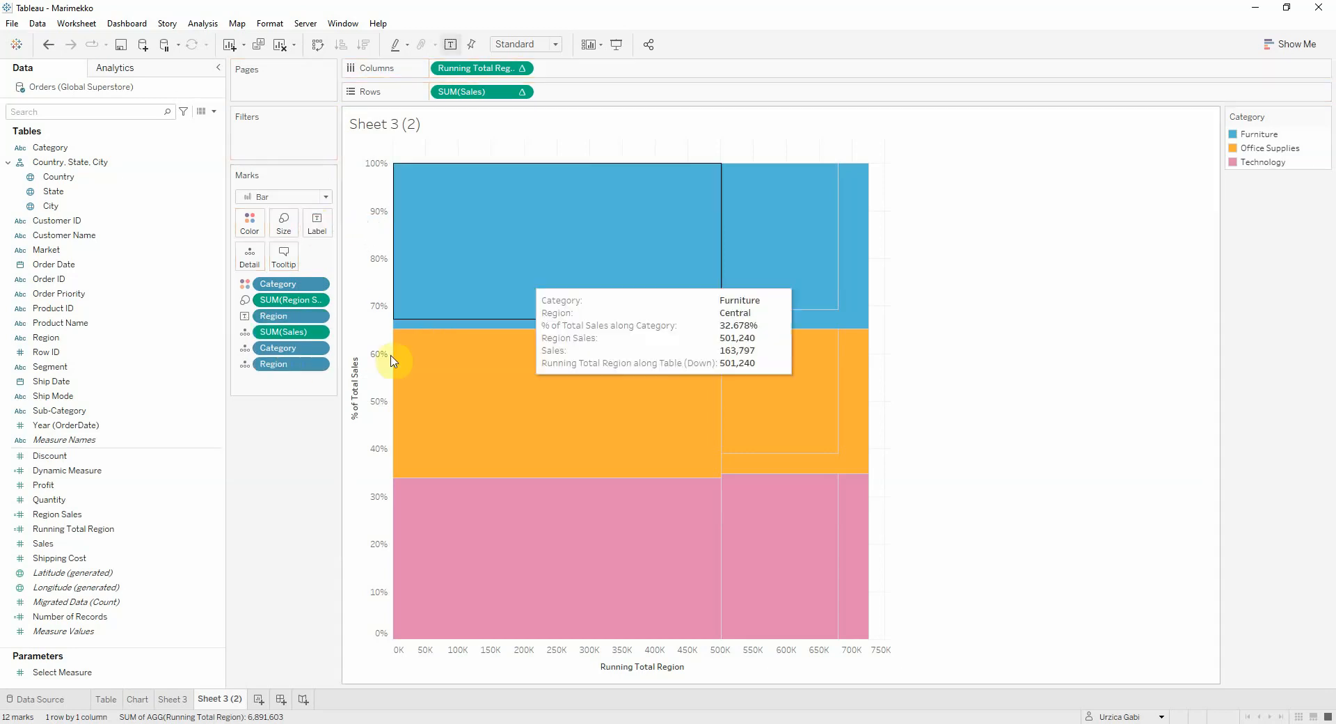
{"action": "mouse_move", "coordinate": [892, 472]}
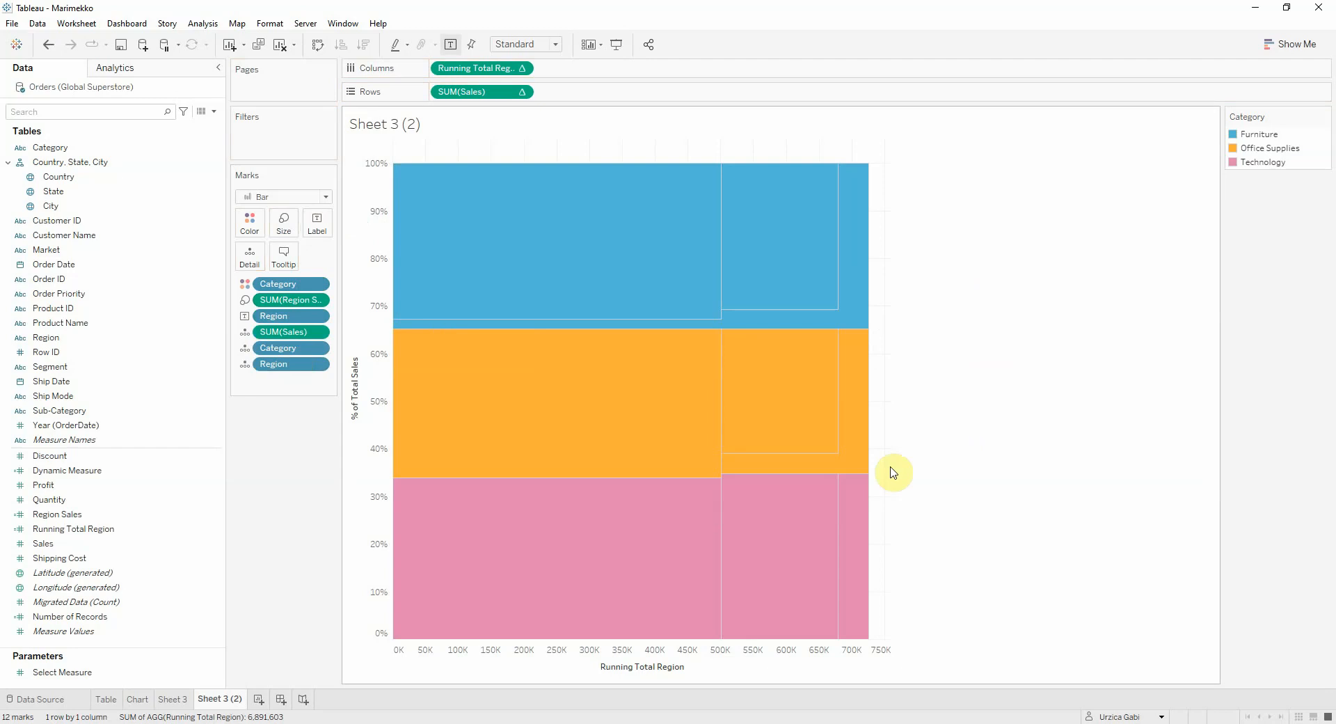
{"action": "mouse_move", "coordinate": [770, 61]}
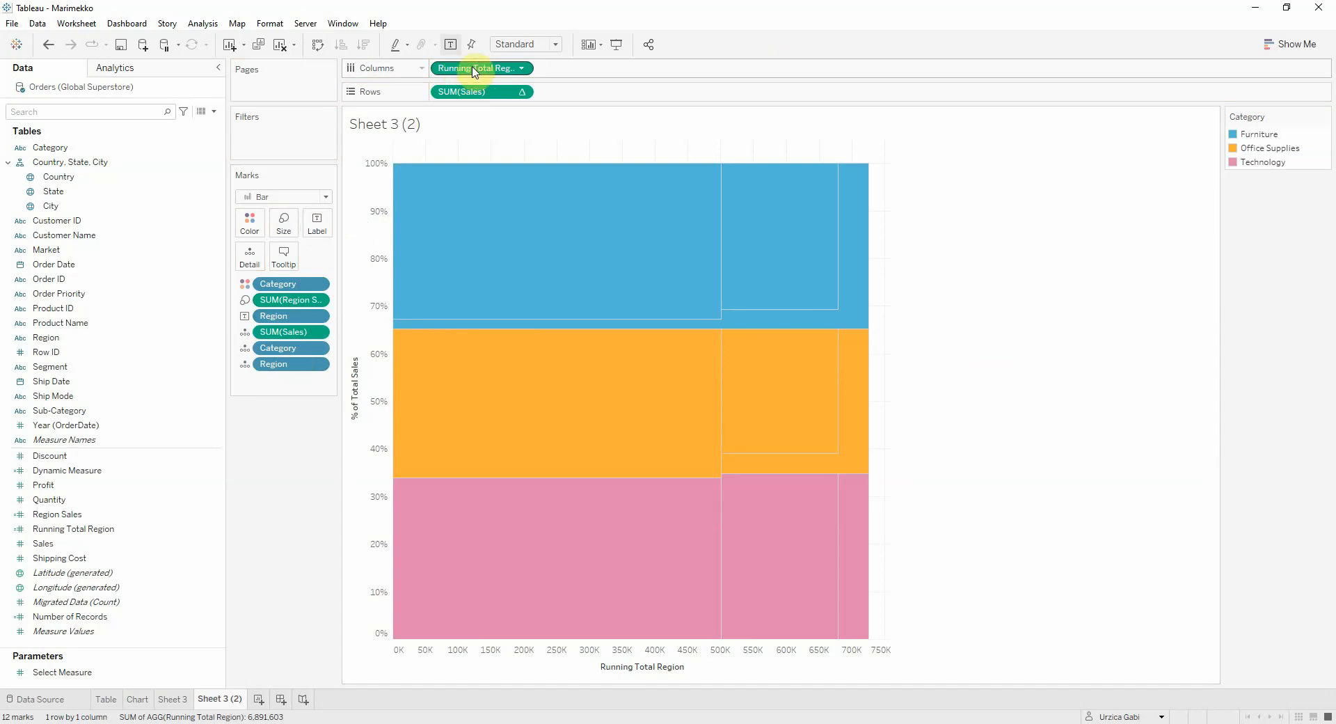
{"action": "mouse_move", "coordinate": [474, 68]}
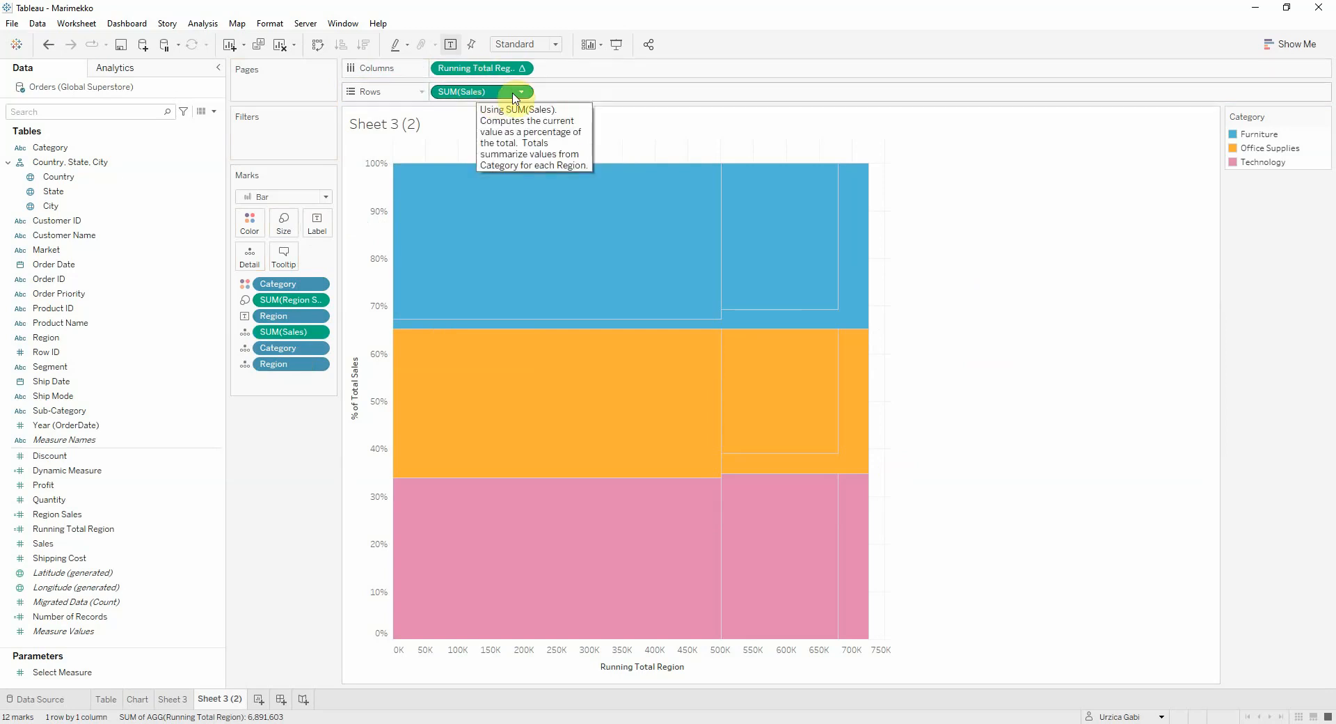
Step: Set Compute Using for % of Total Sales, and compute Running Total Region along Region
{"action": "left_click", "coordinate": [520, 91]}
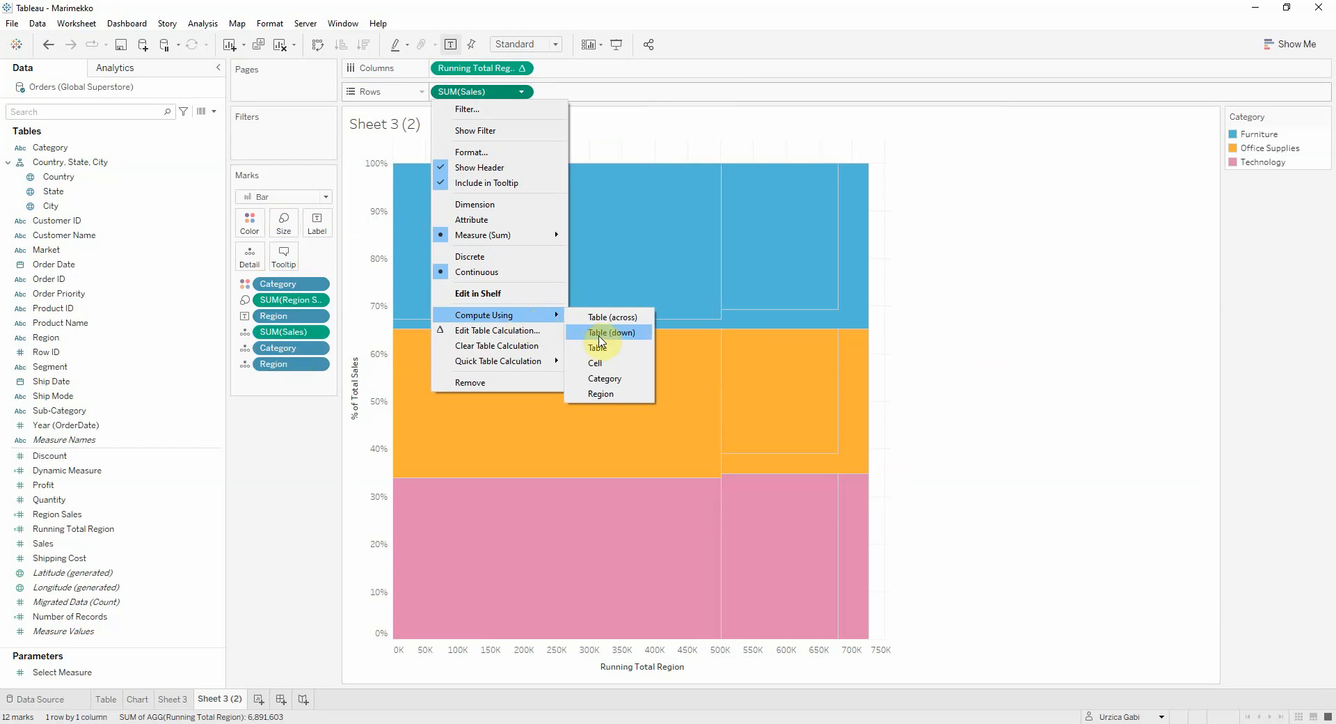
{"action": "left_click", "coordinate": [608, 332]}
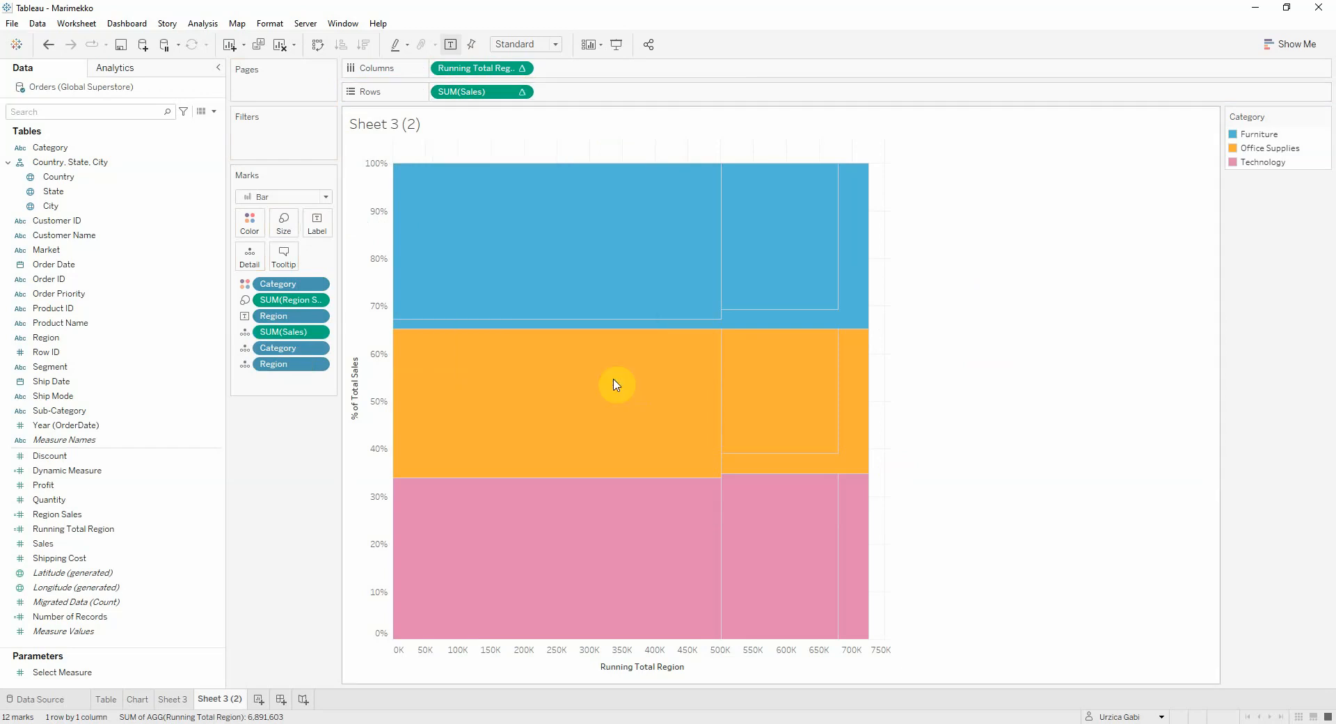
{"action": "mouse_move", "coordinate": [521, 68]}
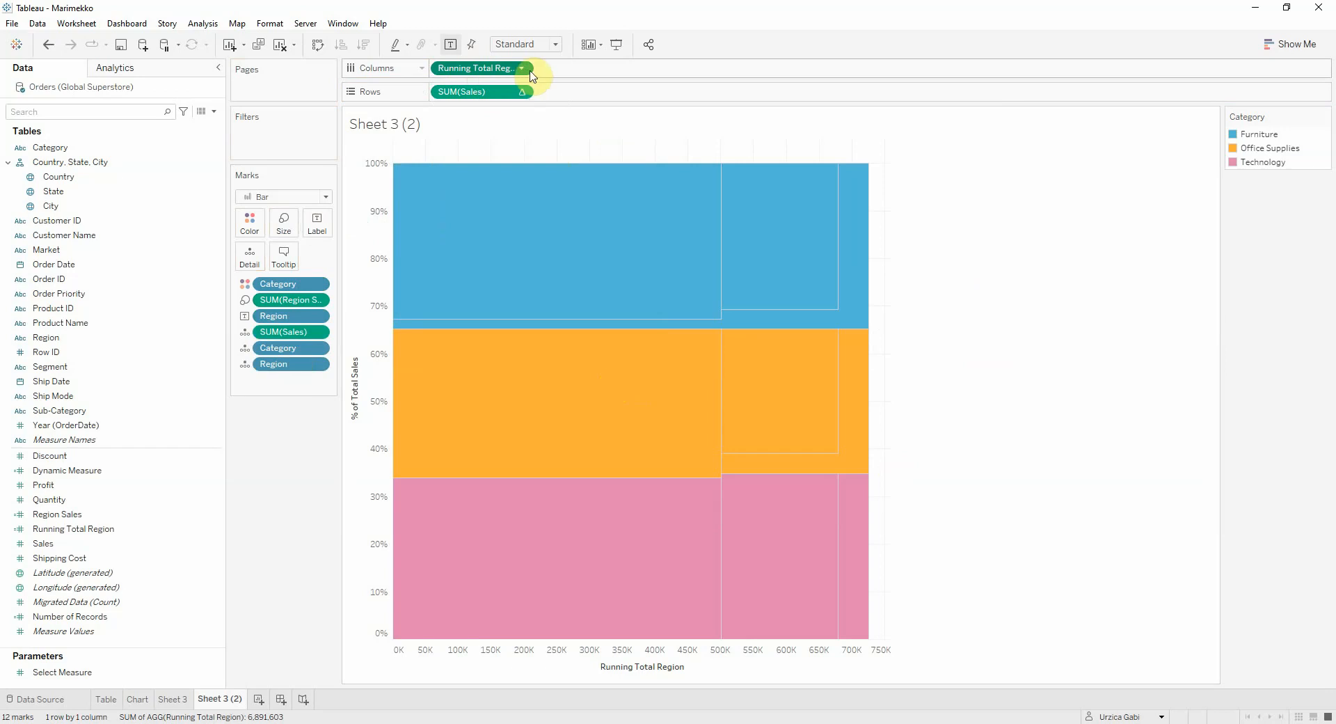
{"action": "left_click", "coordinate": [521, 68]}
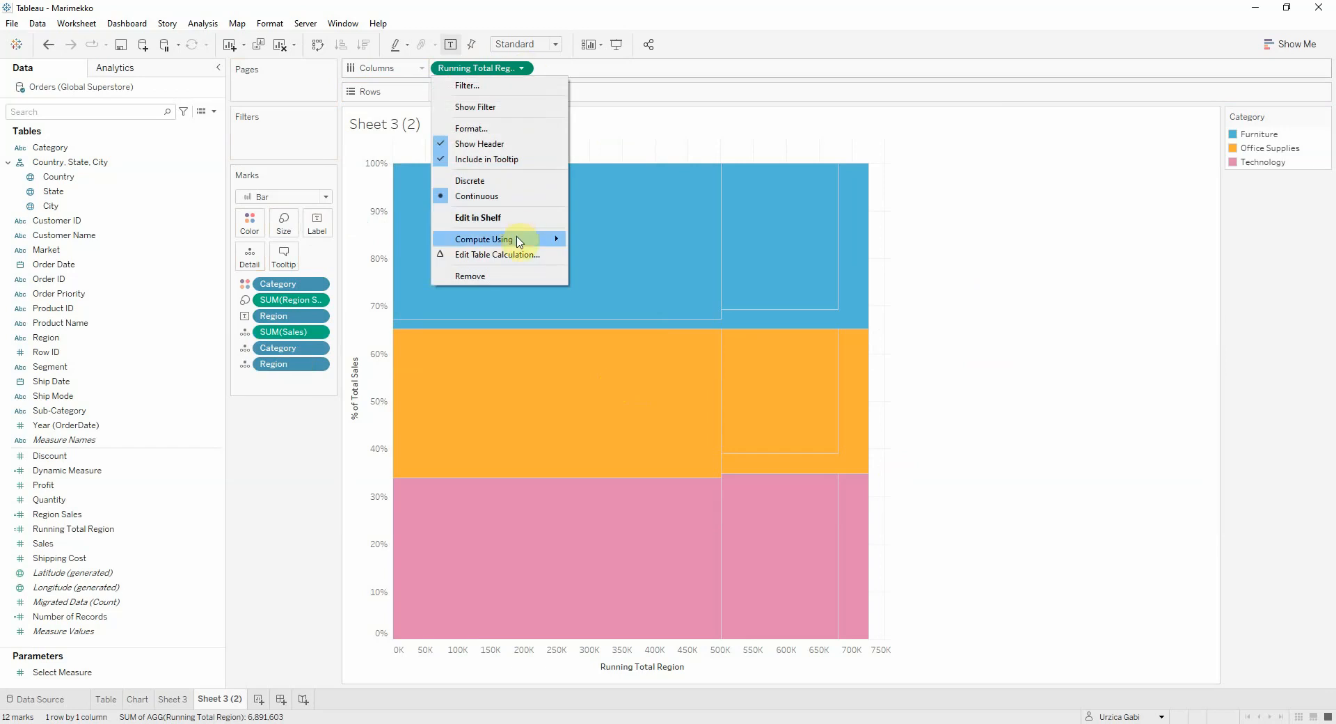
{"action": "left_click", "coordinate": [482, 239]}
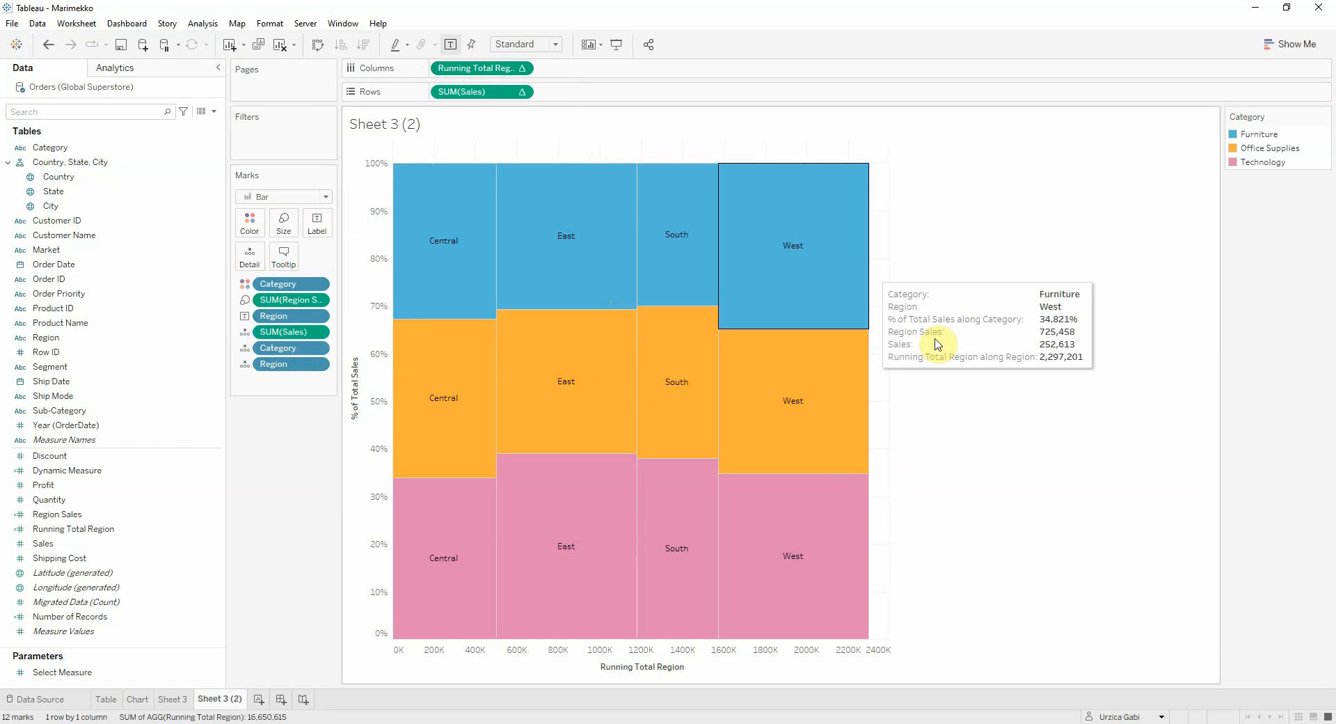
{"action": "mouse_move", "coordinate": [873, 278]}
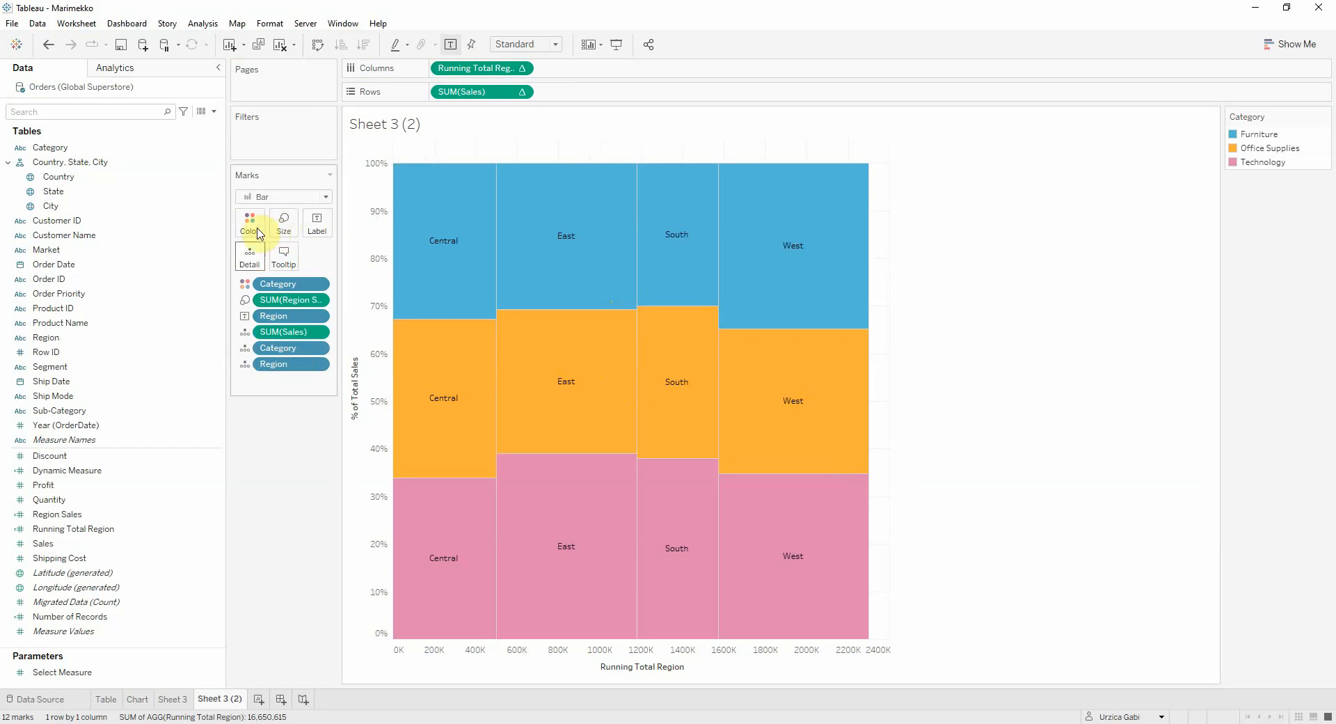
{"action": "mouse_move", "coordinate": [272, 363]}
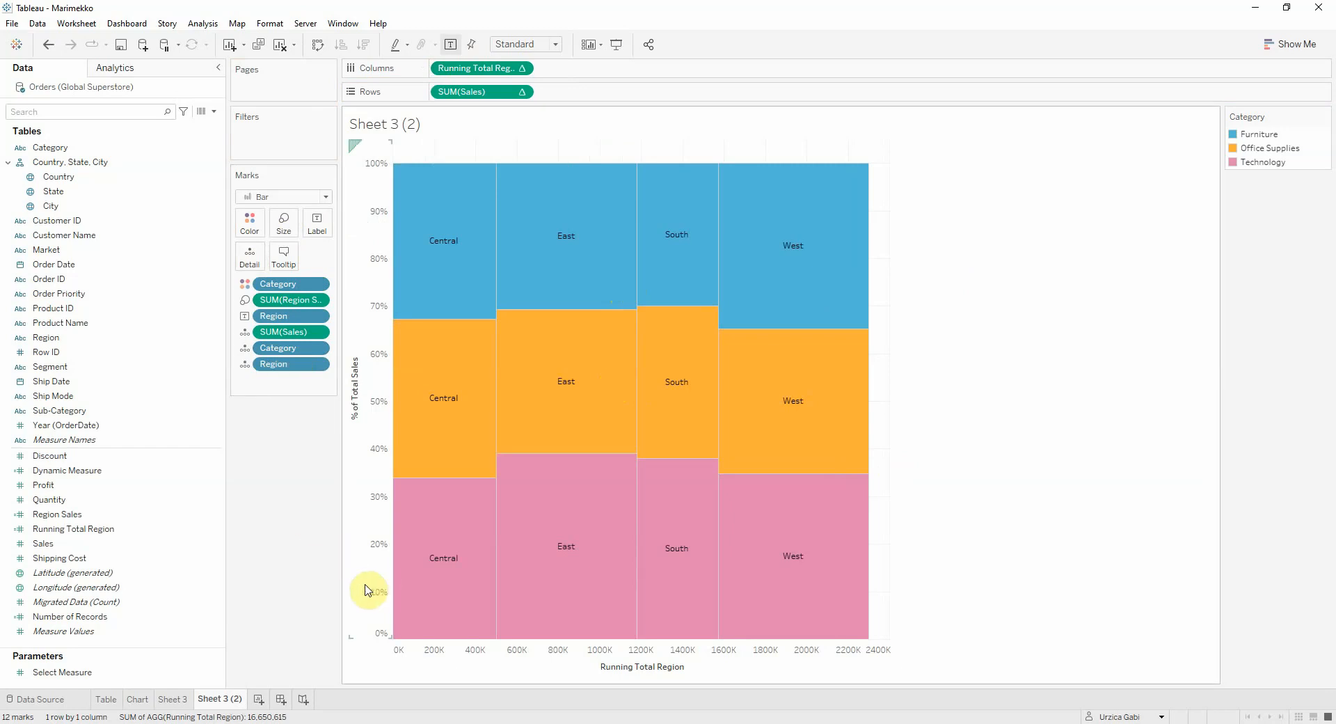
{"action": "mouse_move", "coordinate": [1006, 401]}
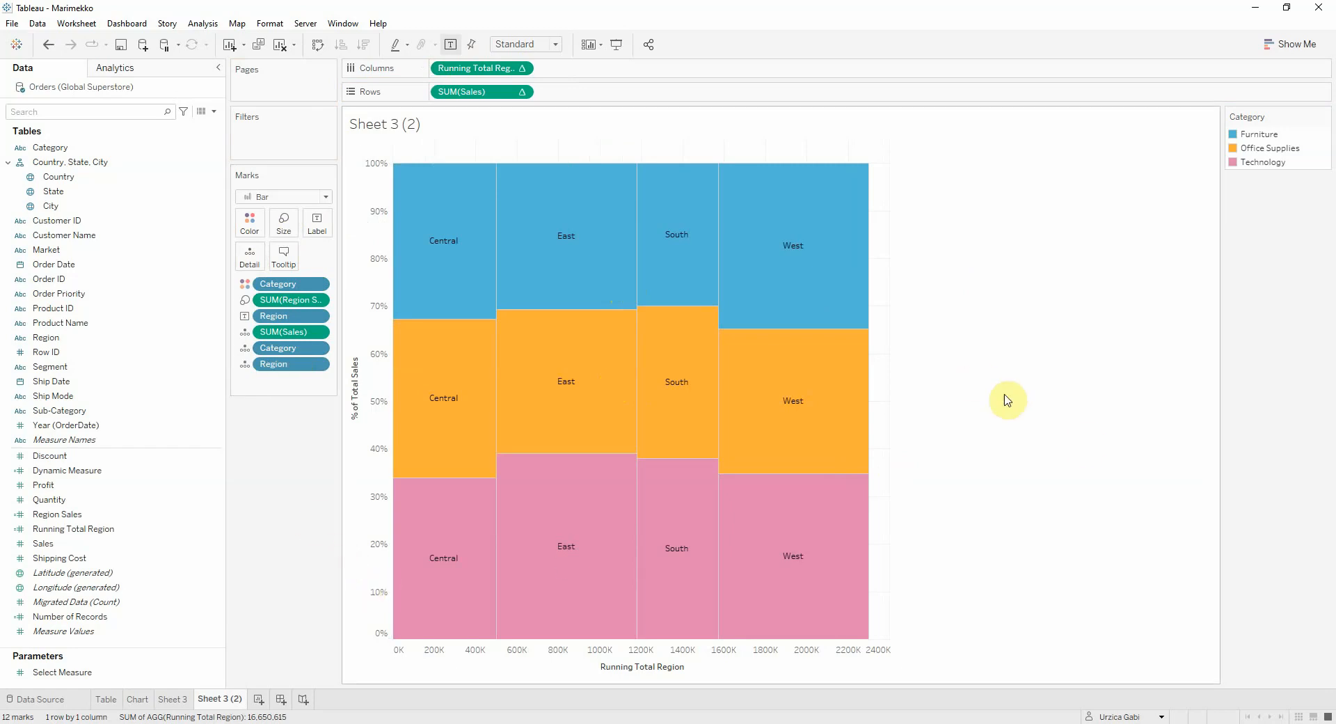
{"action": "mouse_move", "coordinate": [1078, 428]}
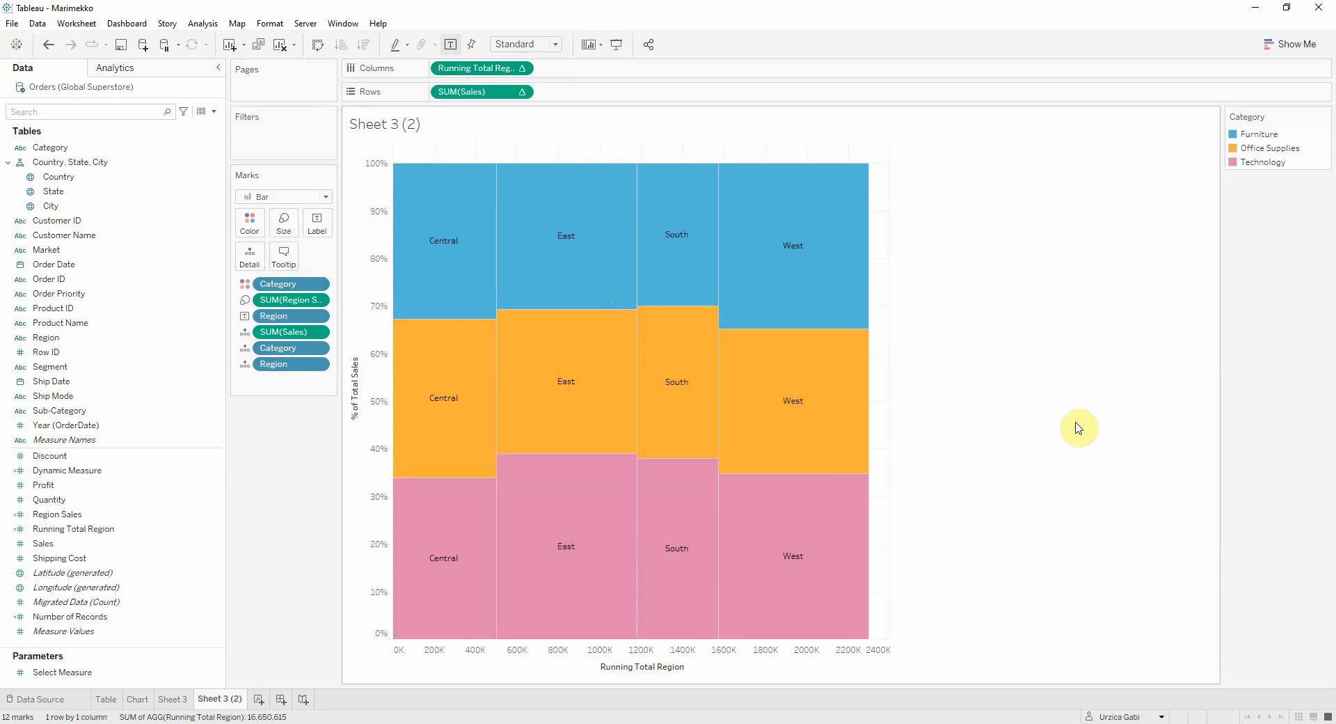